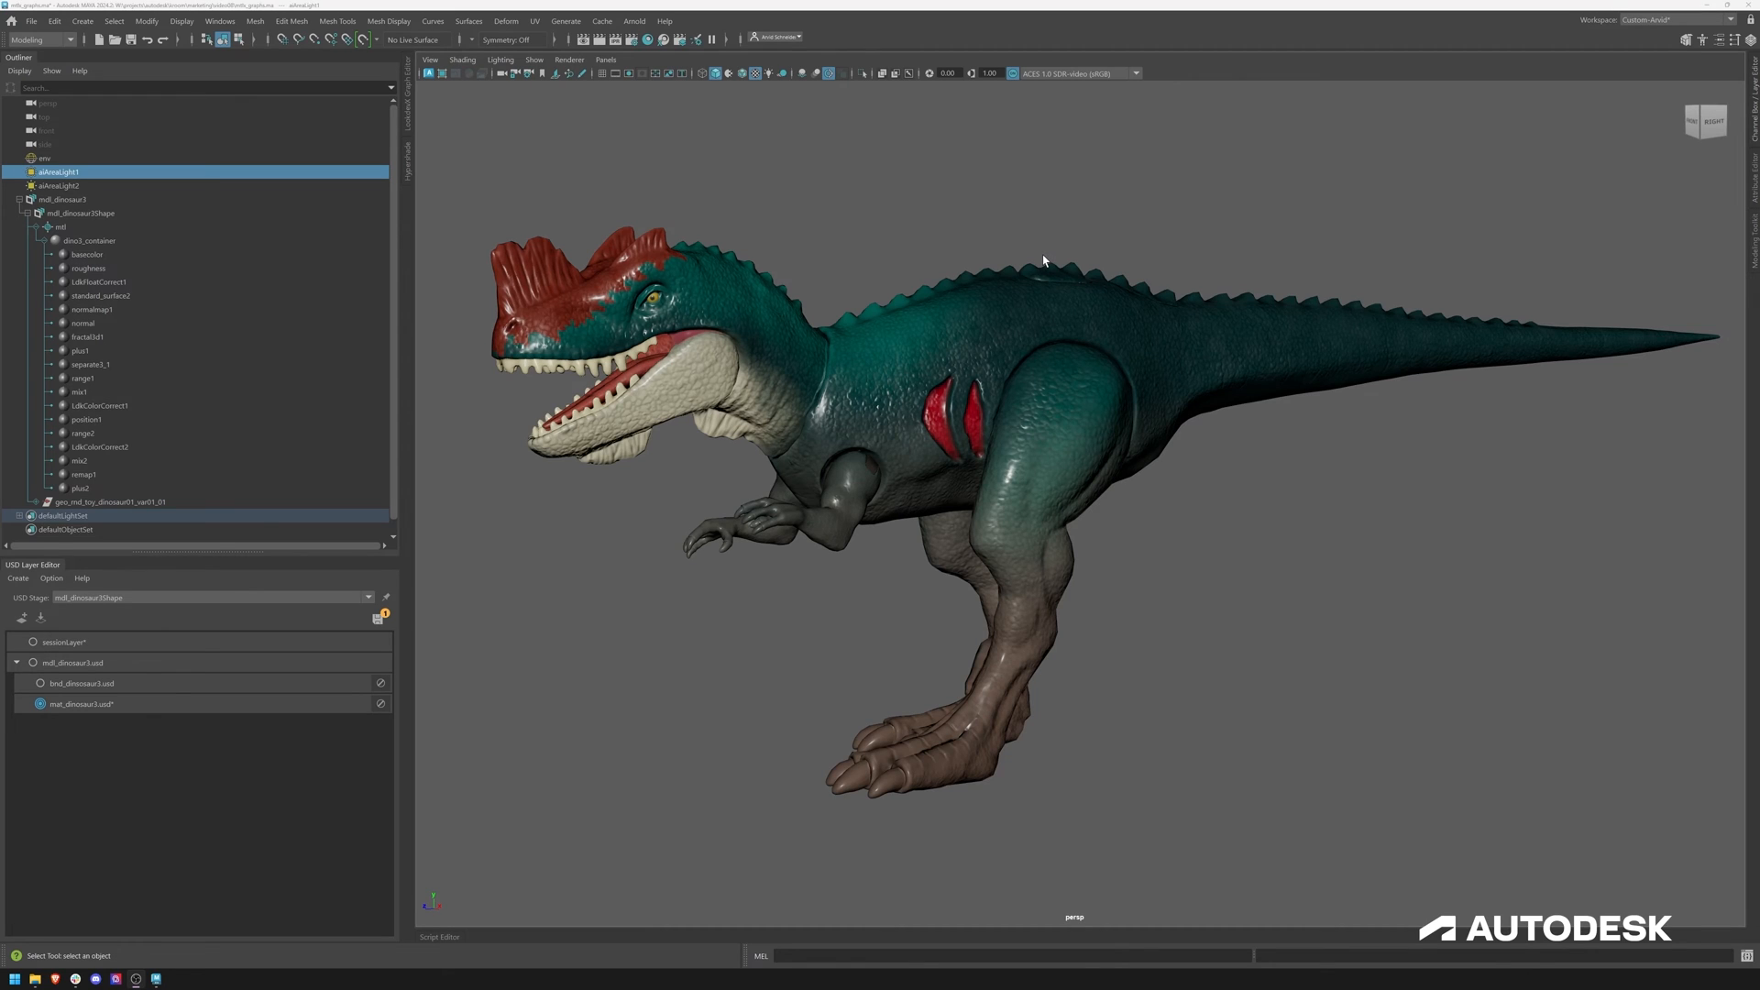
mouse_move(1037, 258)
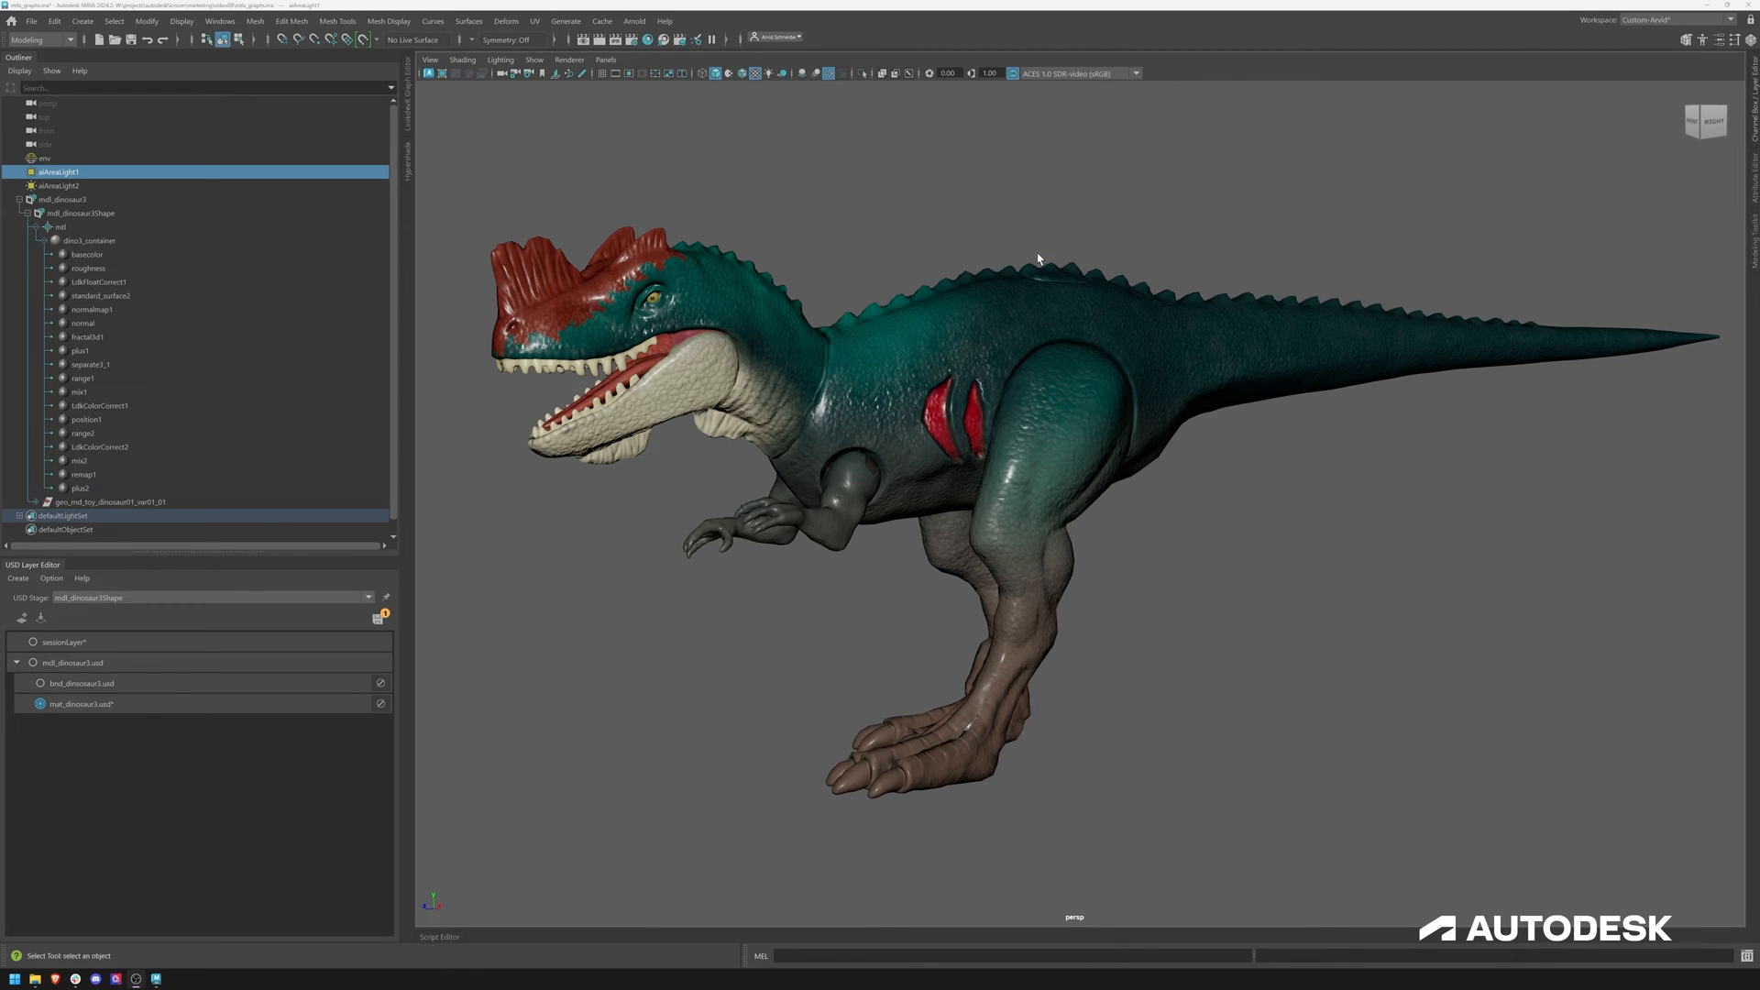
mouse_move(1043, 248)
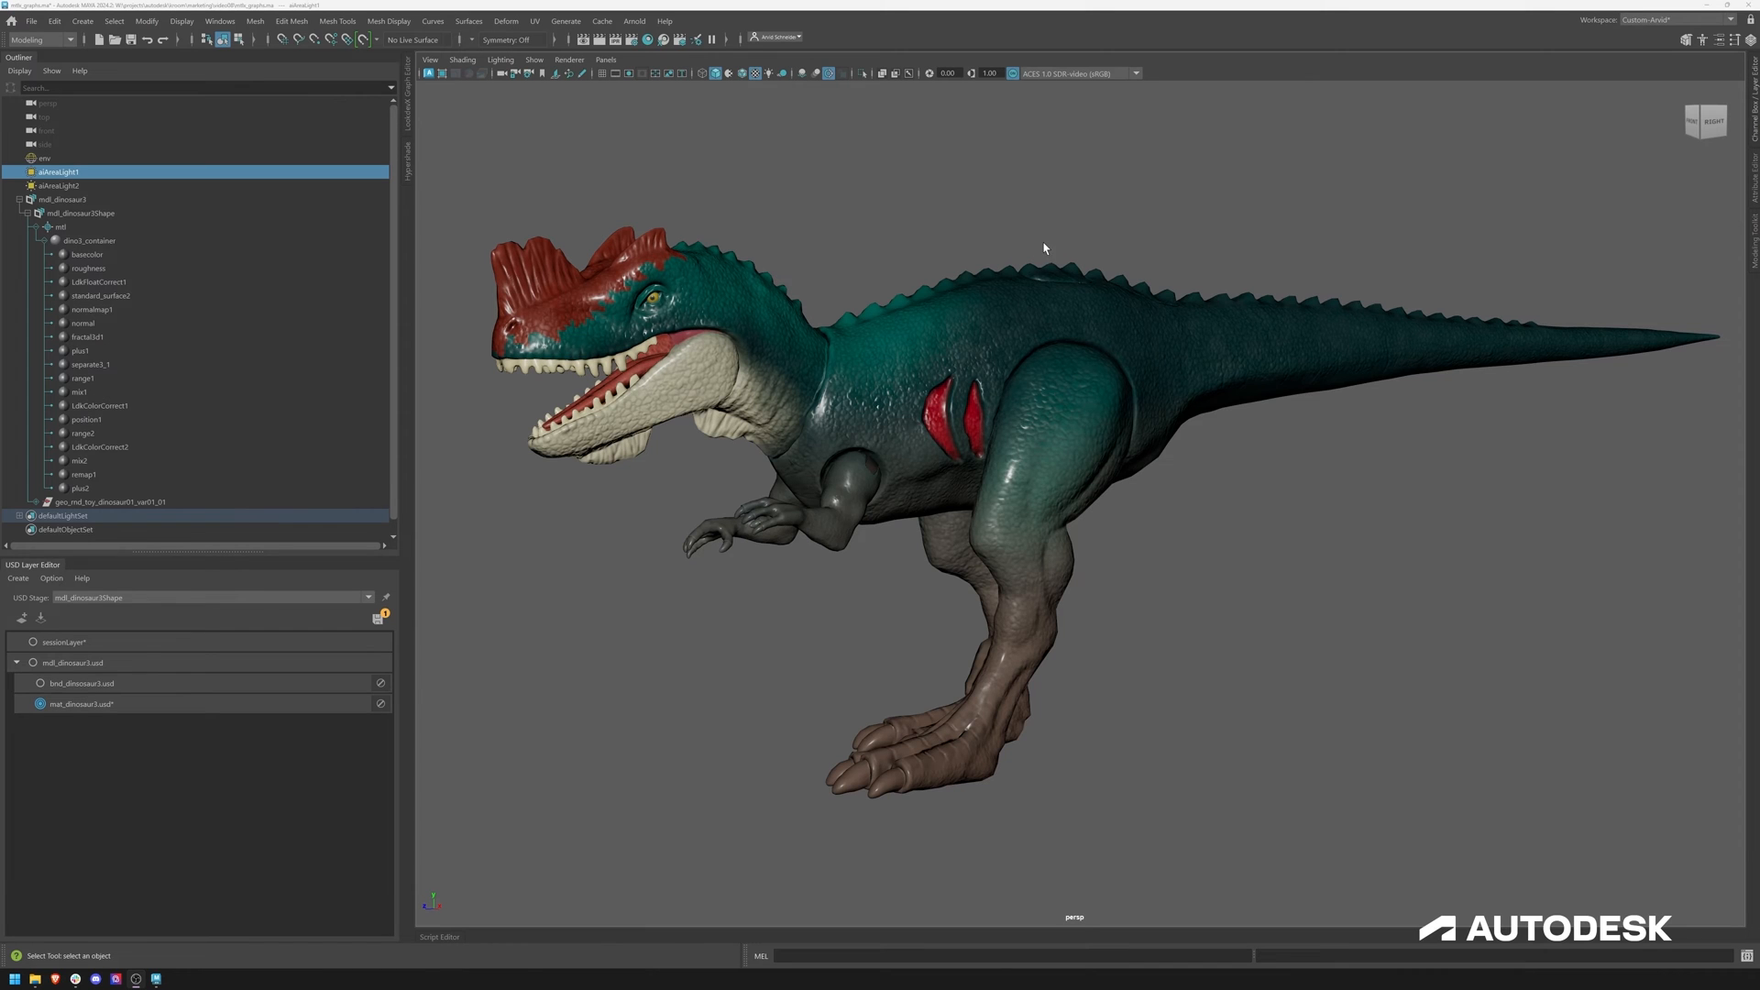
mouse_move(895, 297)
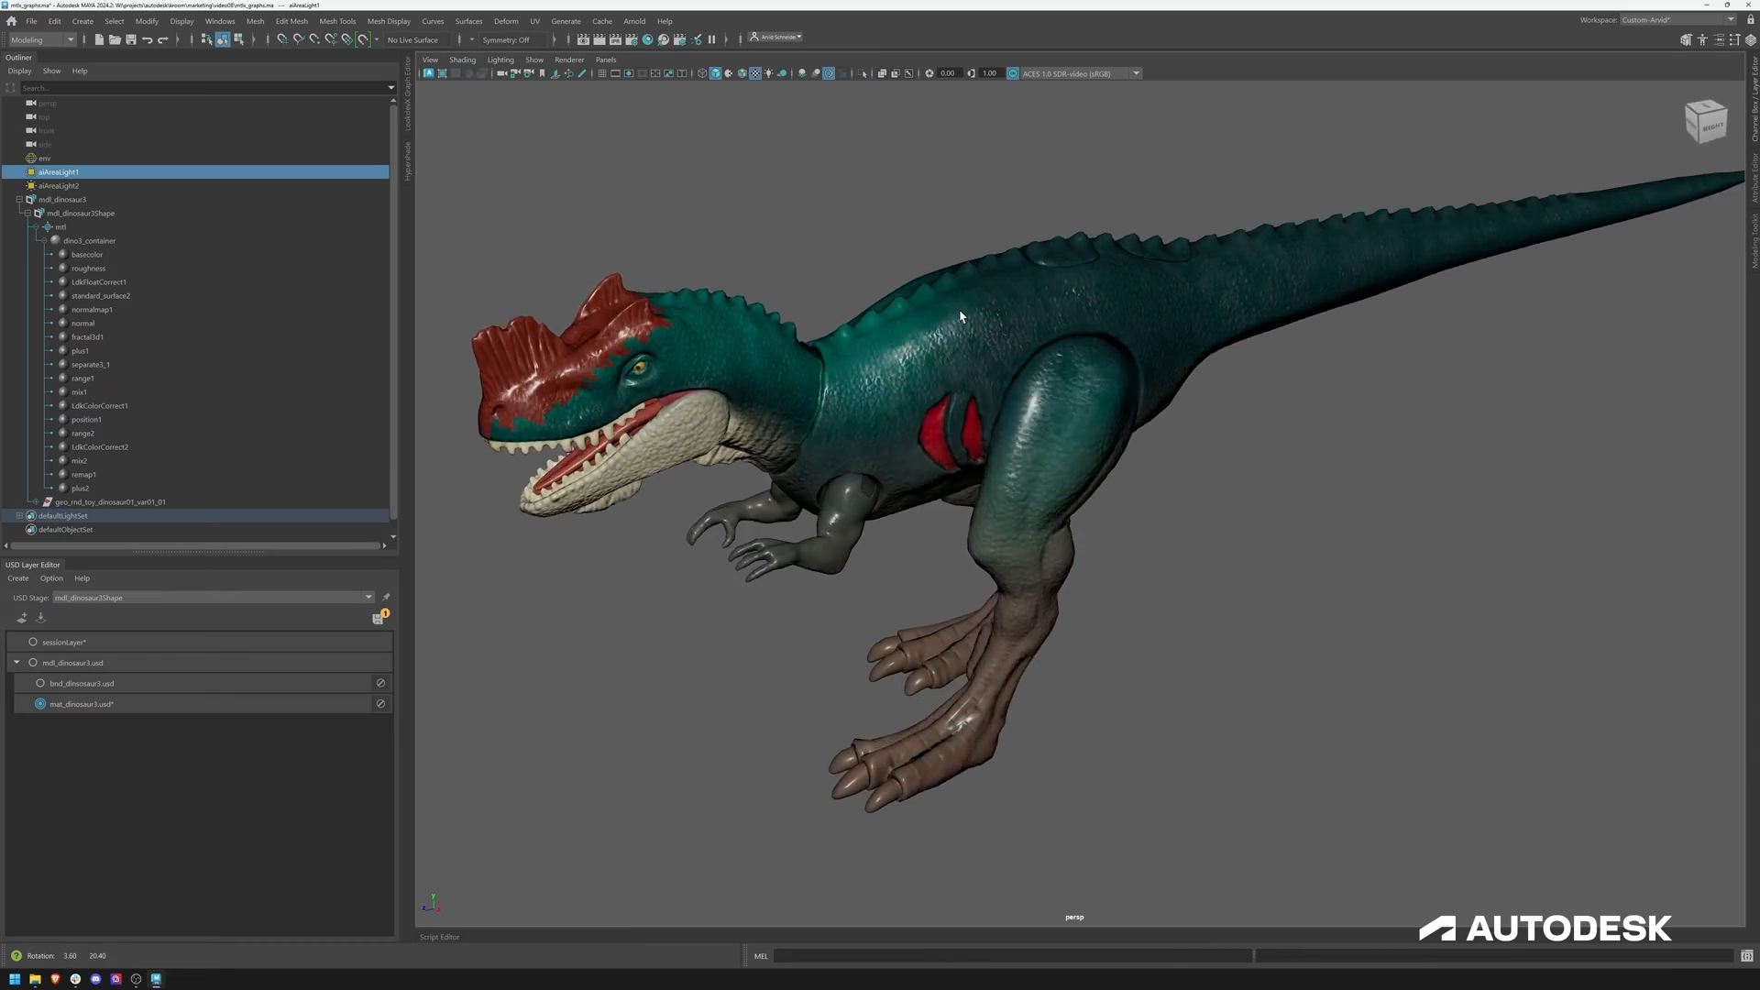
Orbit around the dinosaur to inspect it from the front and side
drag(959, 317, 915, 280)
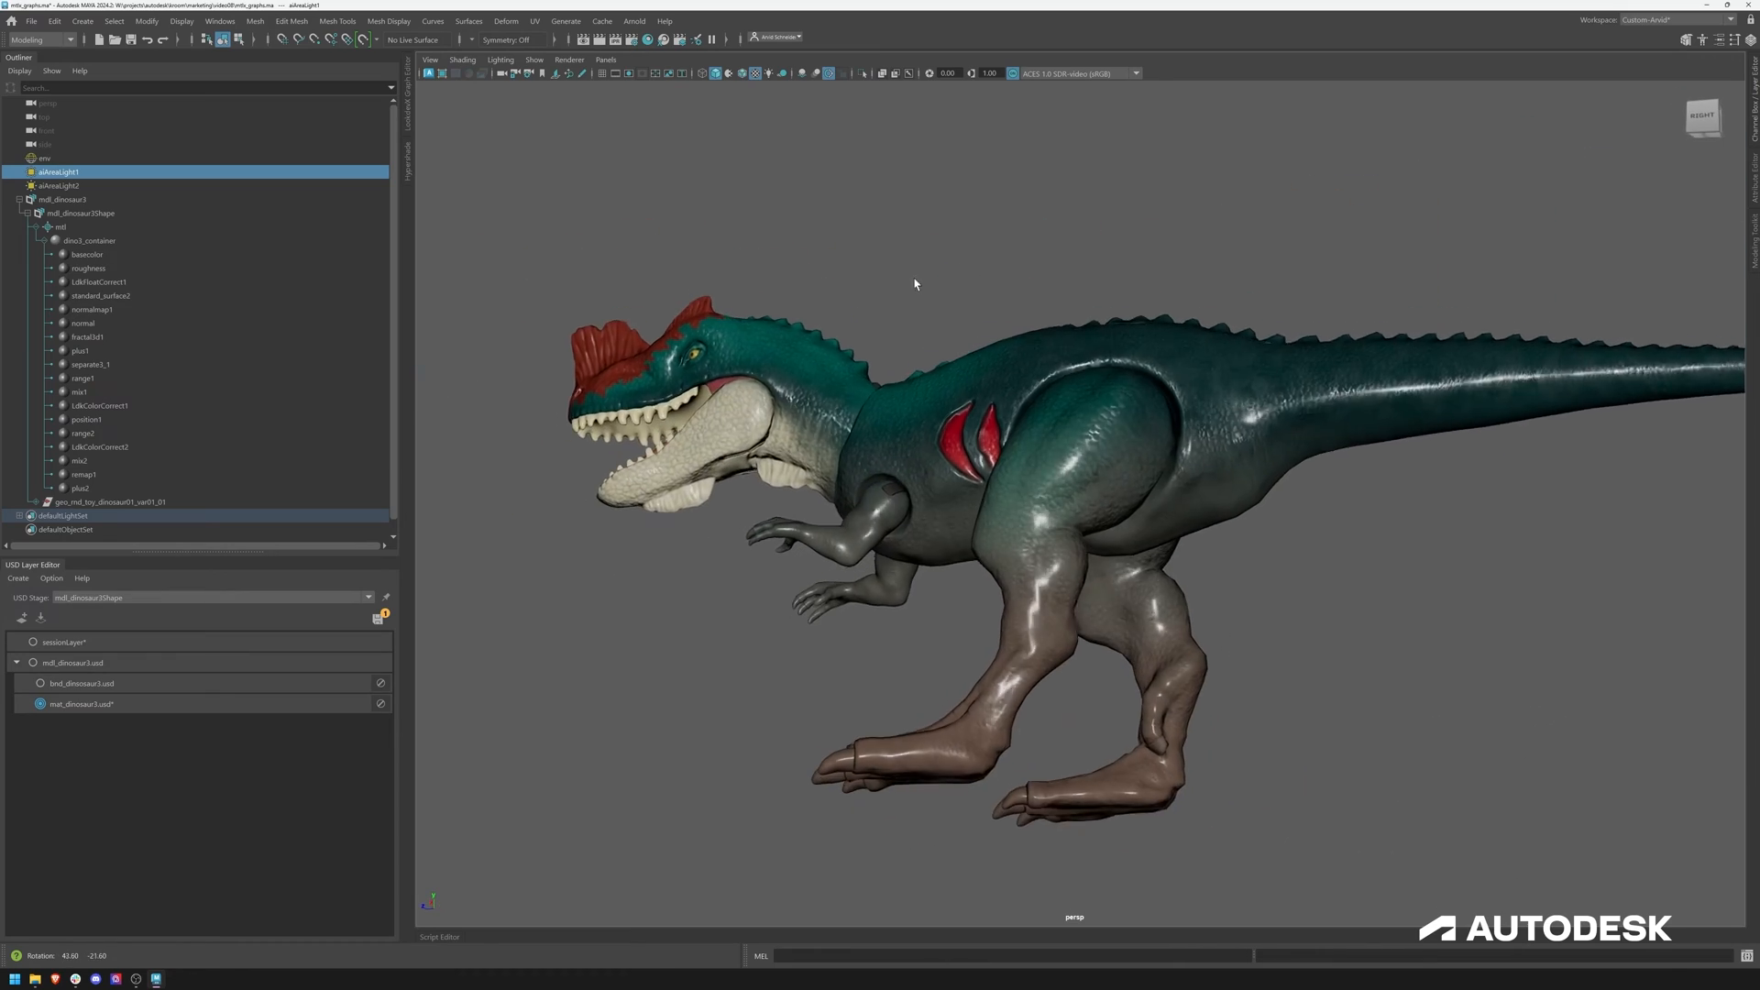
drag(914, 281, 936, 313)
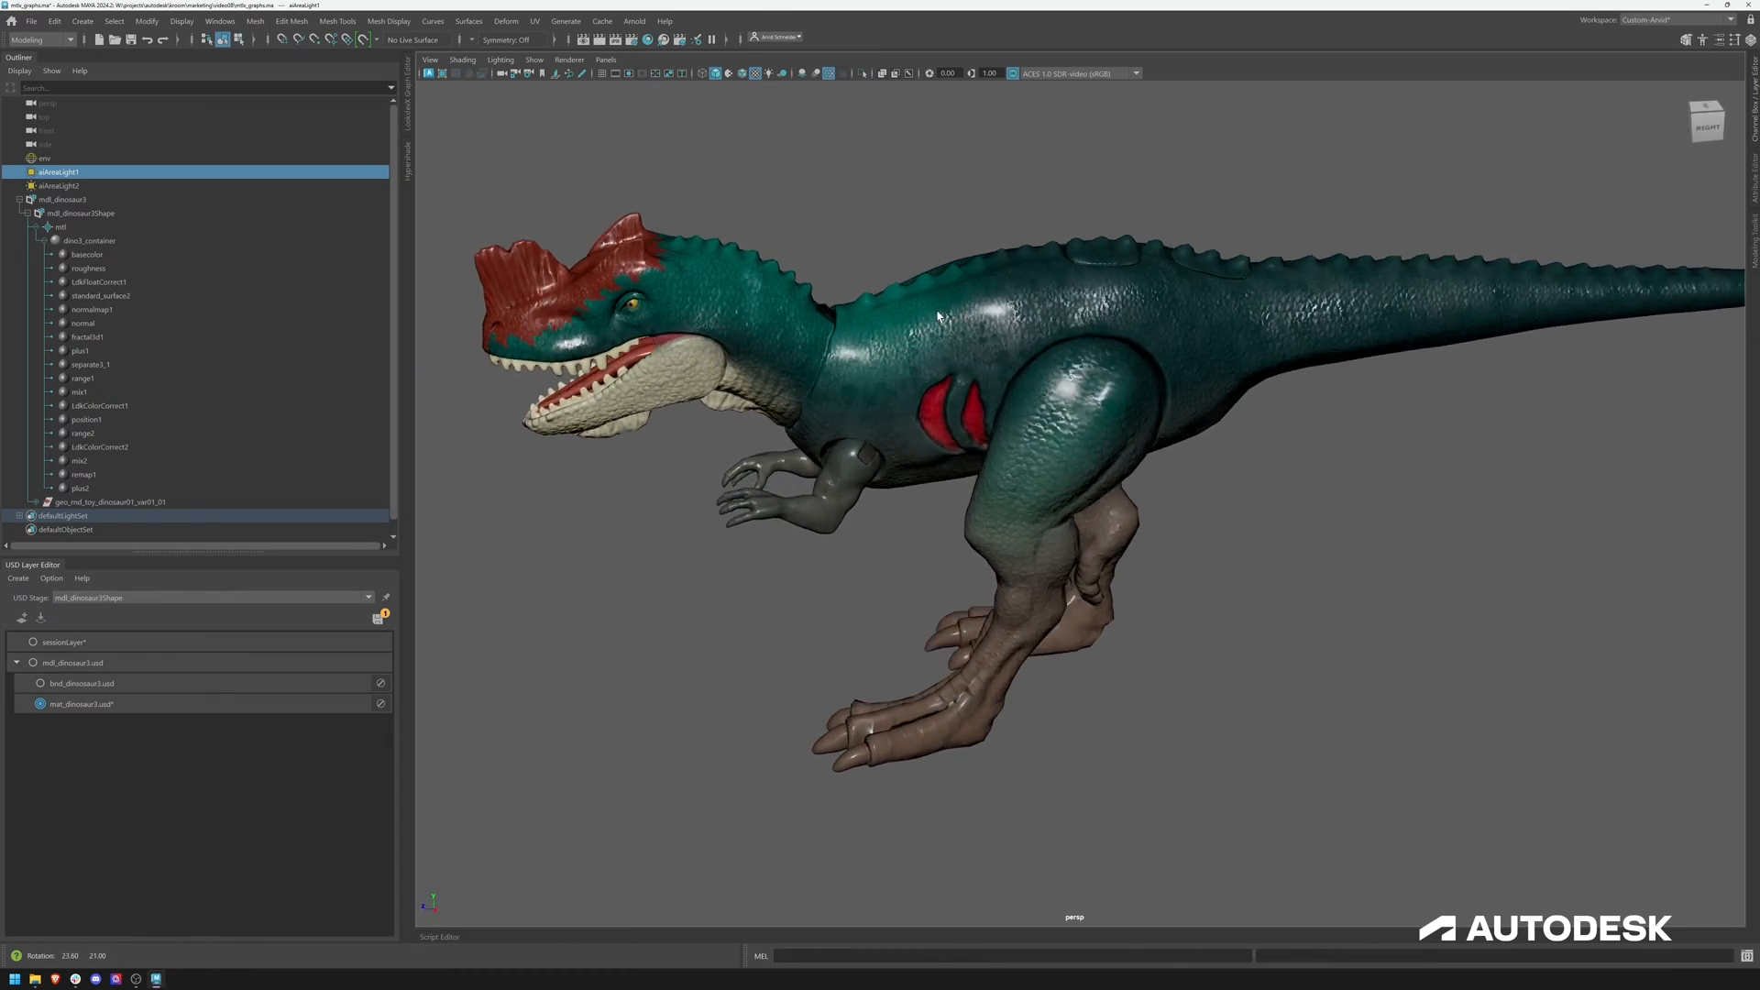
drag(1010, 338, 948, 301)
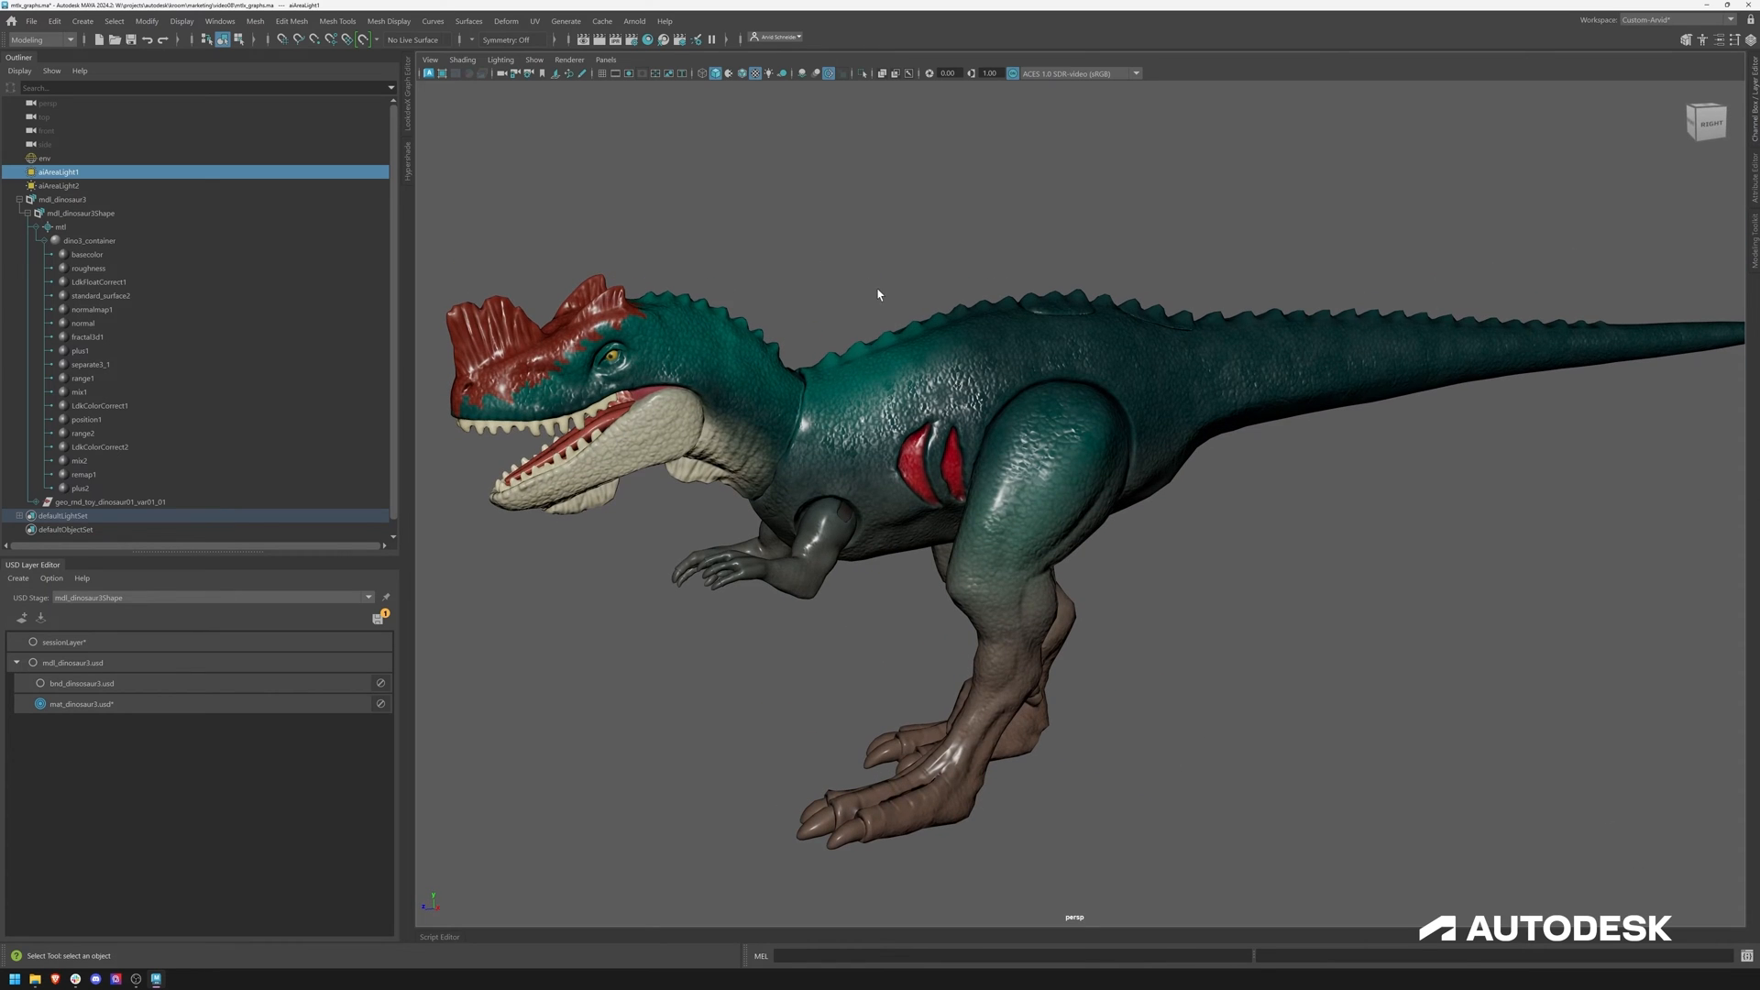
mouse_move(850, 275)
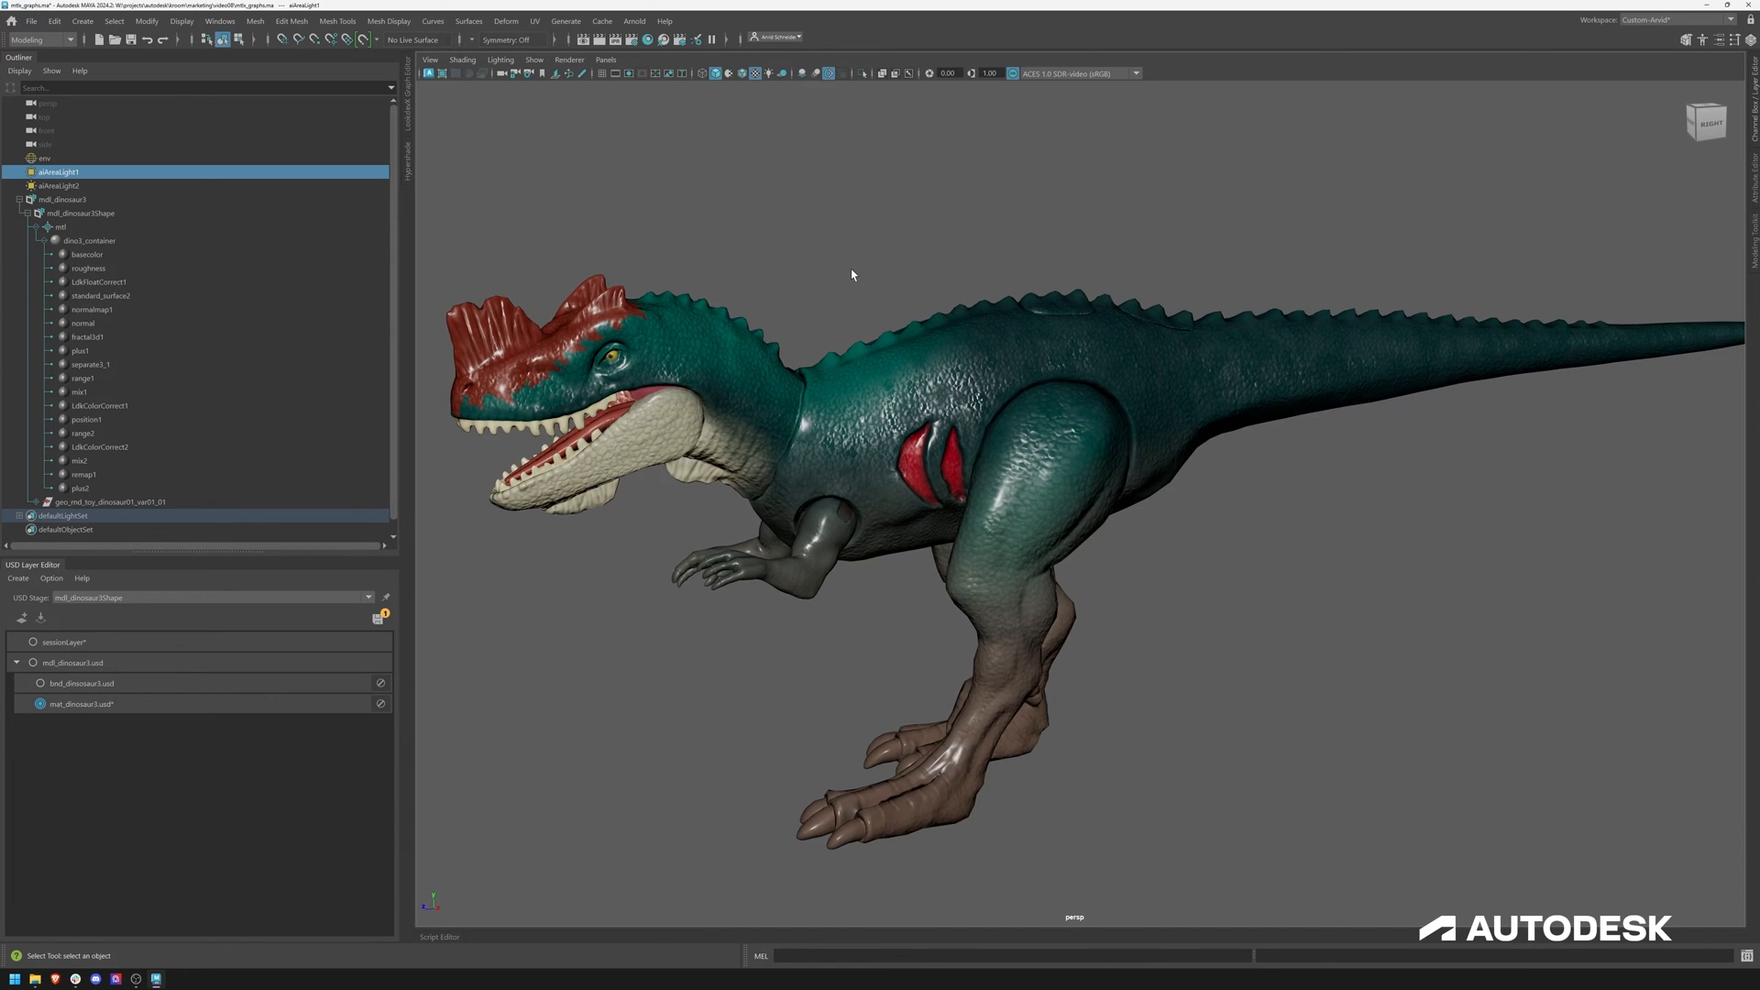
mouse_move(878, 268)
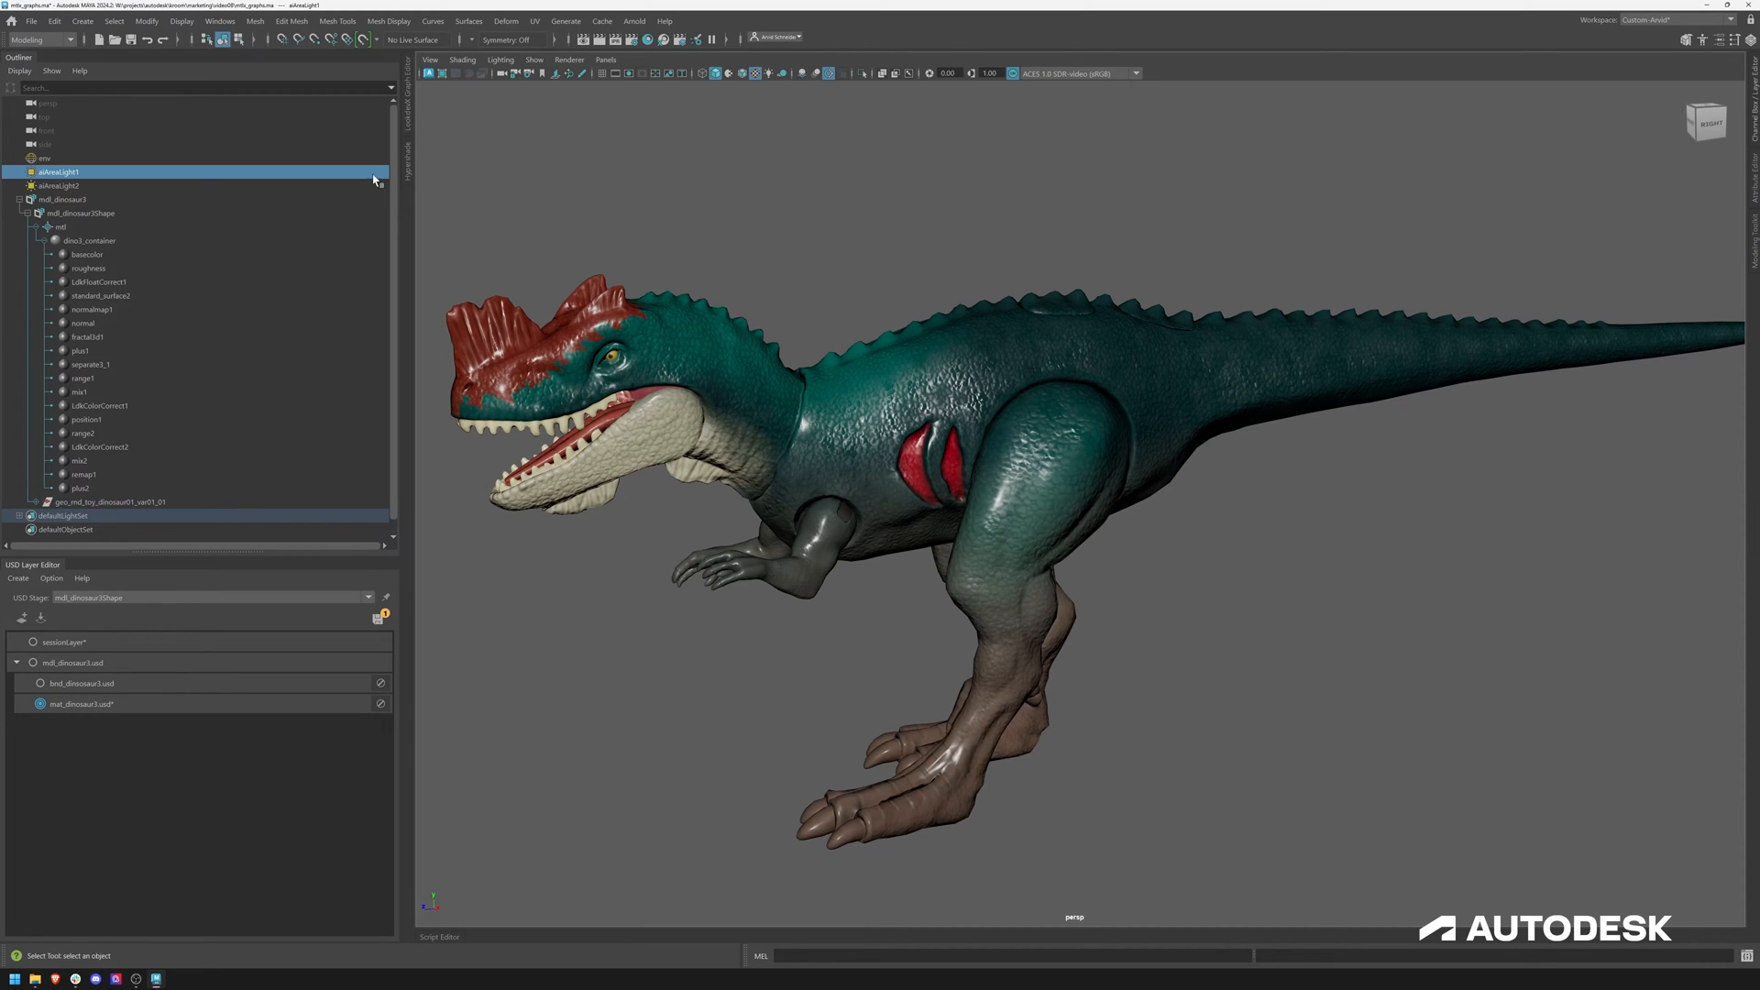
Enter dino3_container in the LookdevX Graph Editor to view its internal node network
drag(1010, 449, 708, 290)
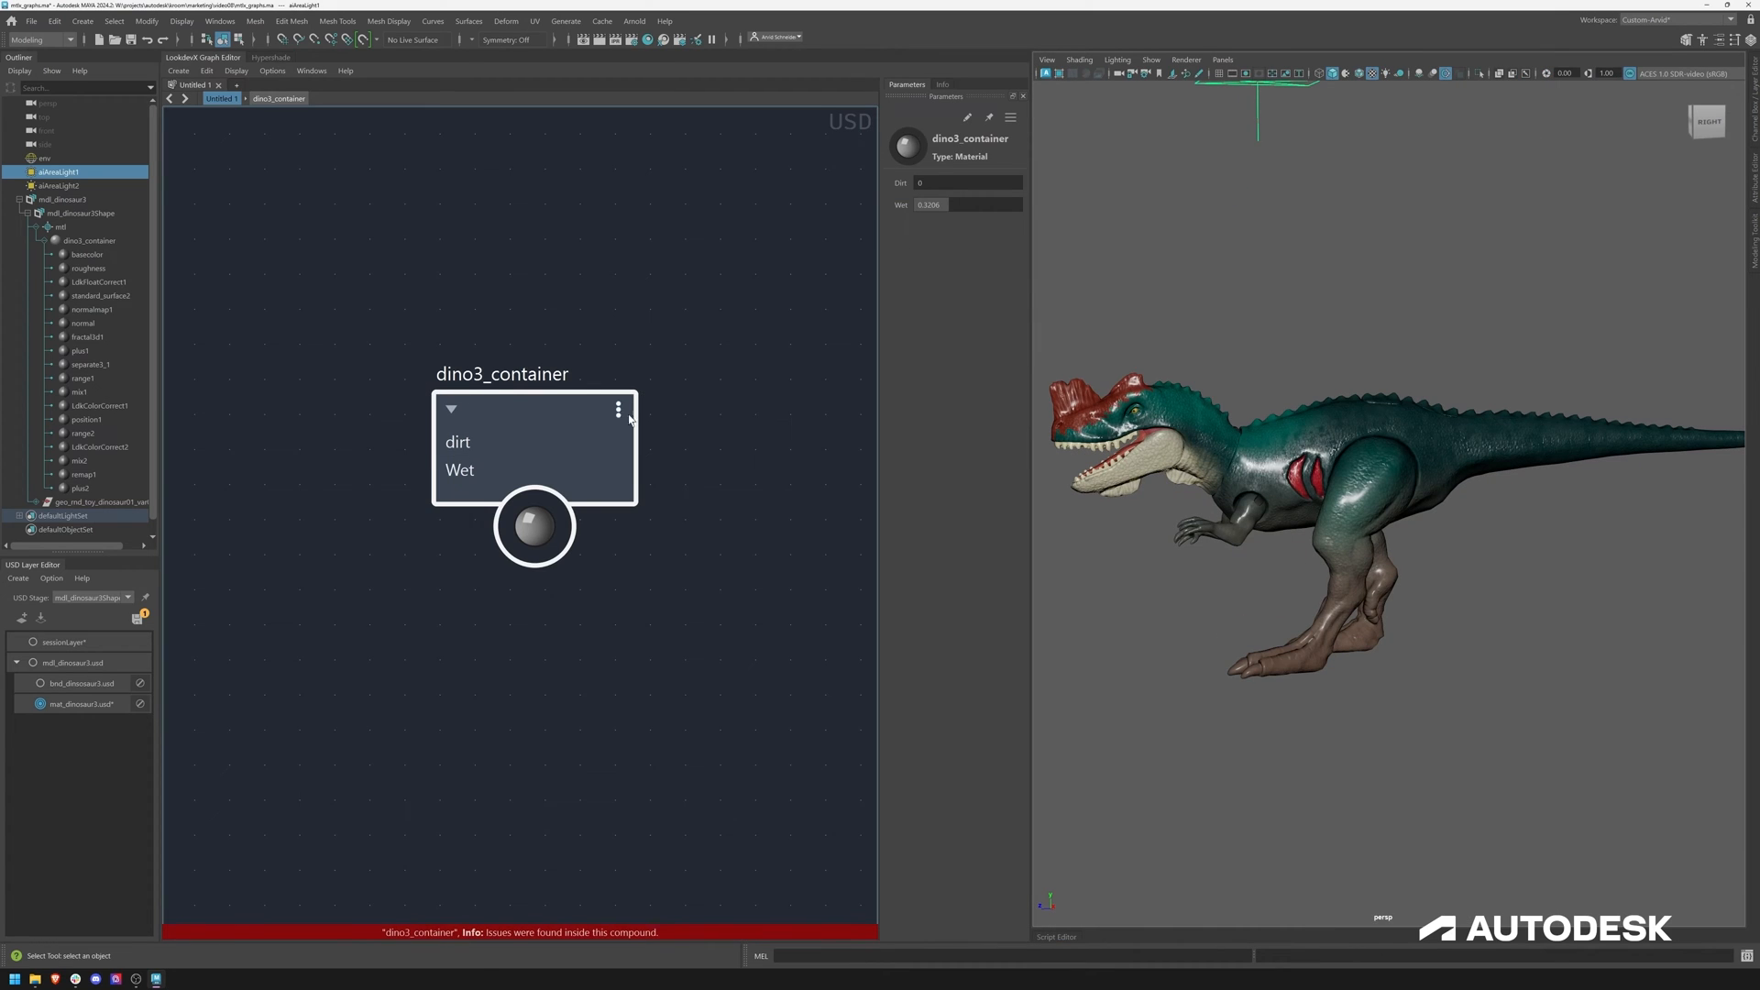
click(502, 372)
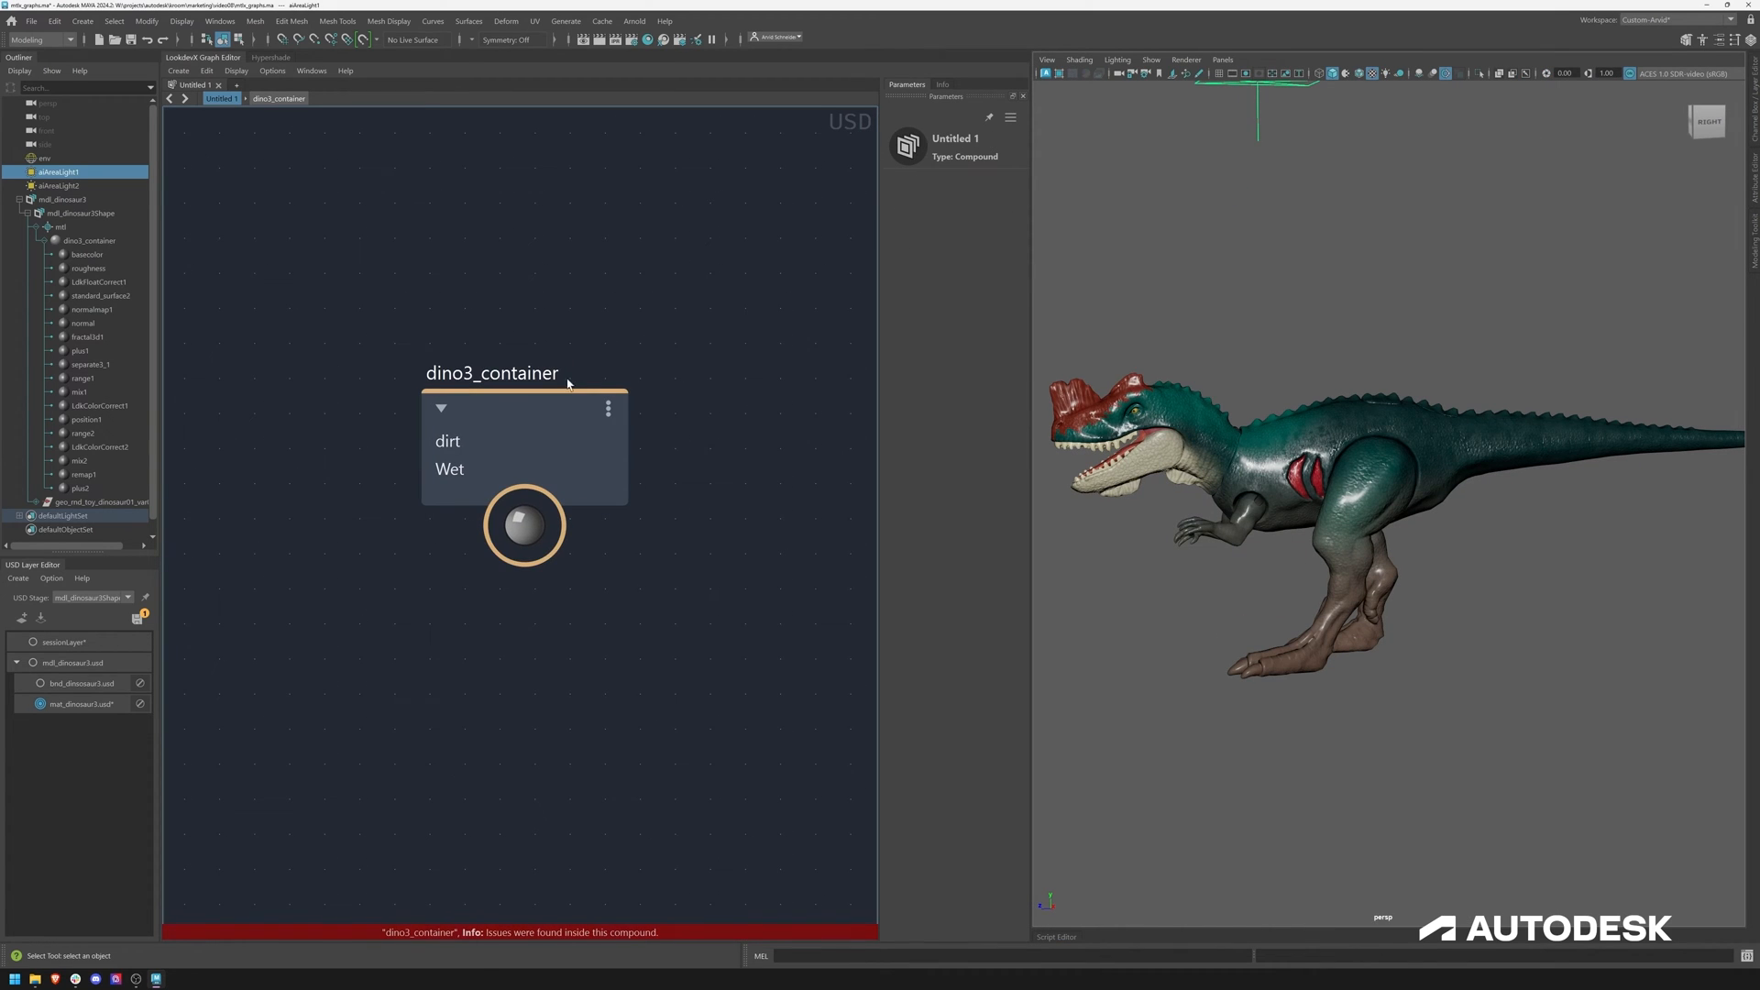
click(522, 526)
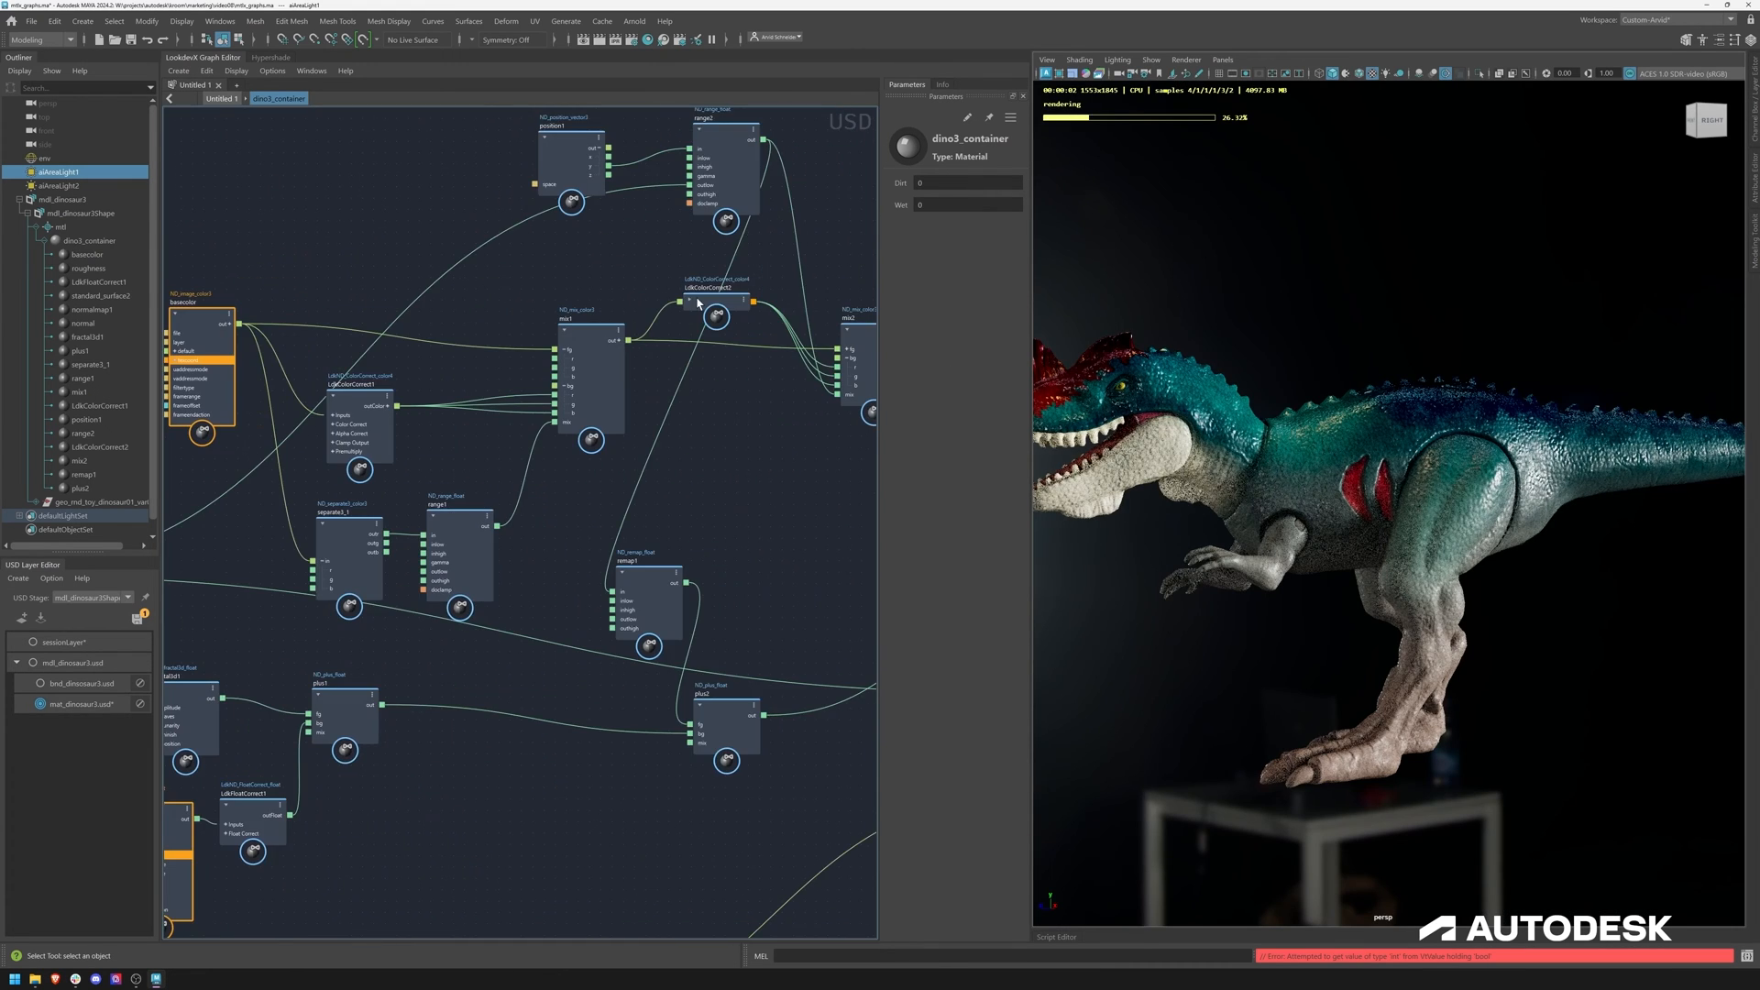
Stop the interactive Arnold render so the viewport returns to plain shading
click(713, 300)
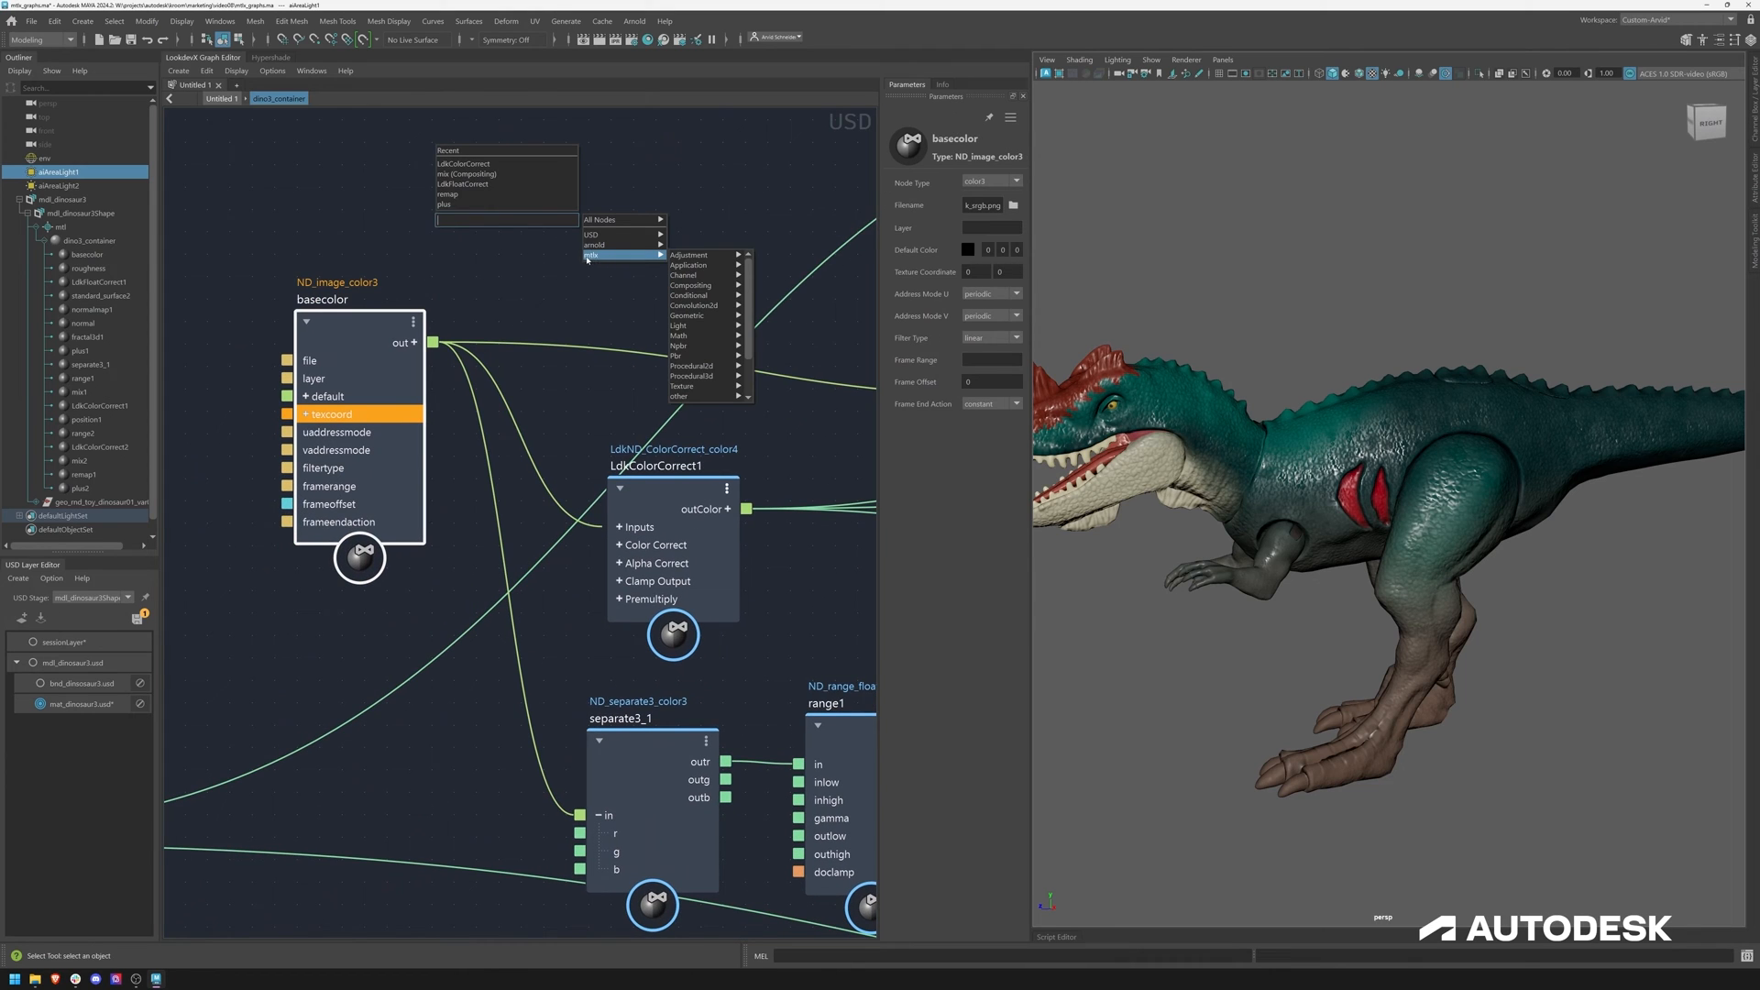
mouse_move(678, 347)
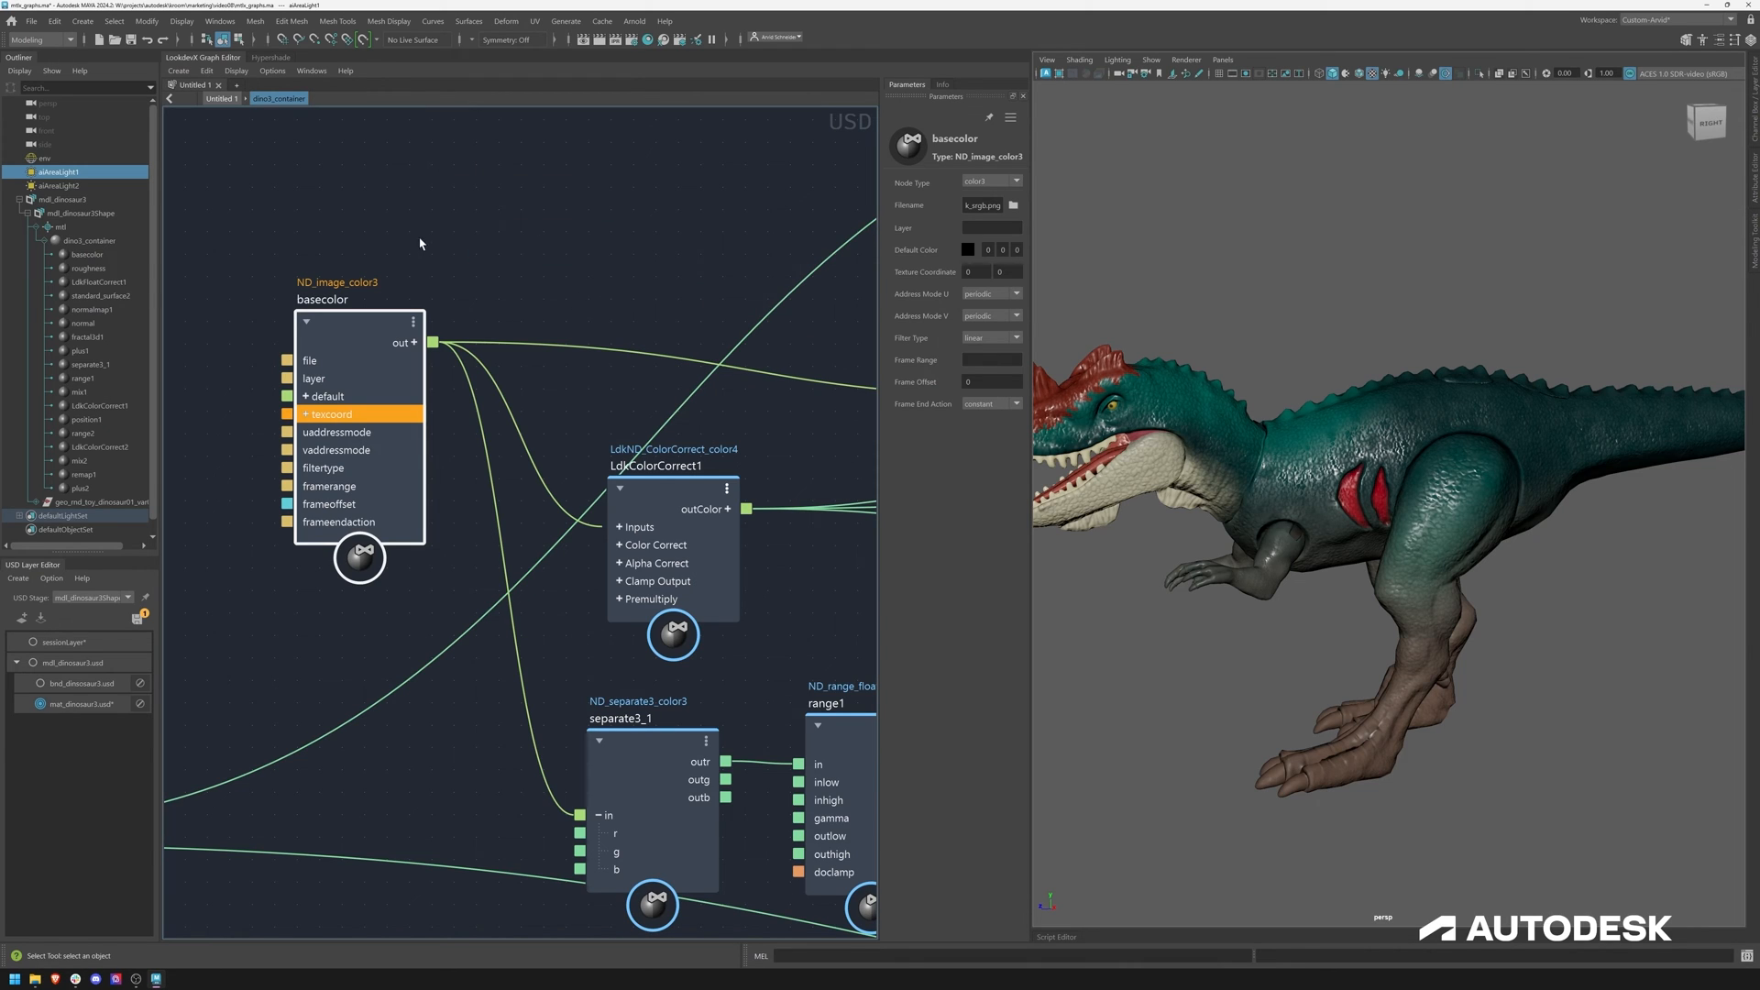
Select LdkColorCorrect1 and expose its hueShift as a new container input port
click(357, 557)
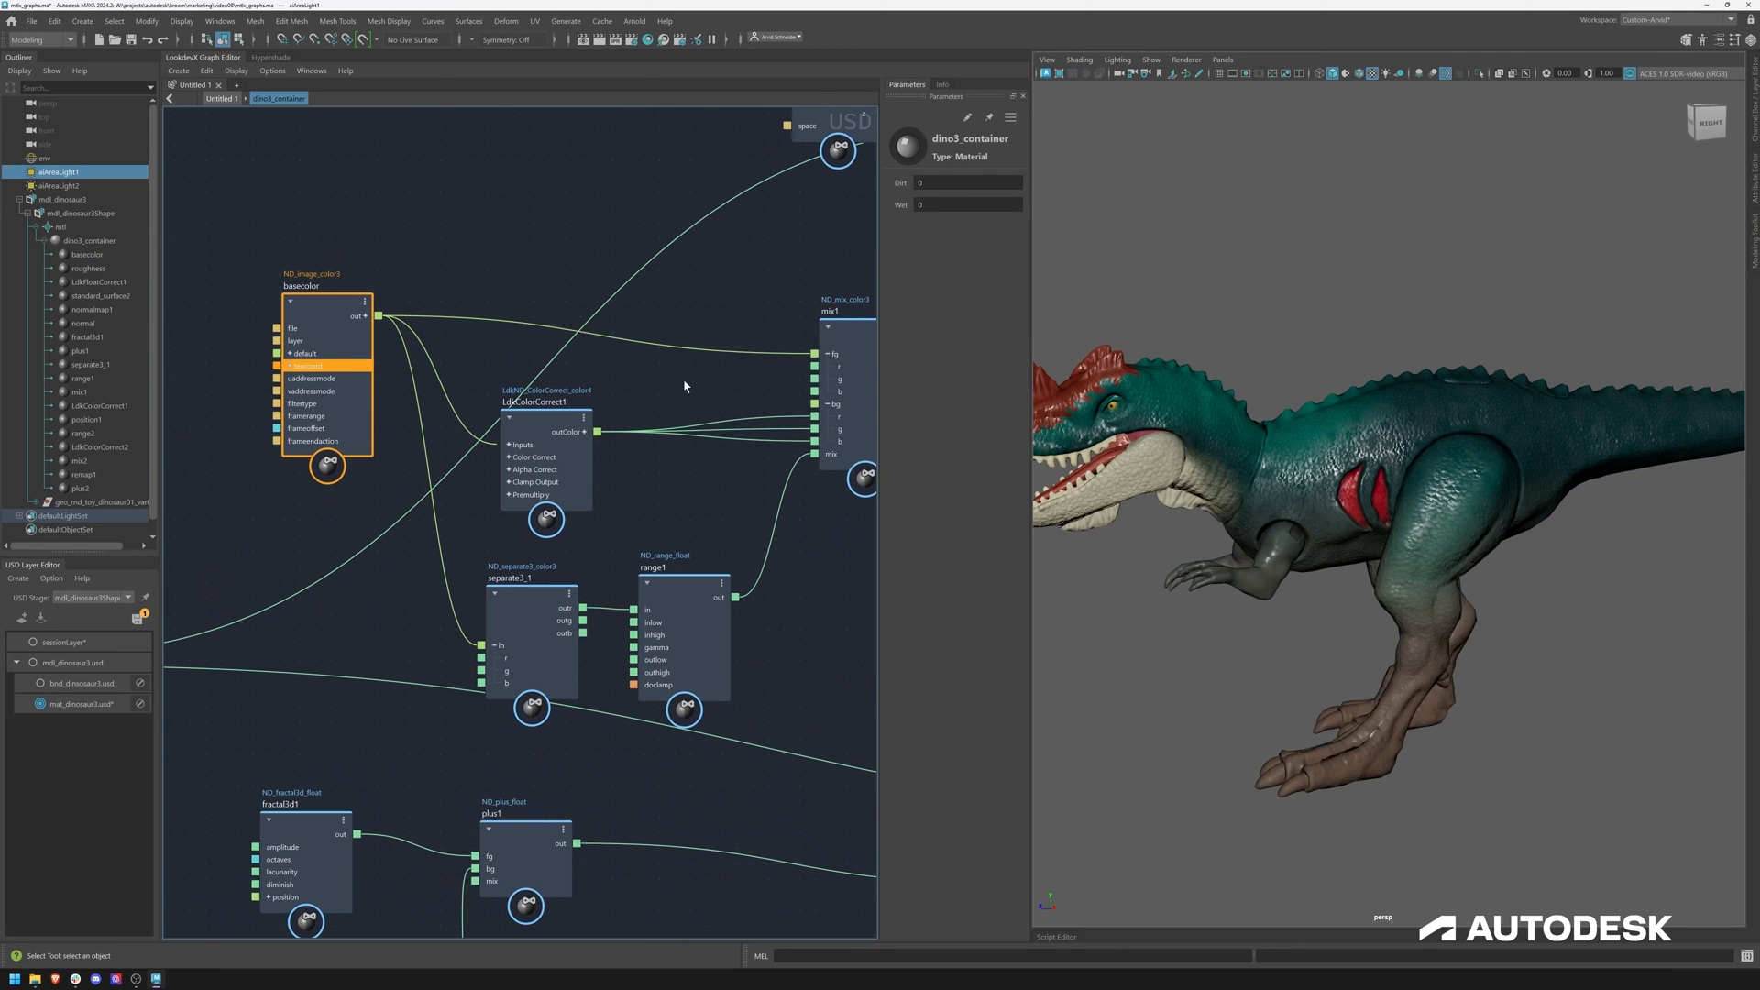
drag(684, 387, 525, 343)
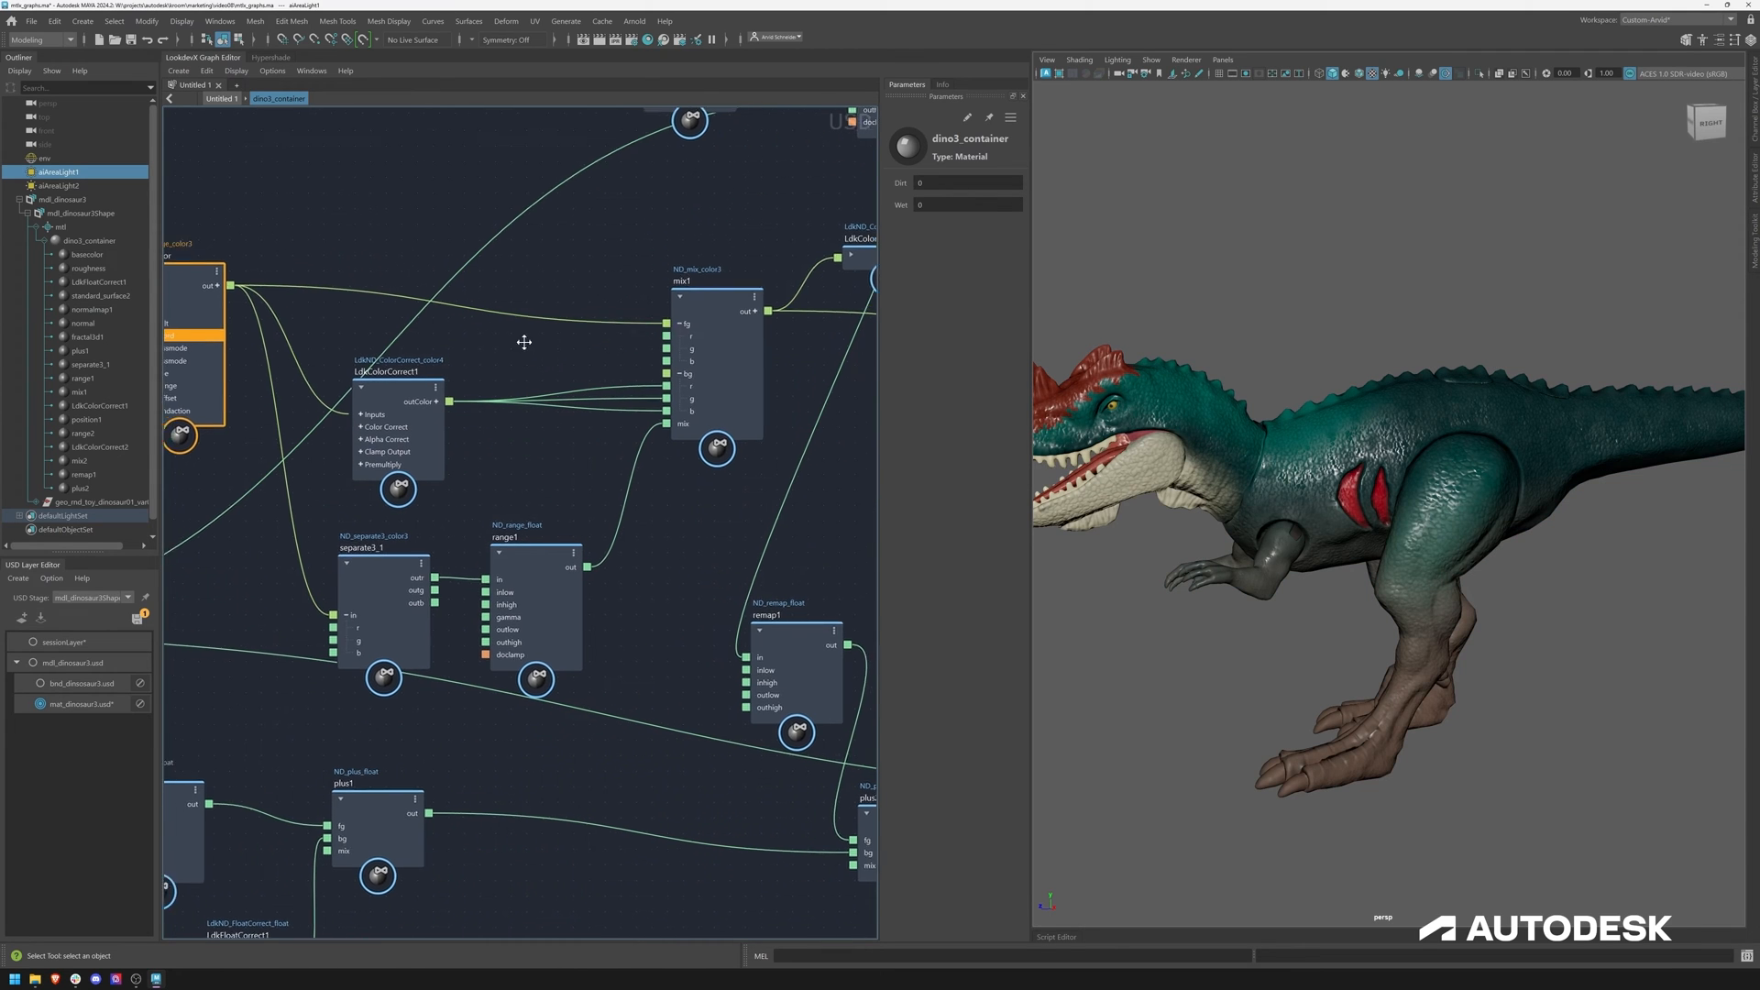
click(511, 371)
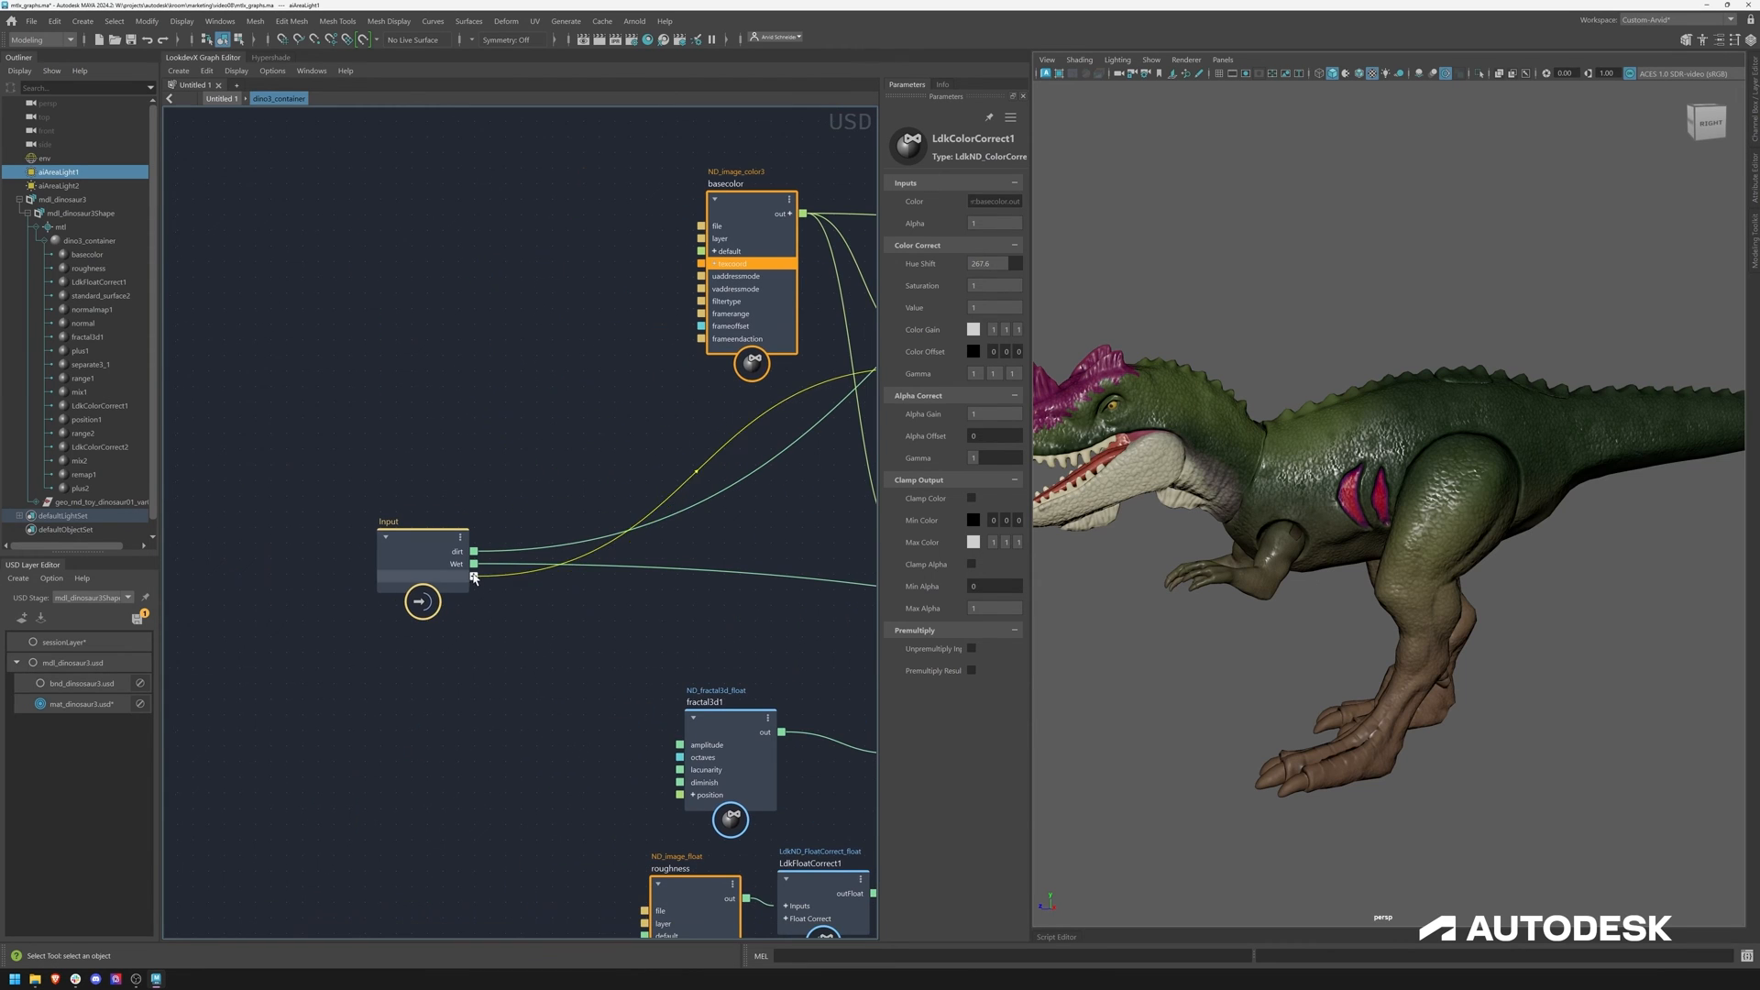
Rename the container's hueShift port to Color Variation
right_click(454, 575)
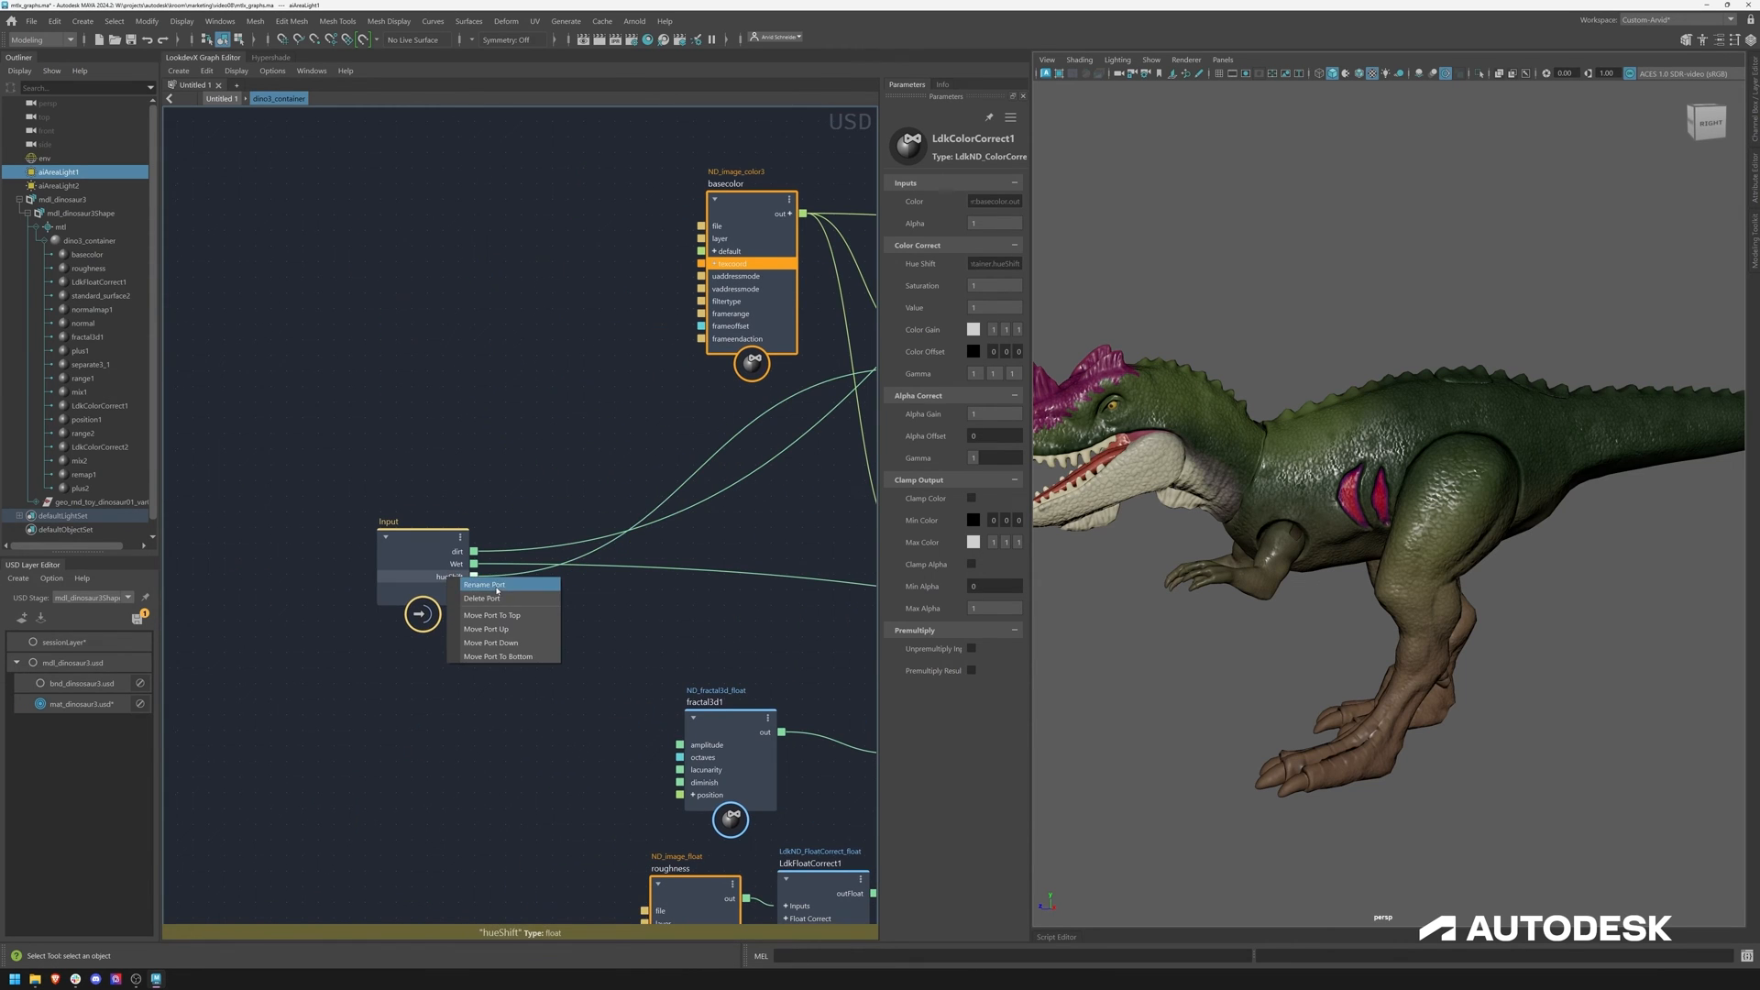
click(482, 583)
text(Color Variation)
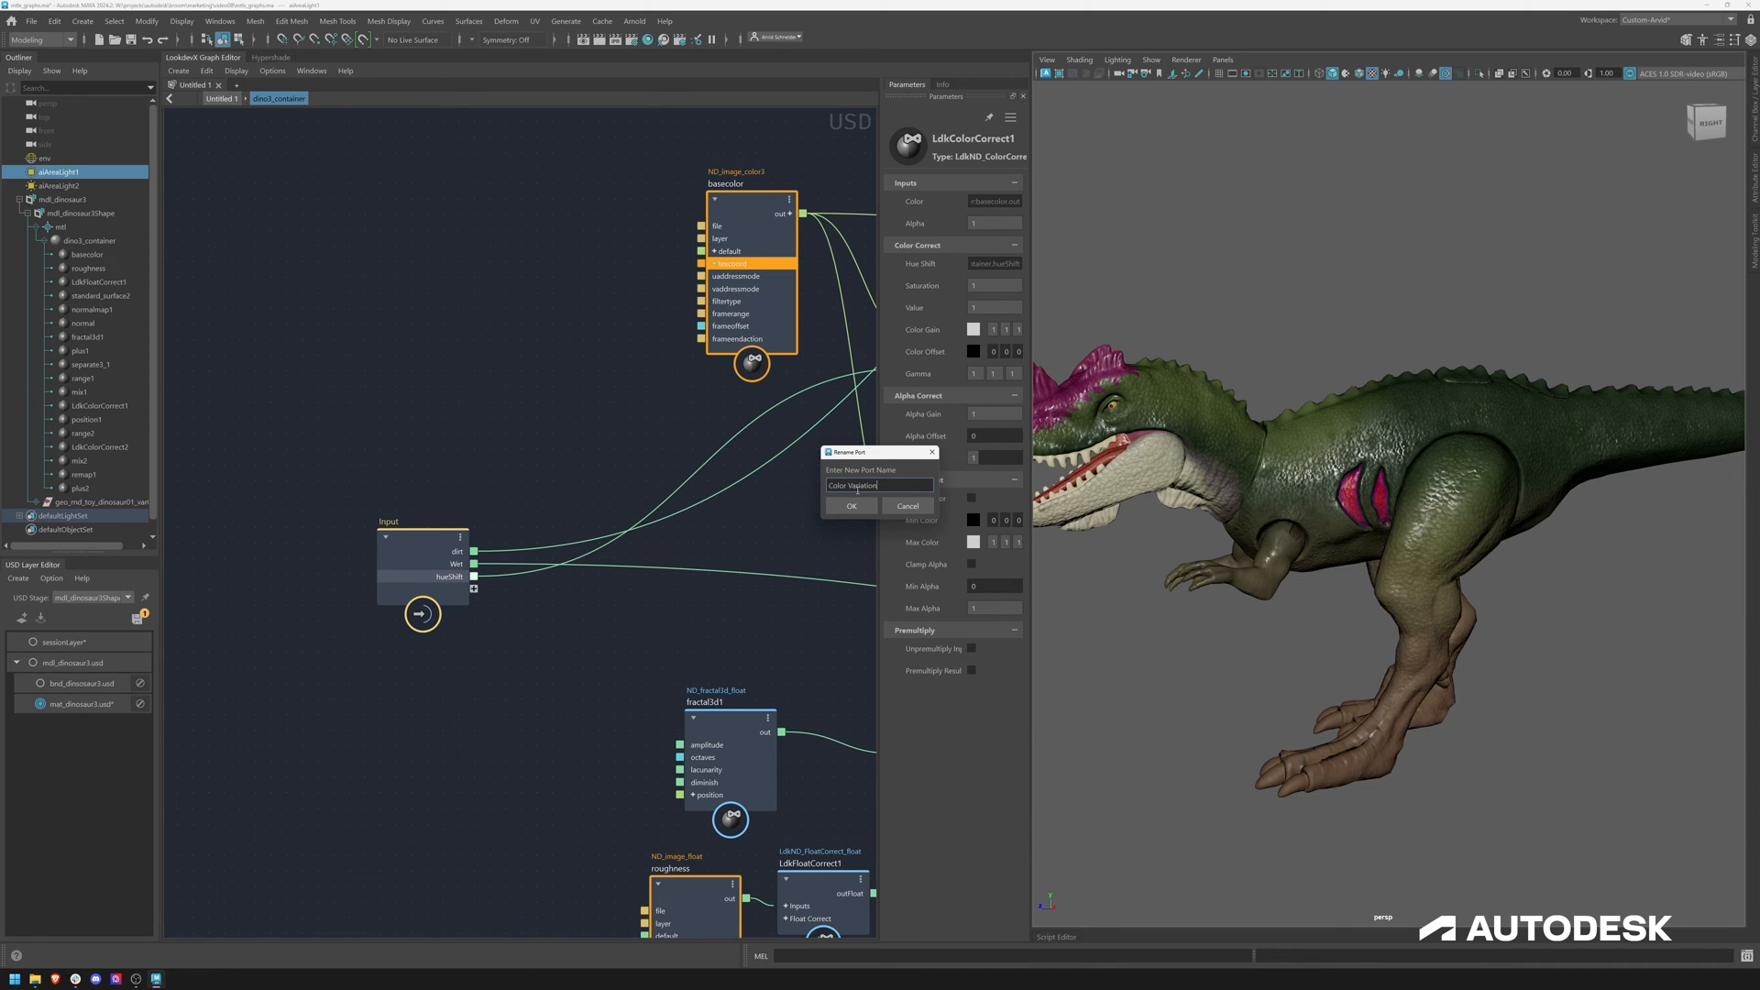
click(849, 506)
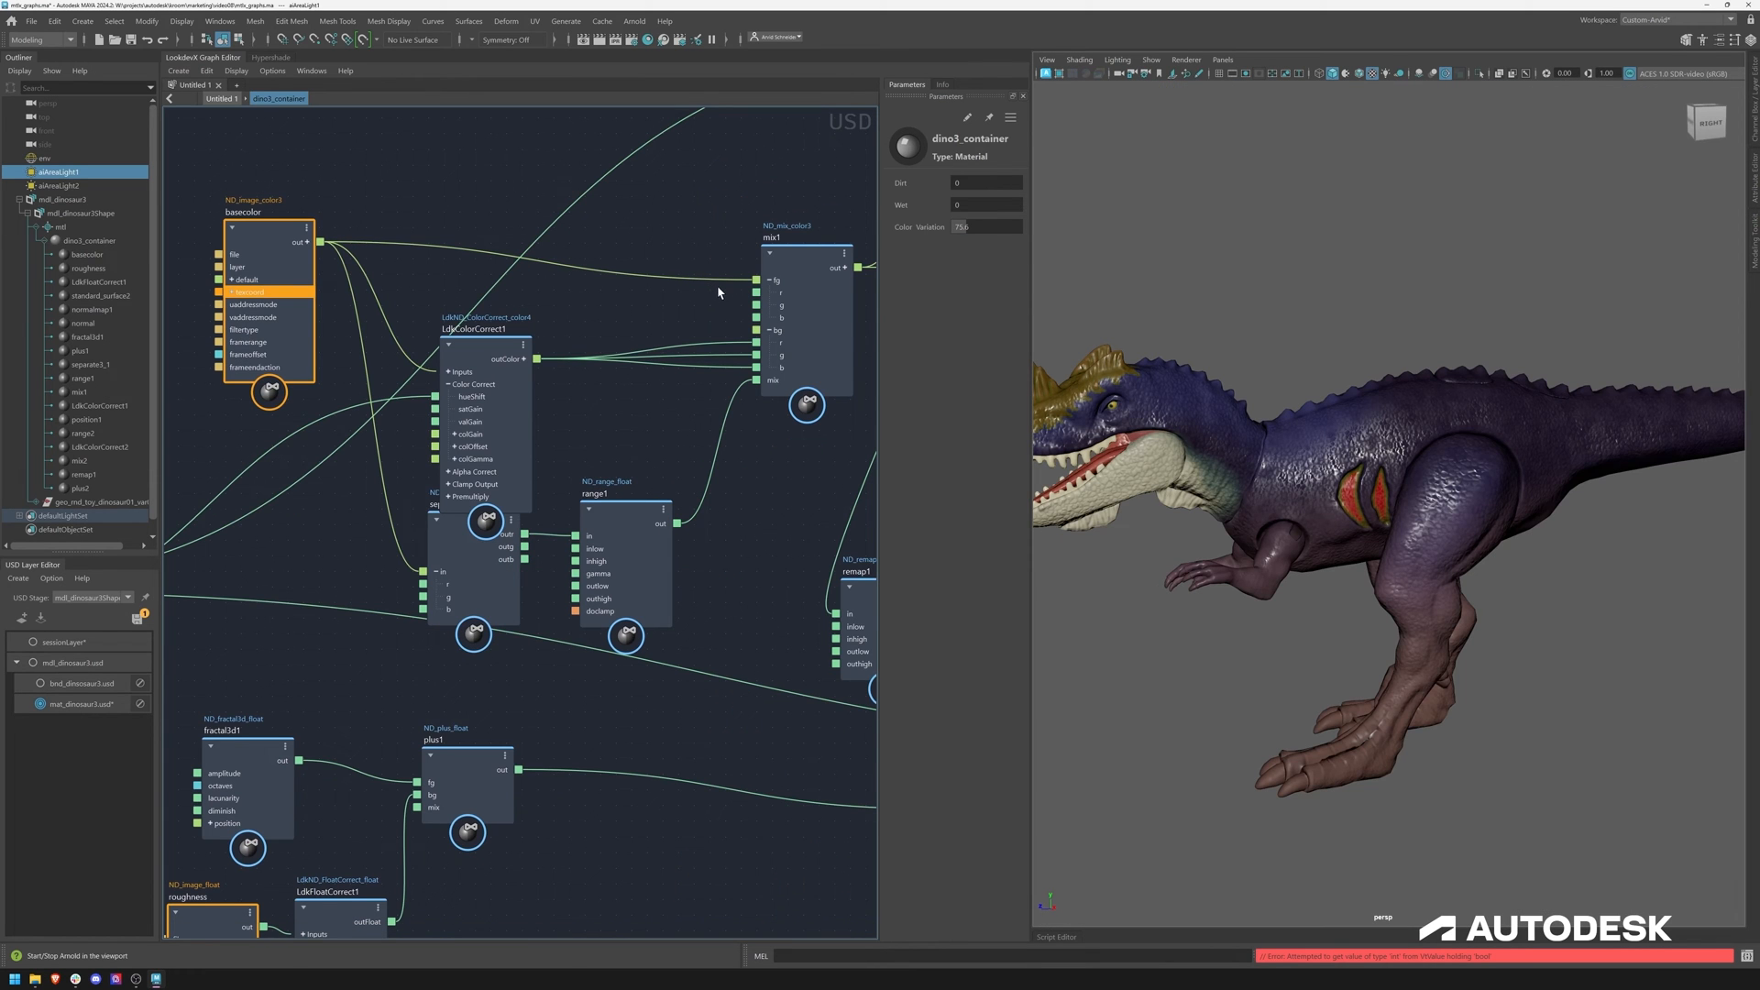
mouse_move(698, 306)
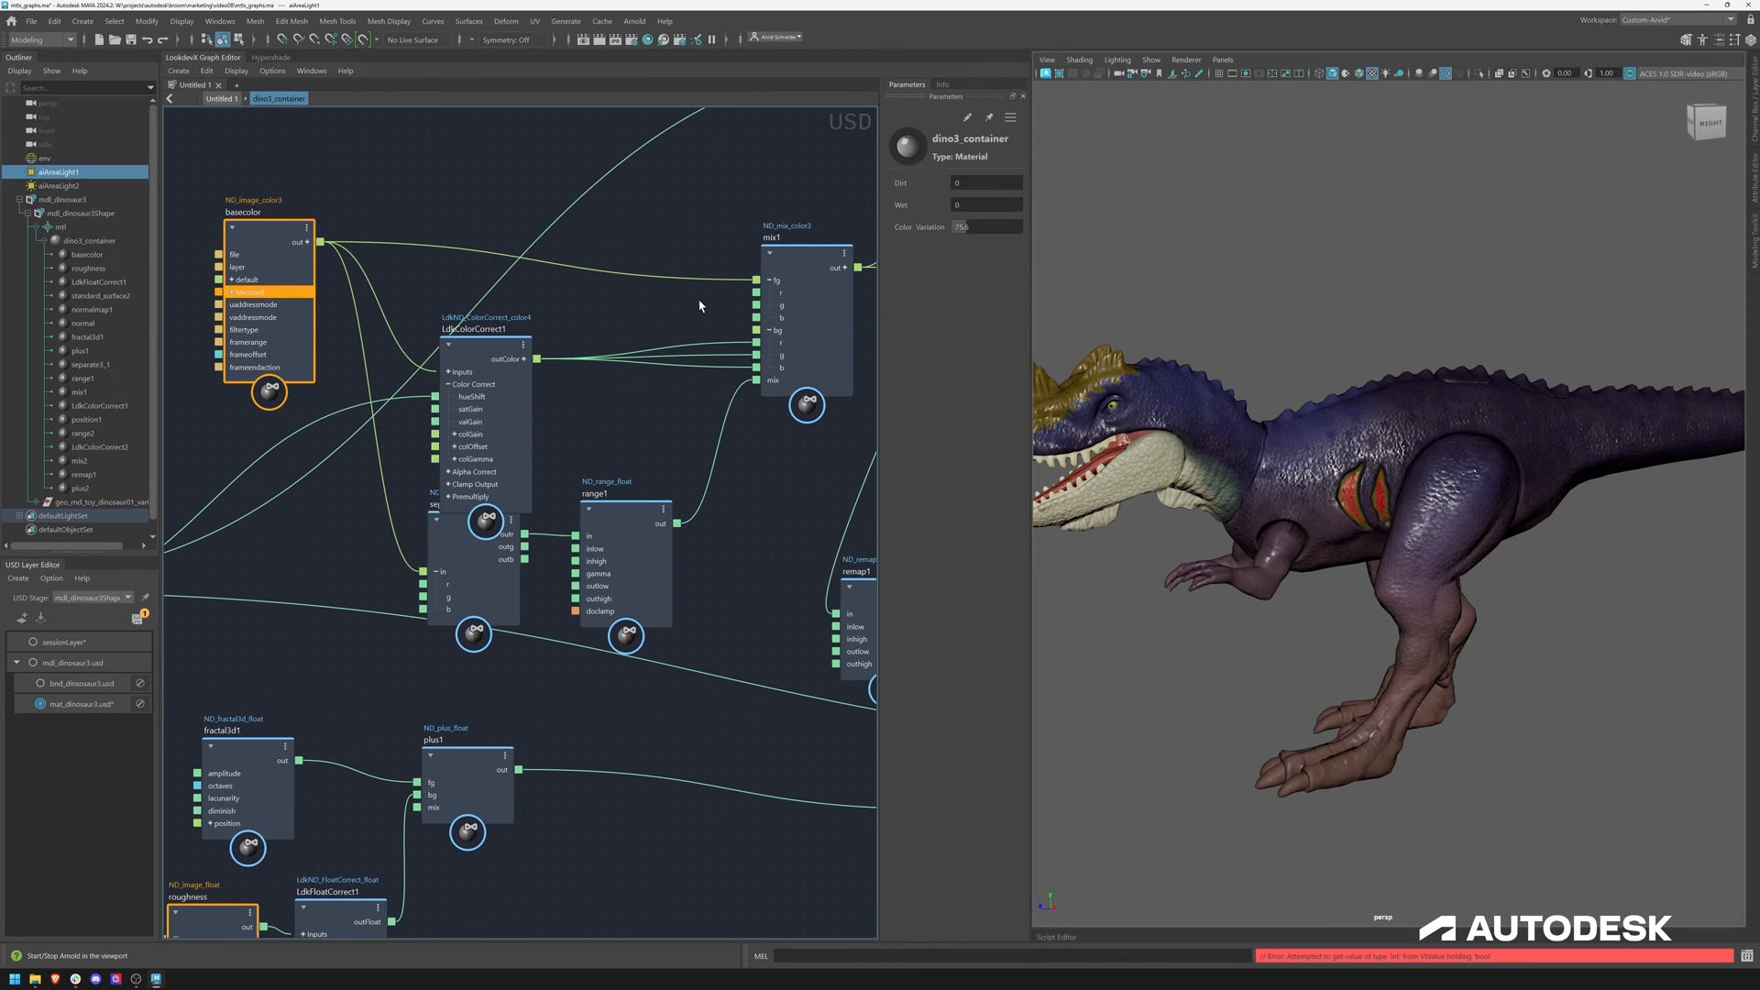
mouse_move(617, 481)
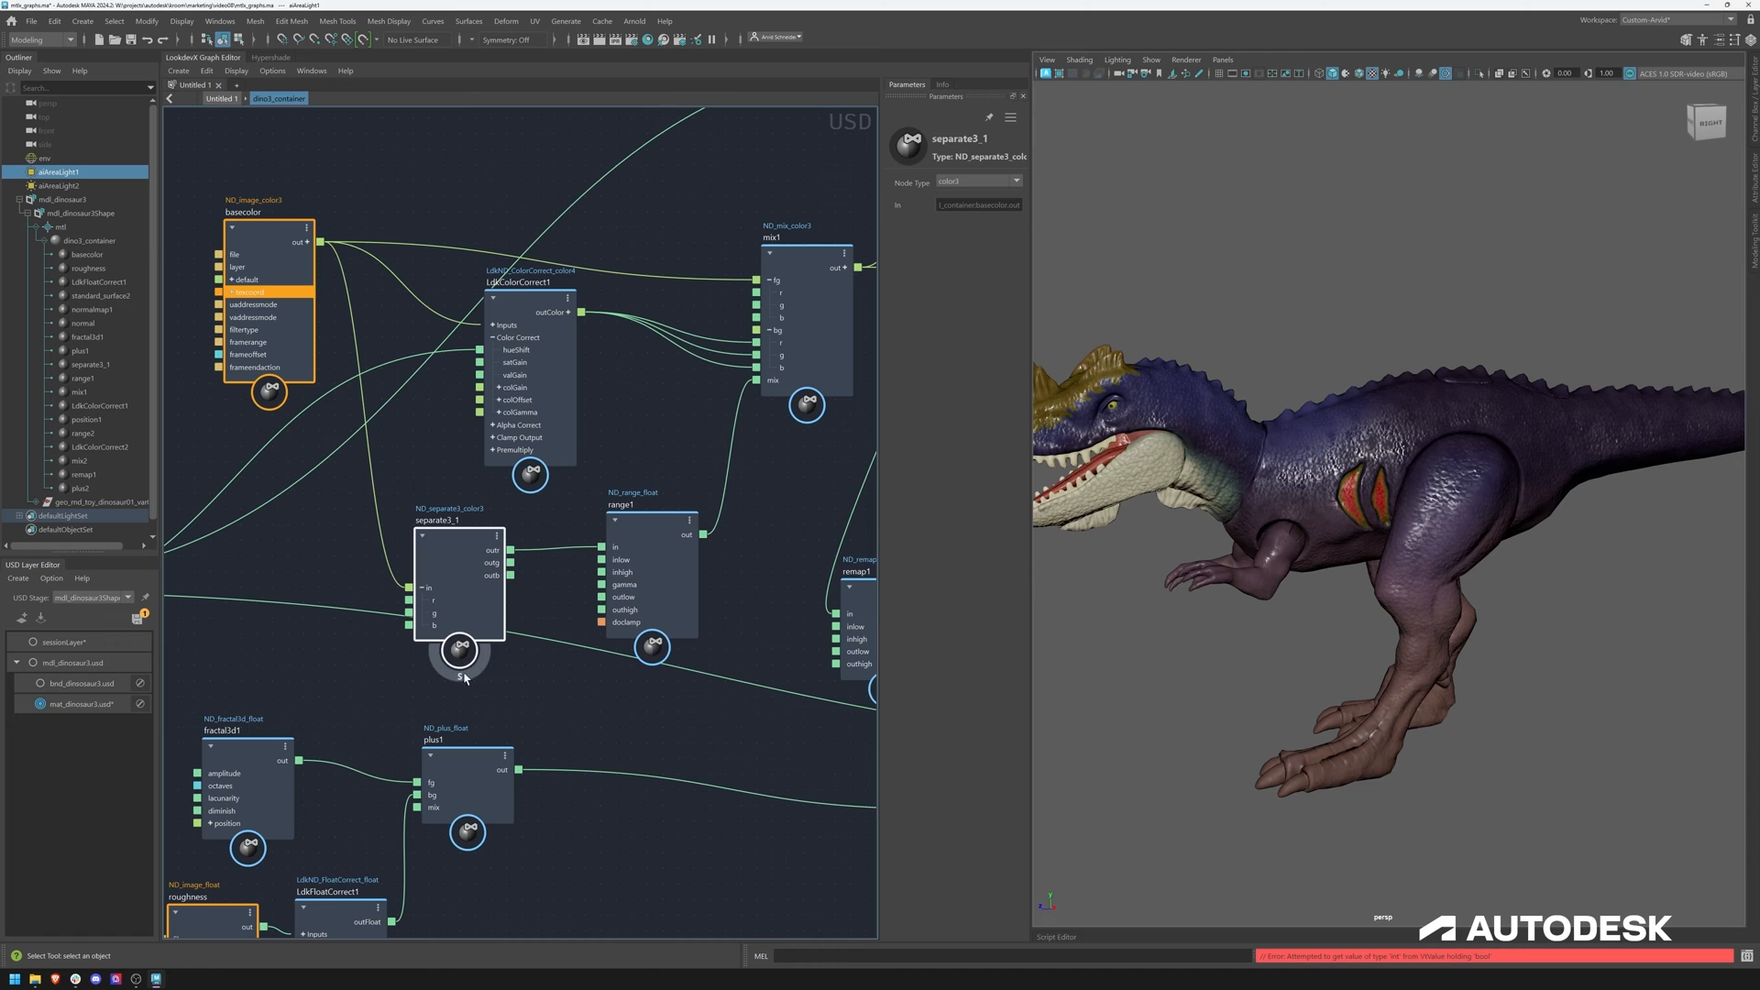
Preview range1's mask and set its range value to 0.078611
click(458, 534)
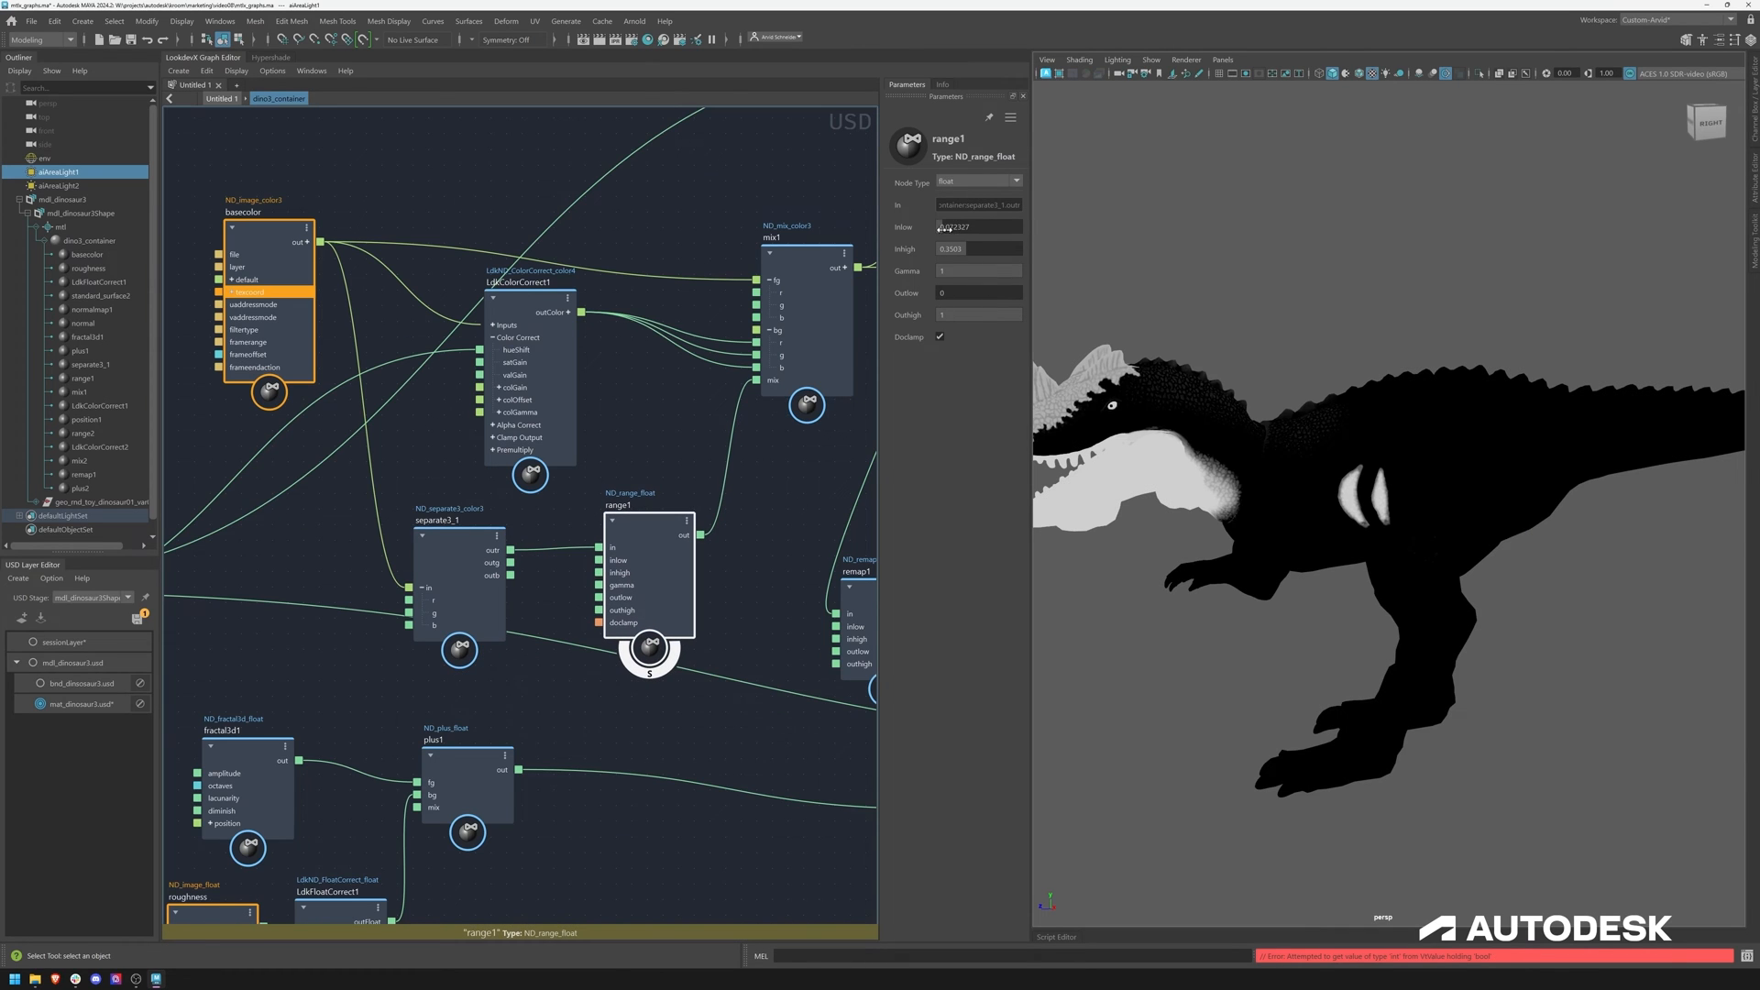
text(0.078611)
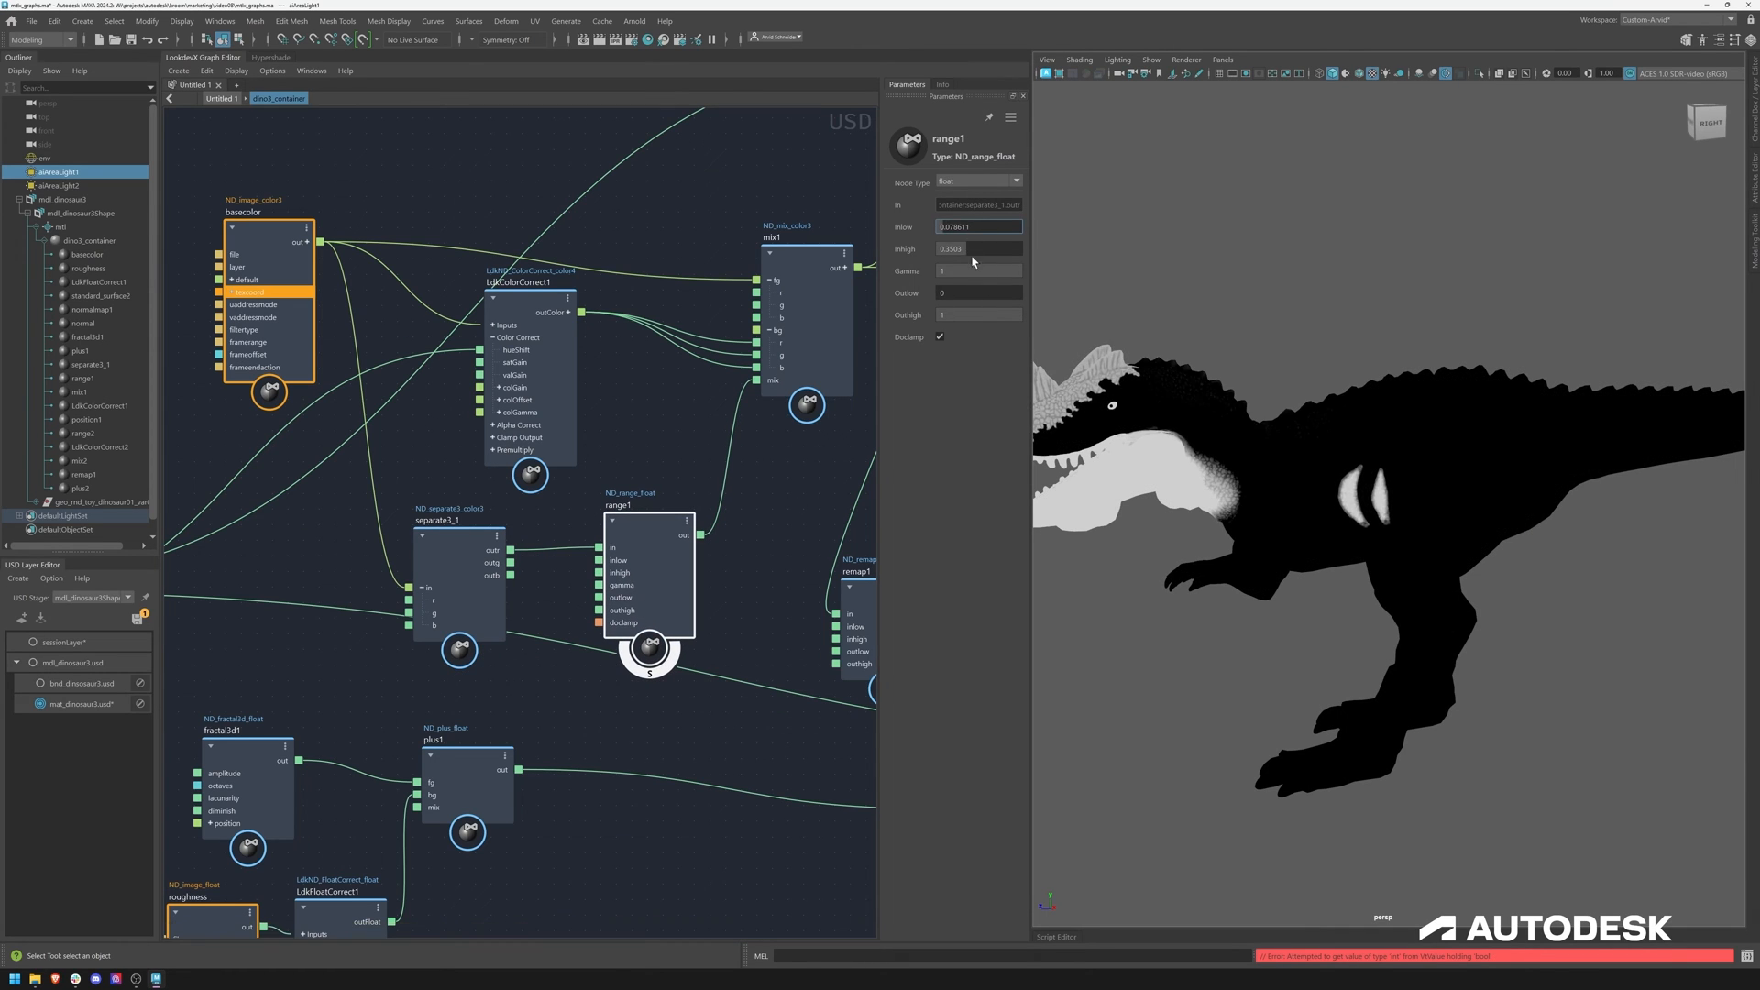
drag(953, 247, 988, 247)
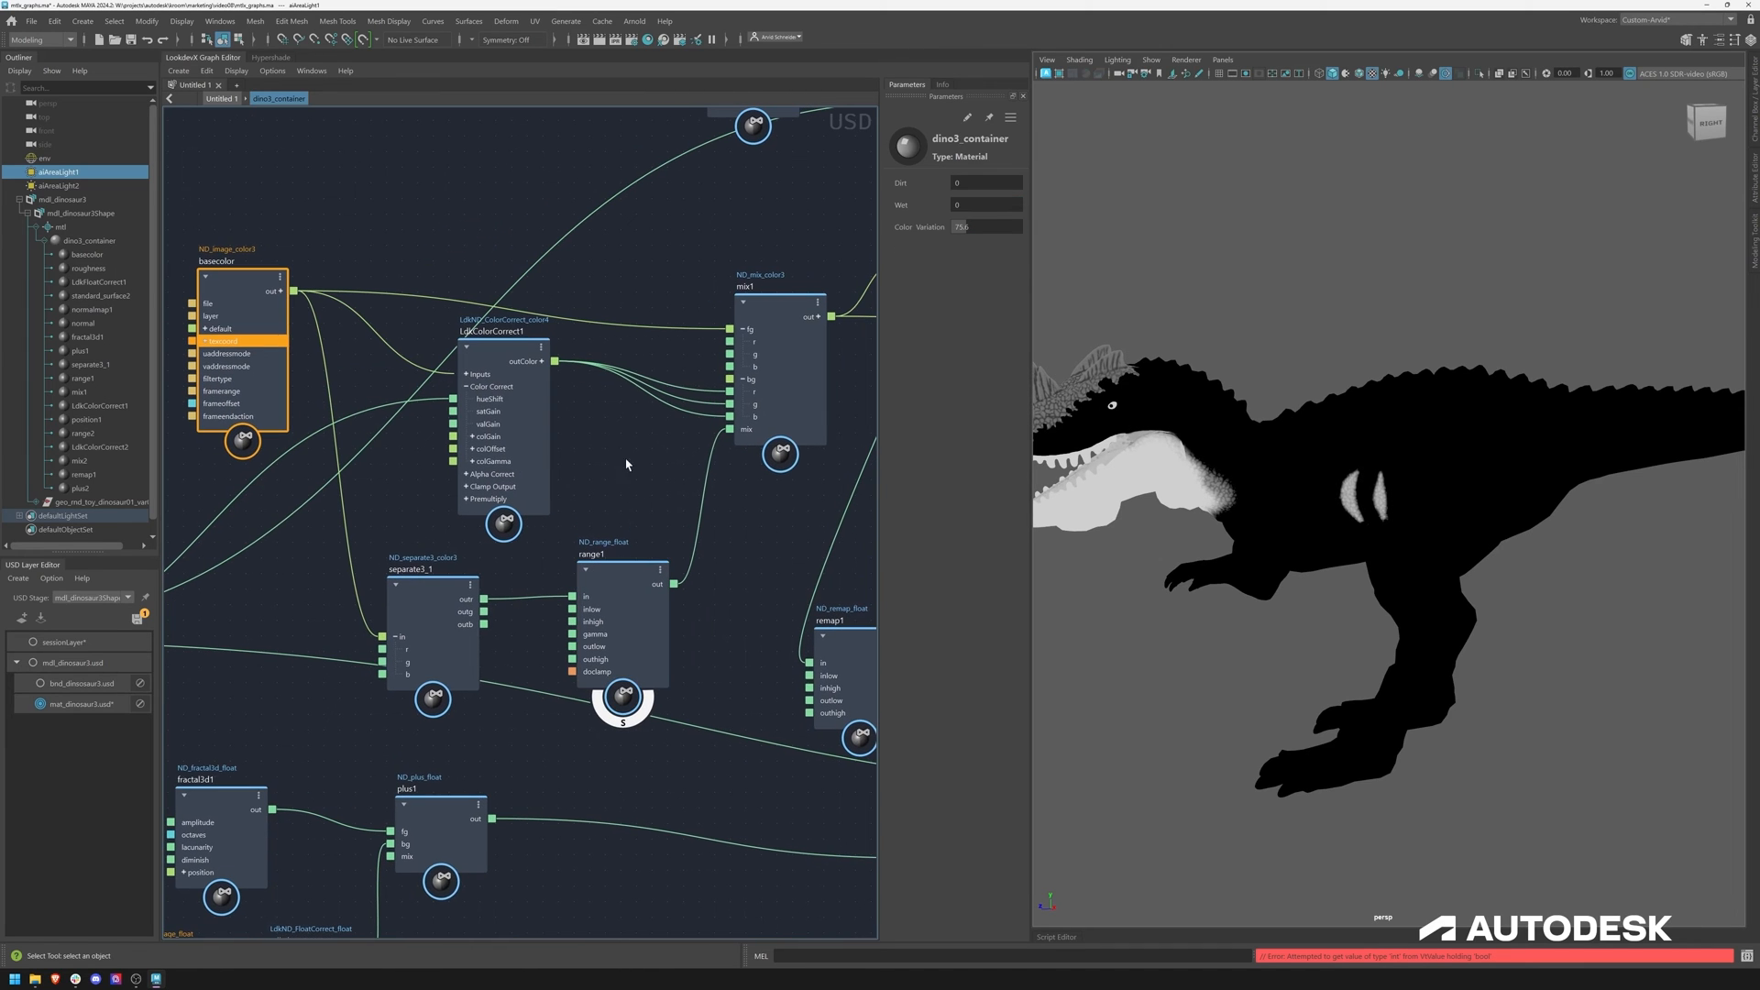
Preview the colour-corrected output of the mix1 base-colour blend on the dinosaur
click(777, 314)
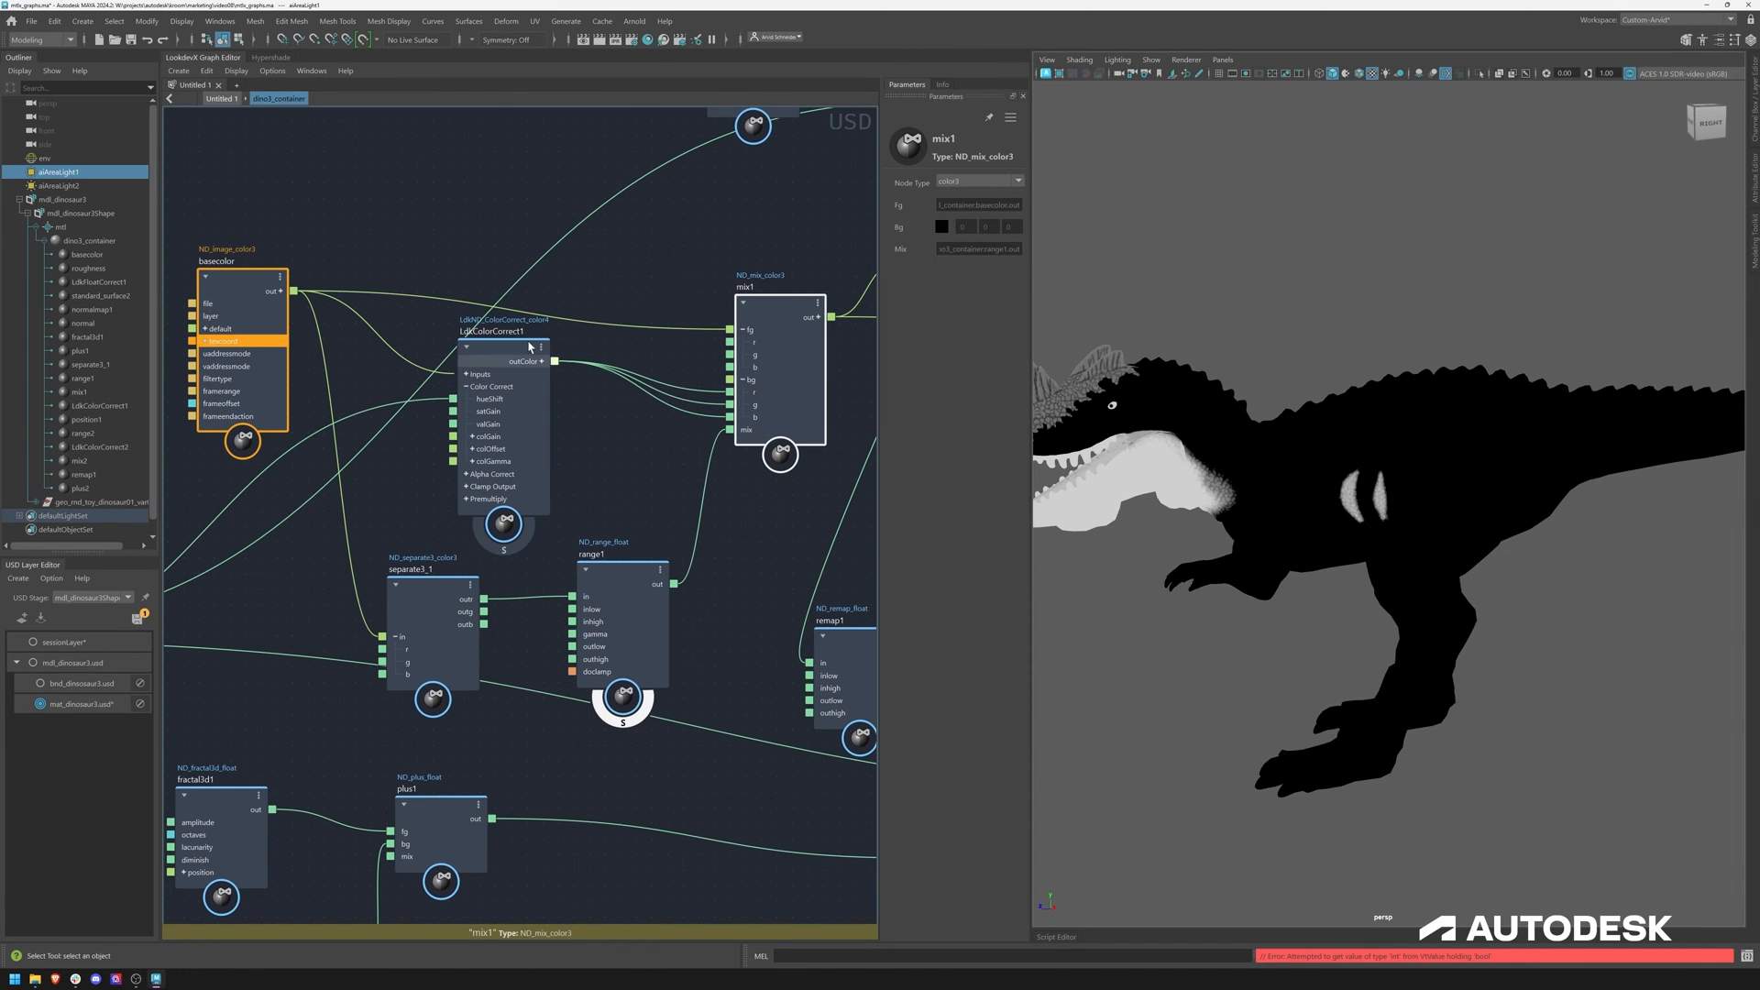
click(502, 345)
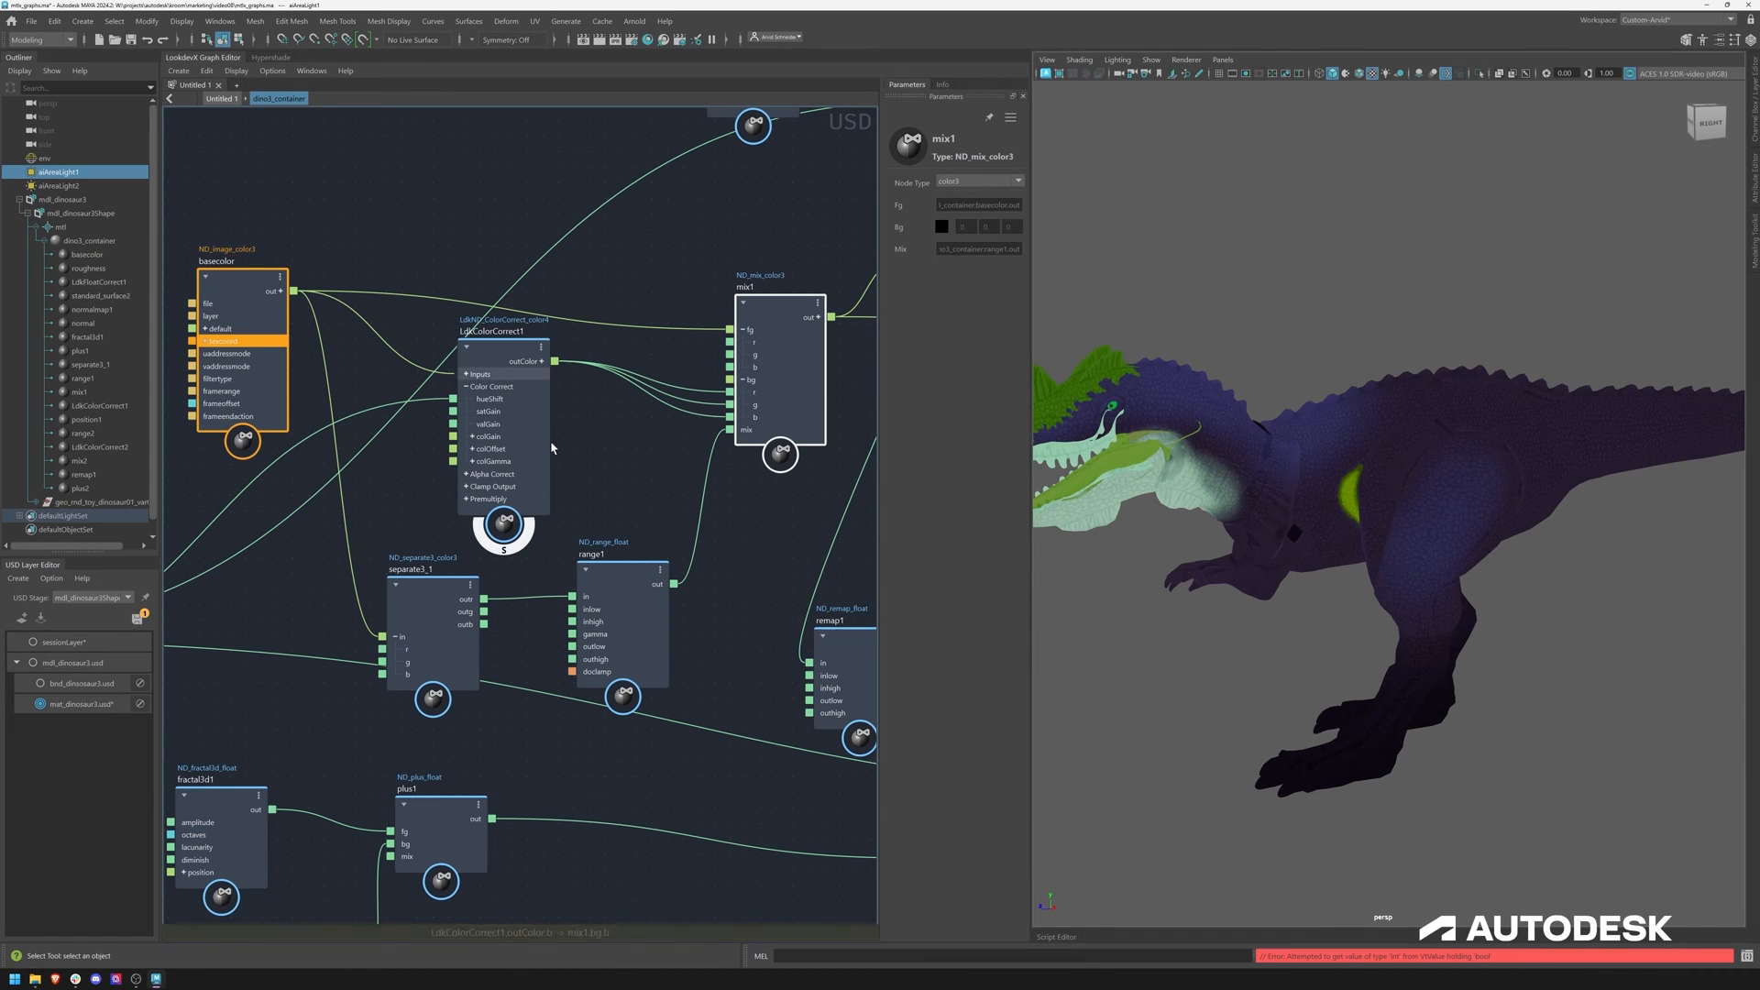
click(1013, 181)
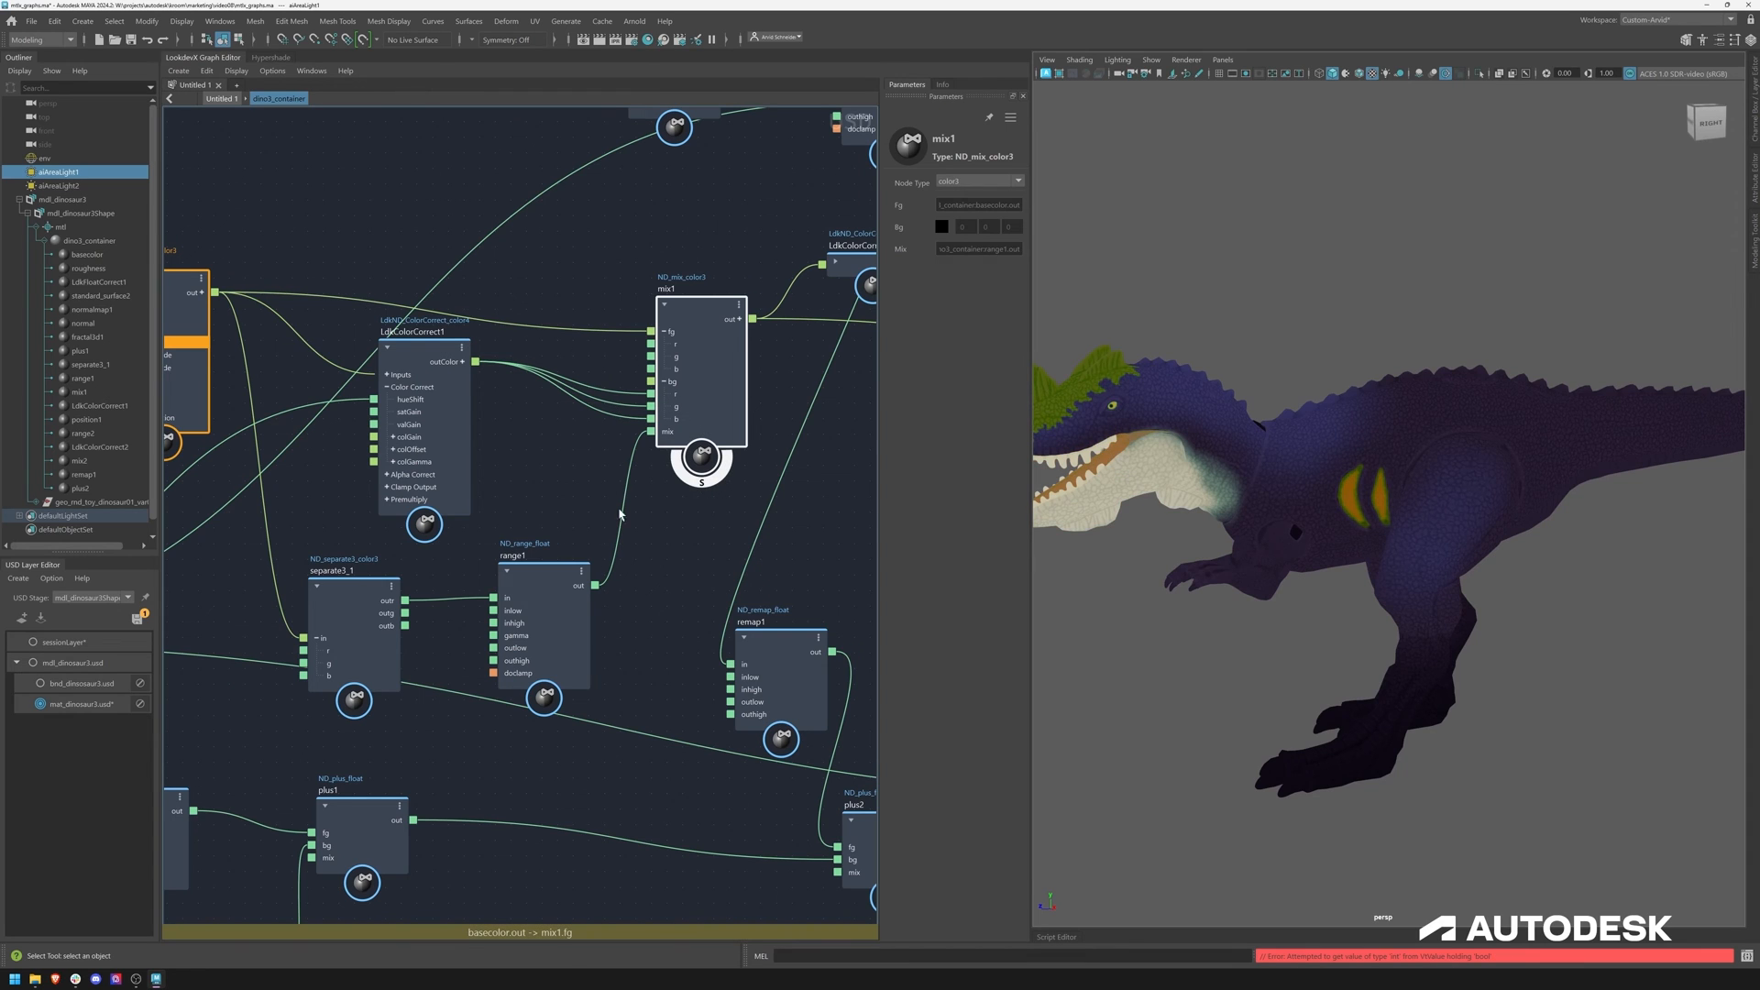
mouse_move(1151, 374)
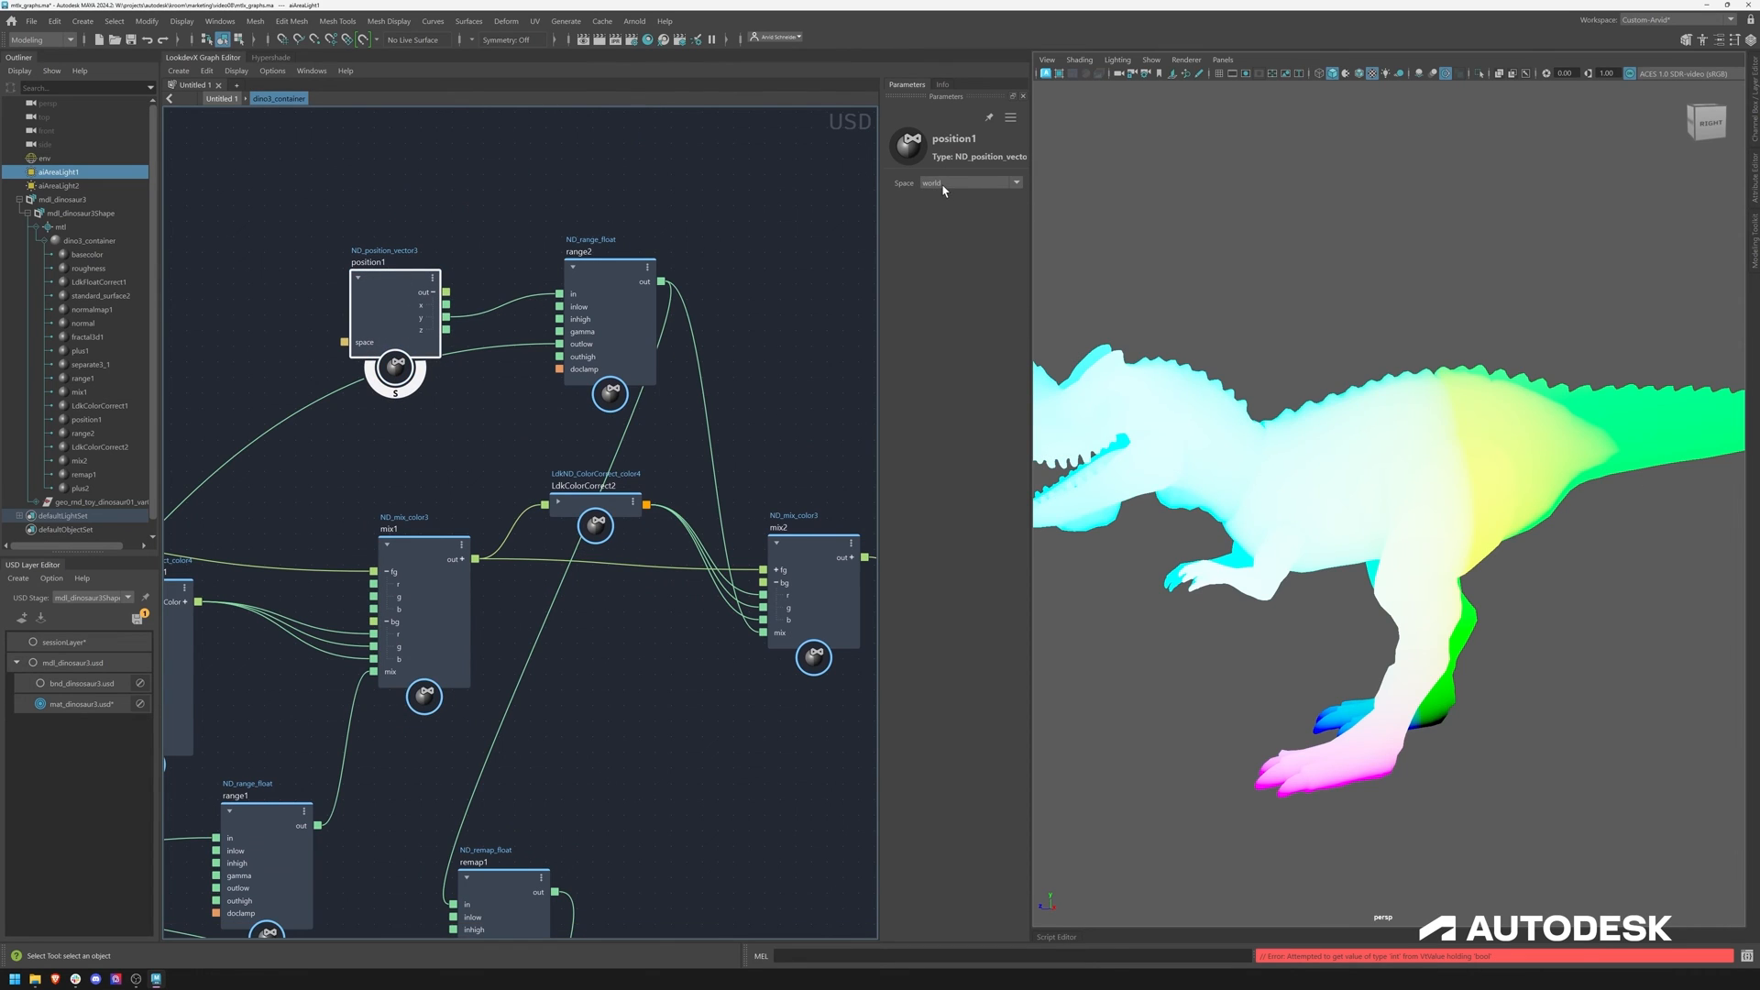
Set position1 to measure in world space
click(969, 184)
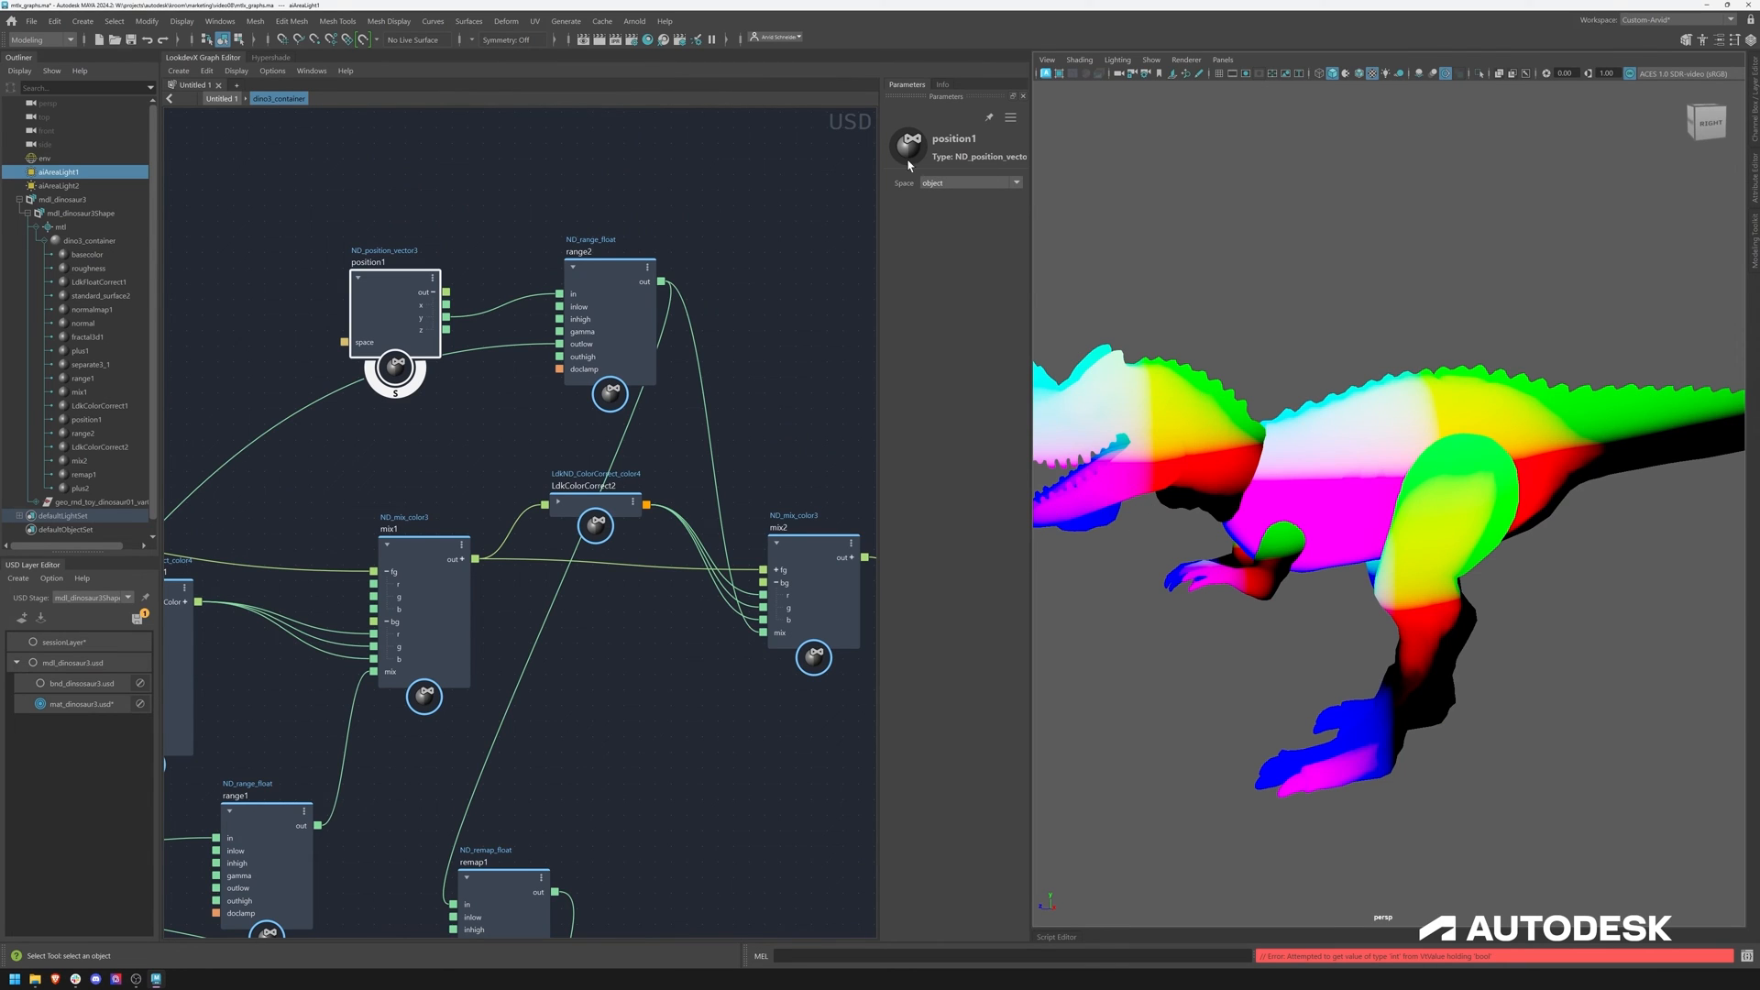
click(1014, 182)
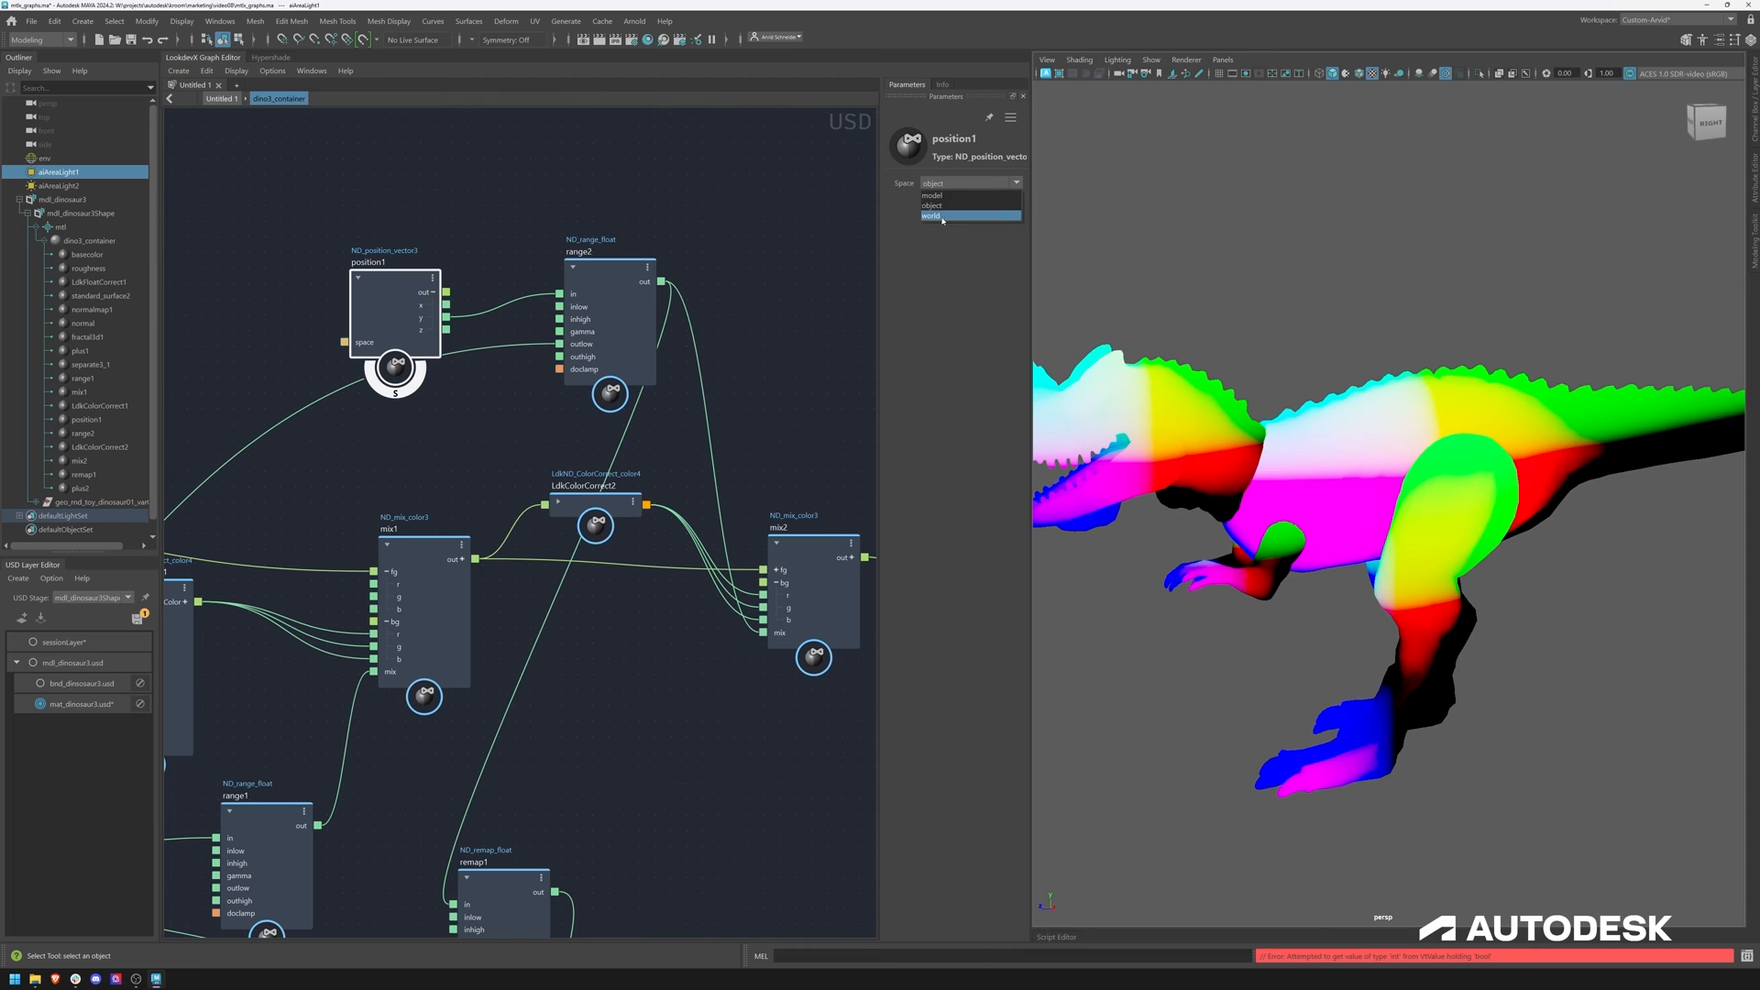
click(929, 216)
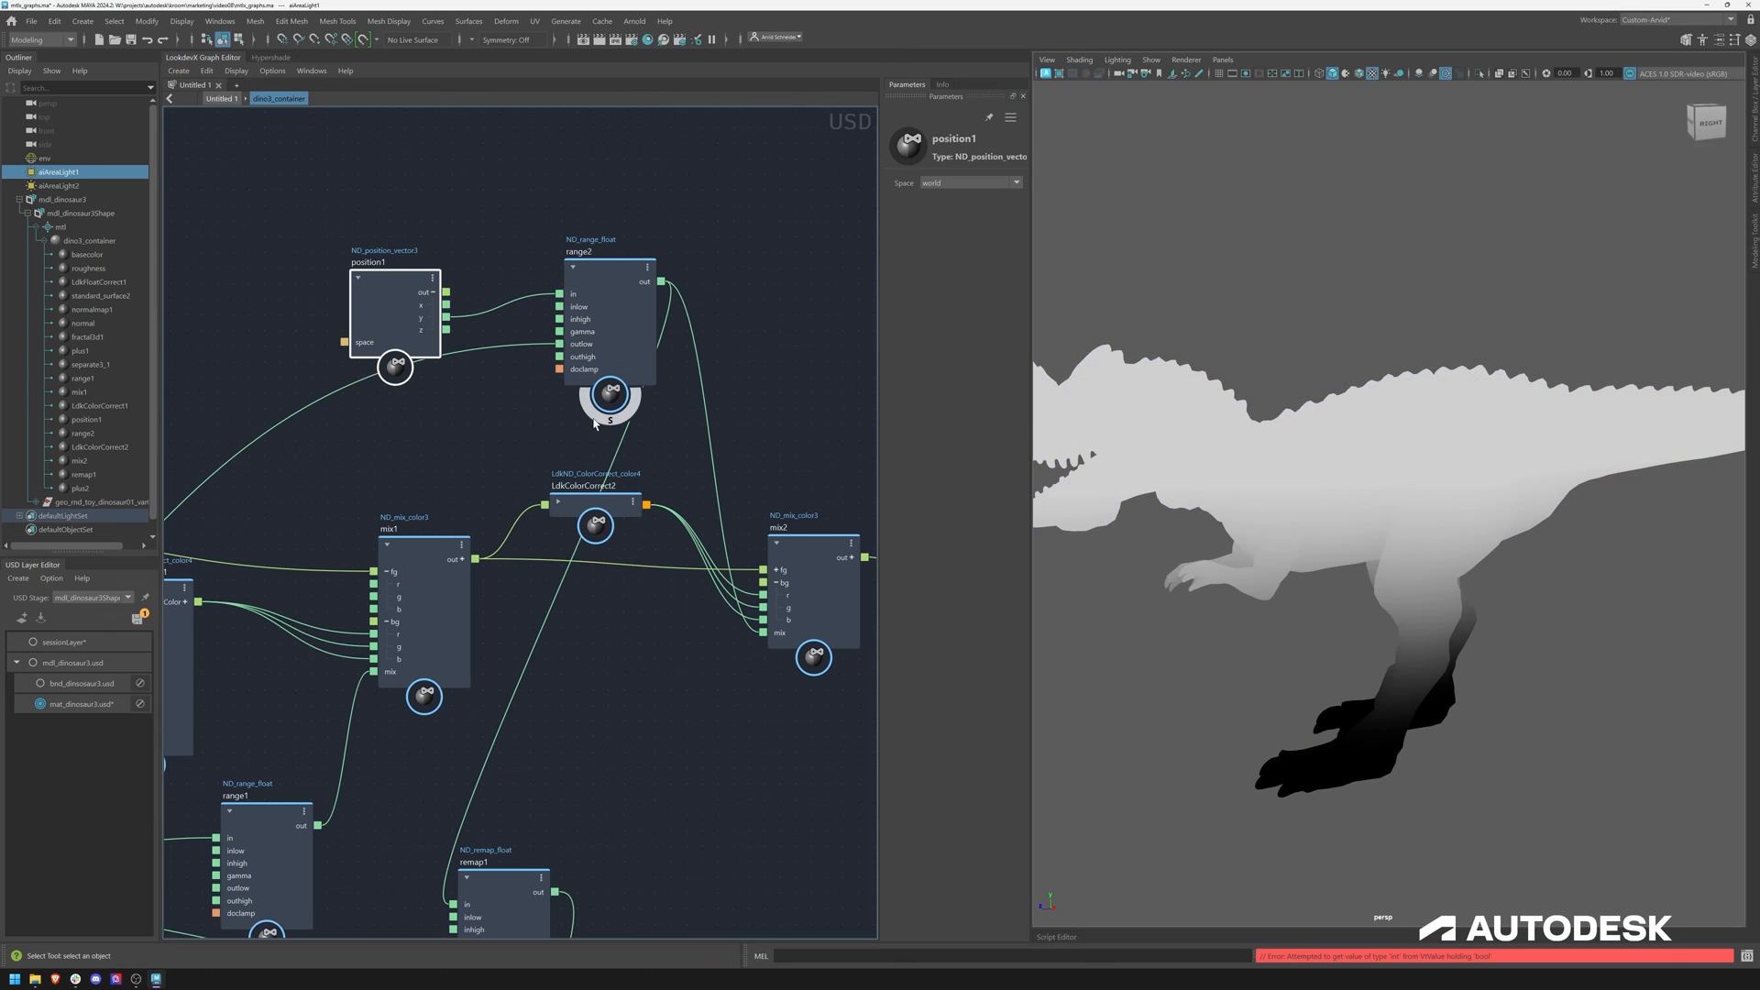
Adjust range2's height values so the mask grades dark at the feet
click(607, 253)
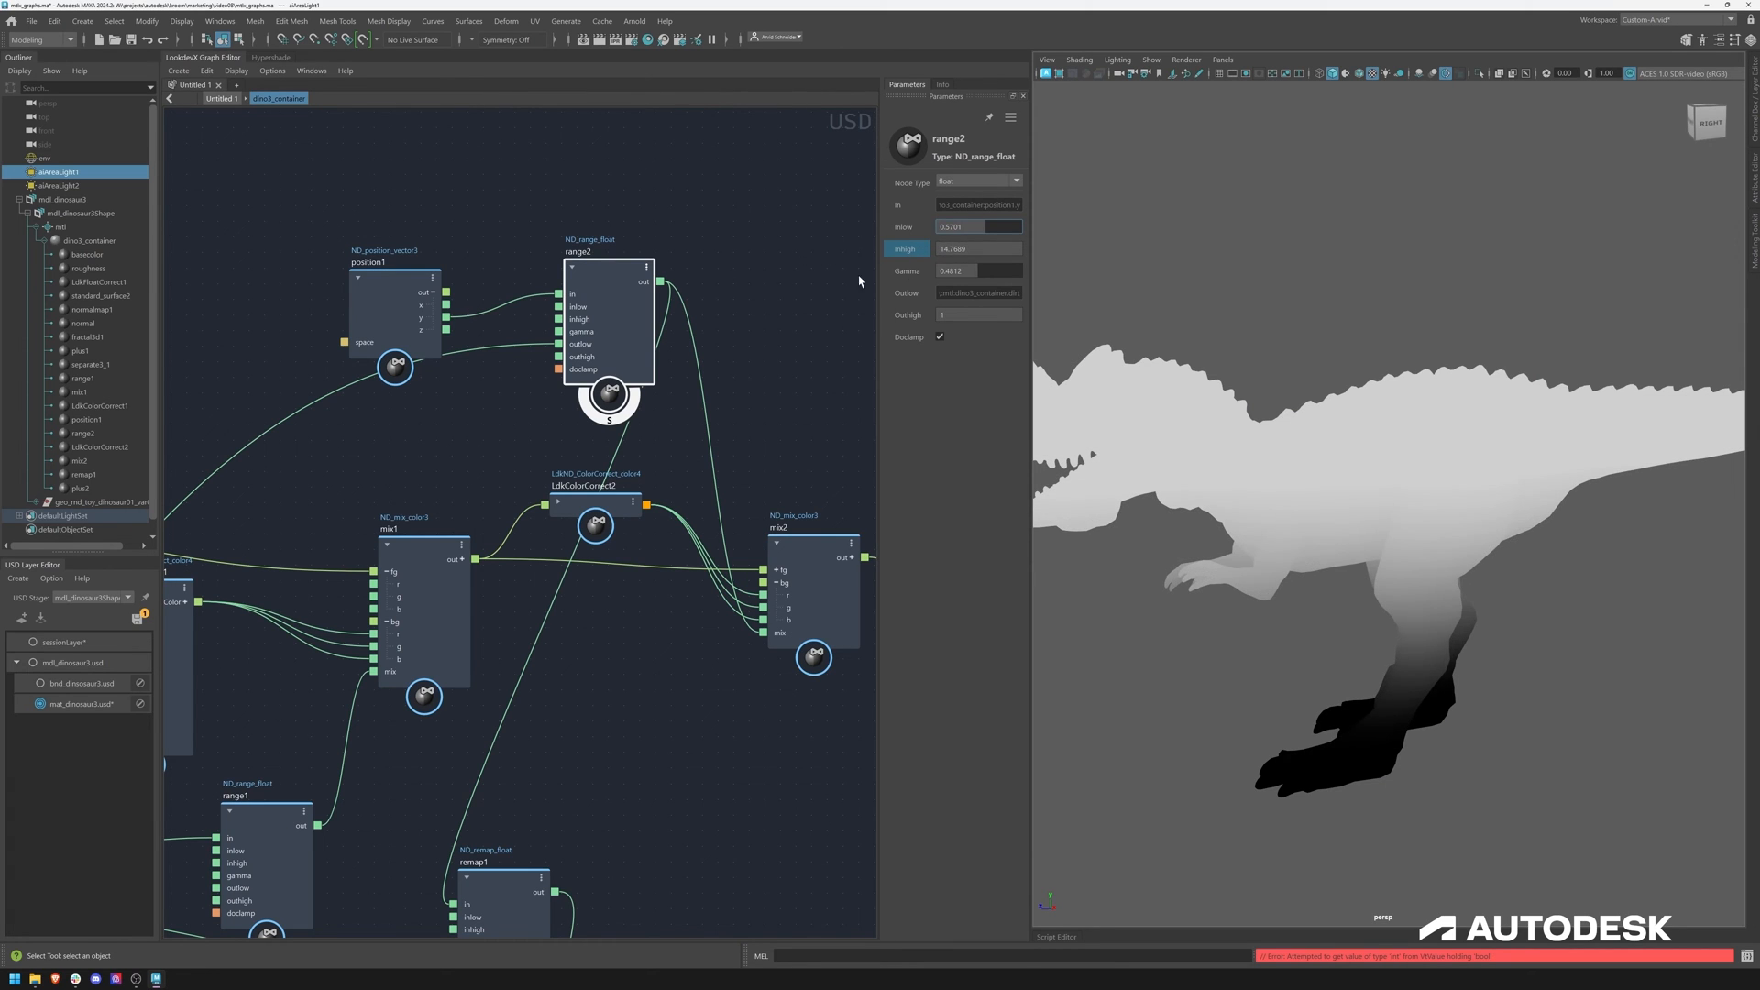
drag(966, 247, 830, 297)
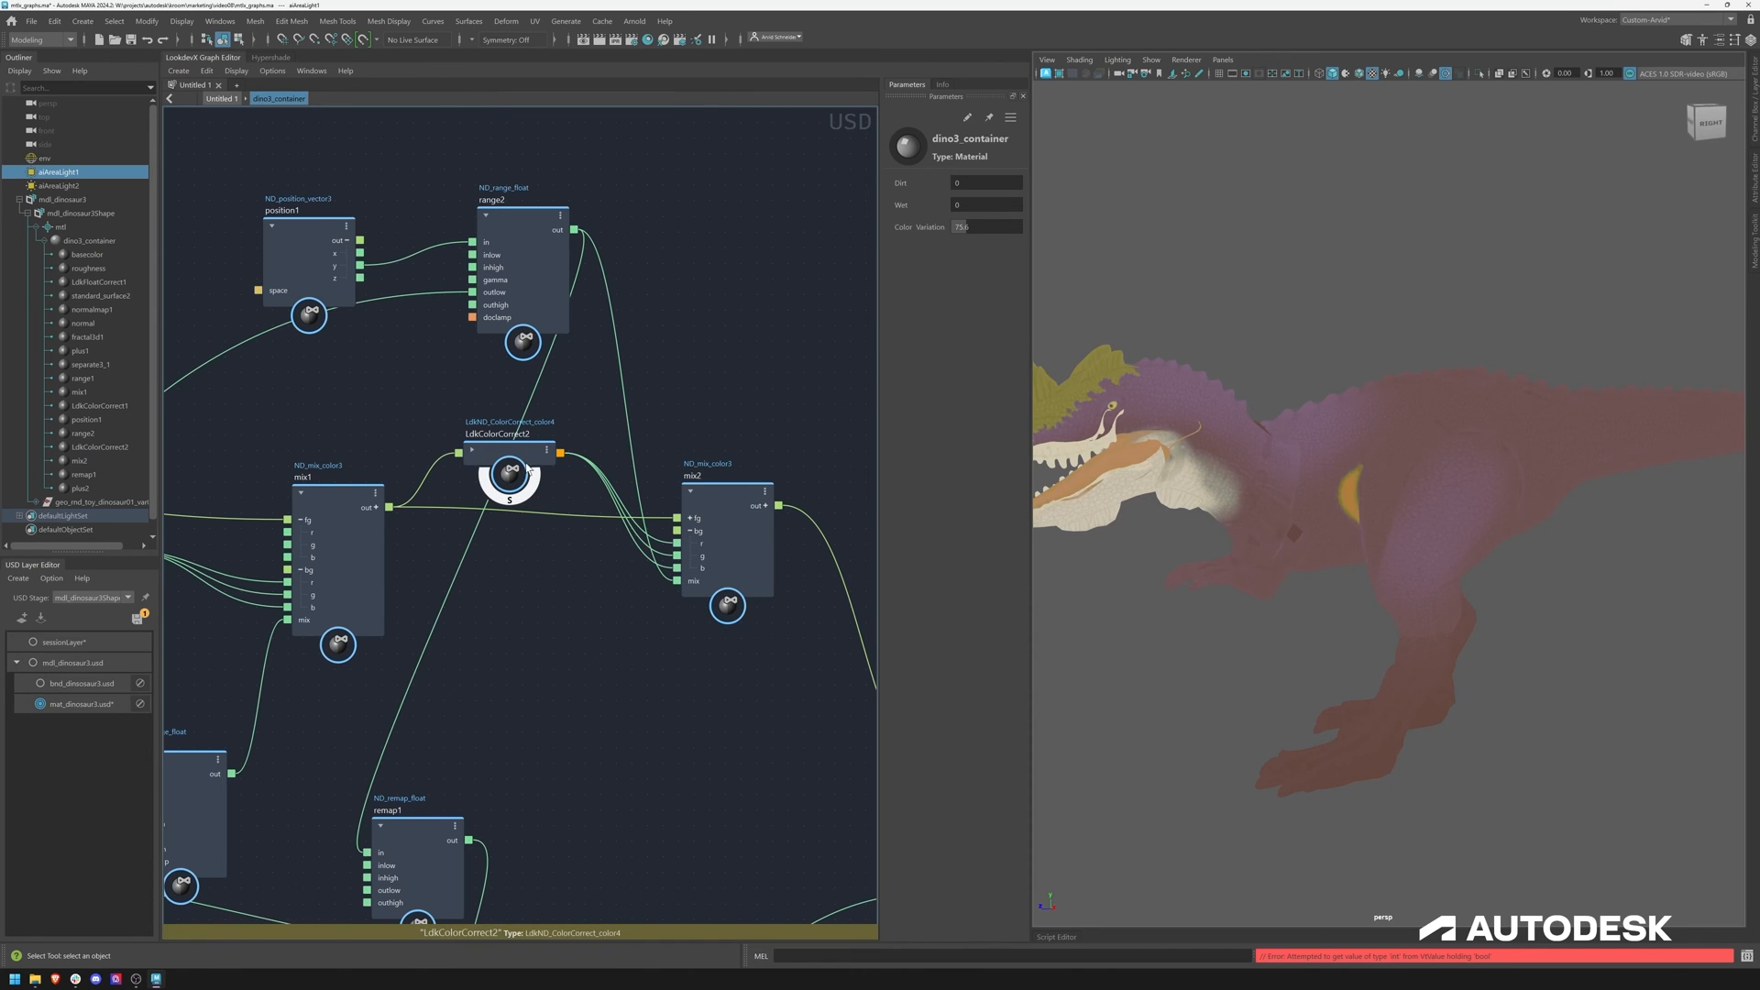
Preview the mix2 height-based dirt blend on the dinosaur's legs
click(727, 607)
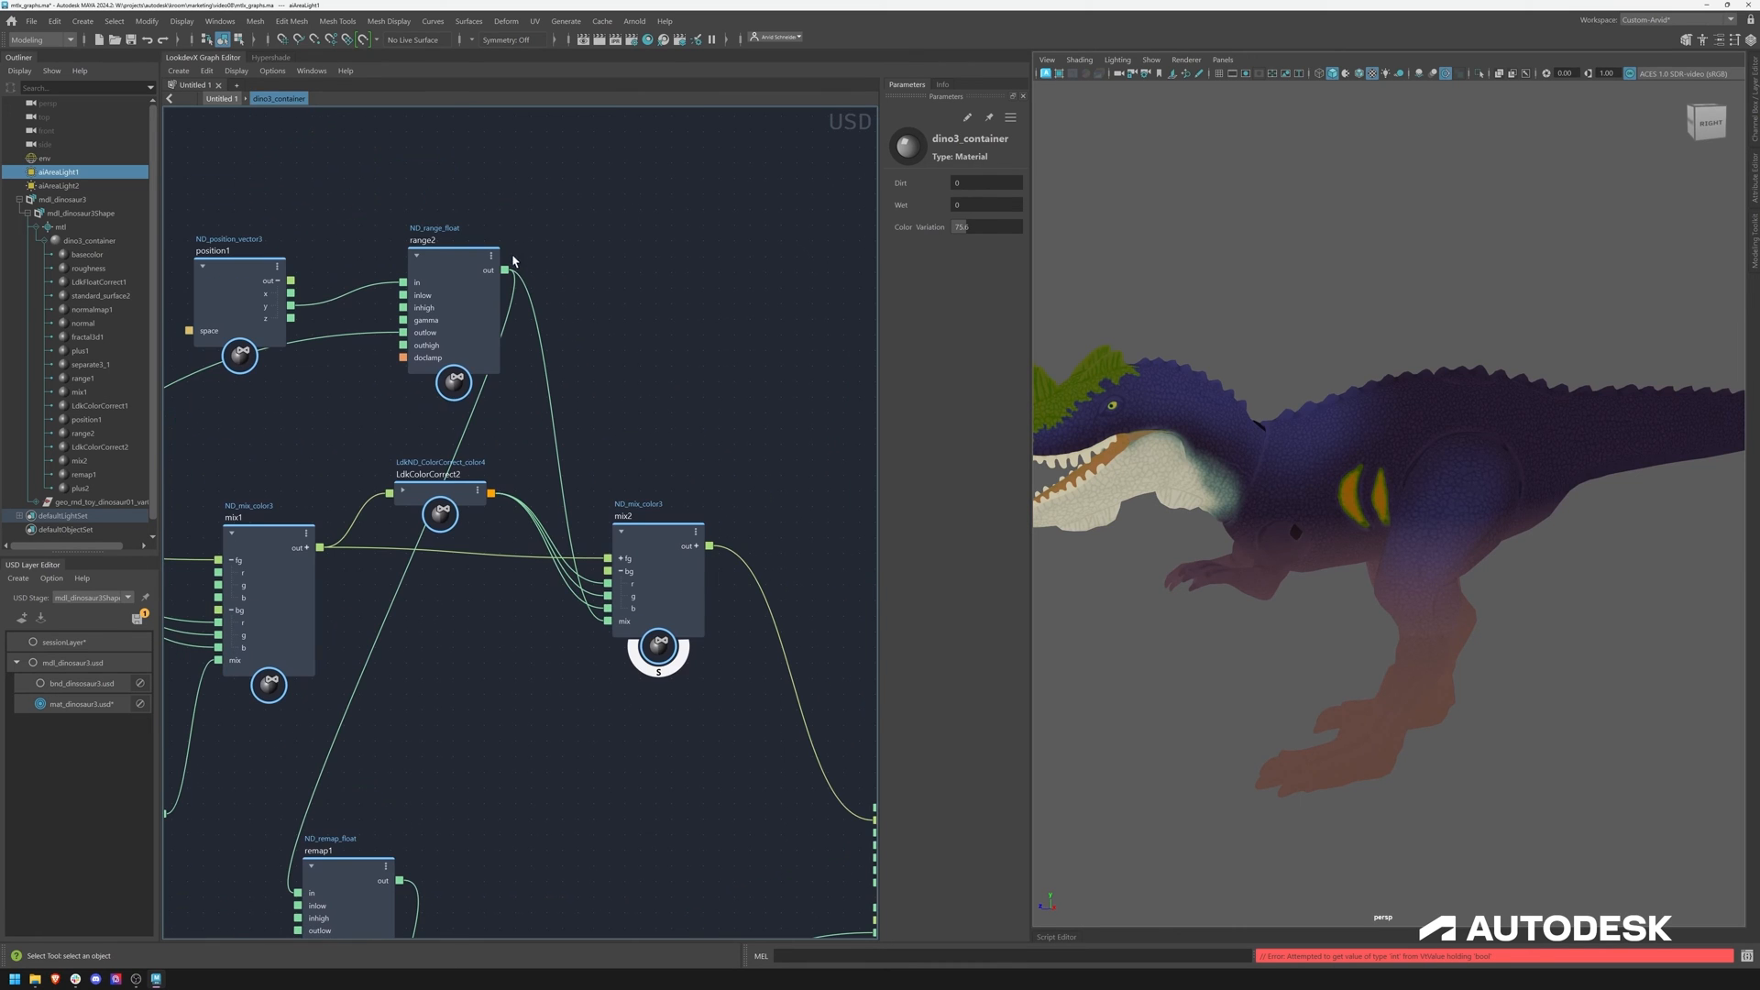
click(449, 259)
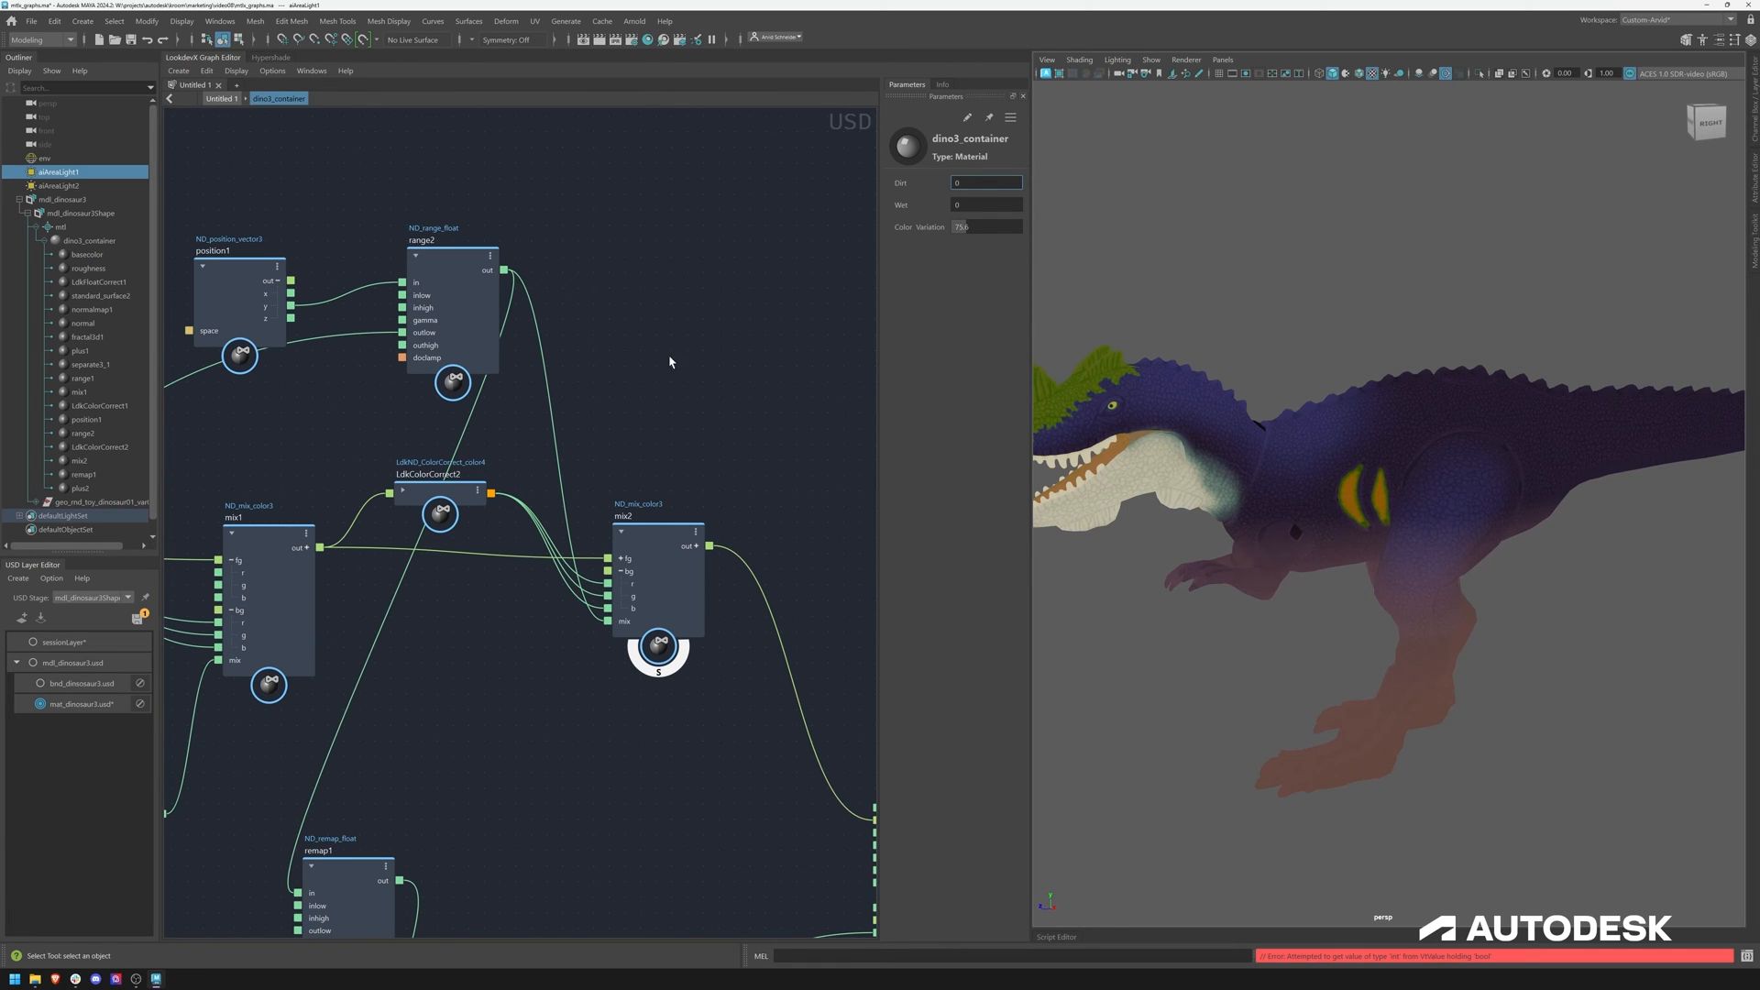
mouse_move(1399, 310)
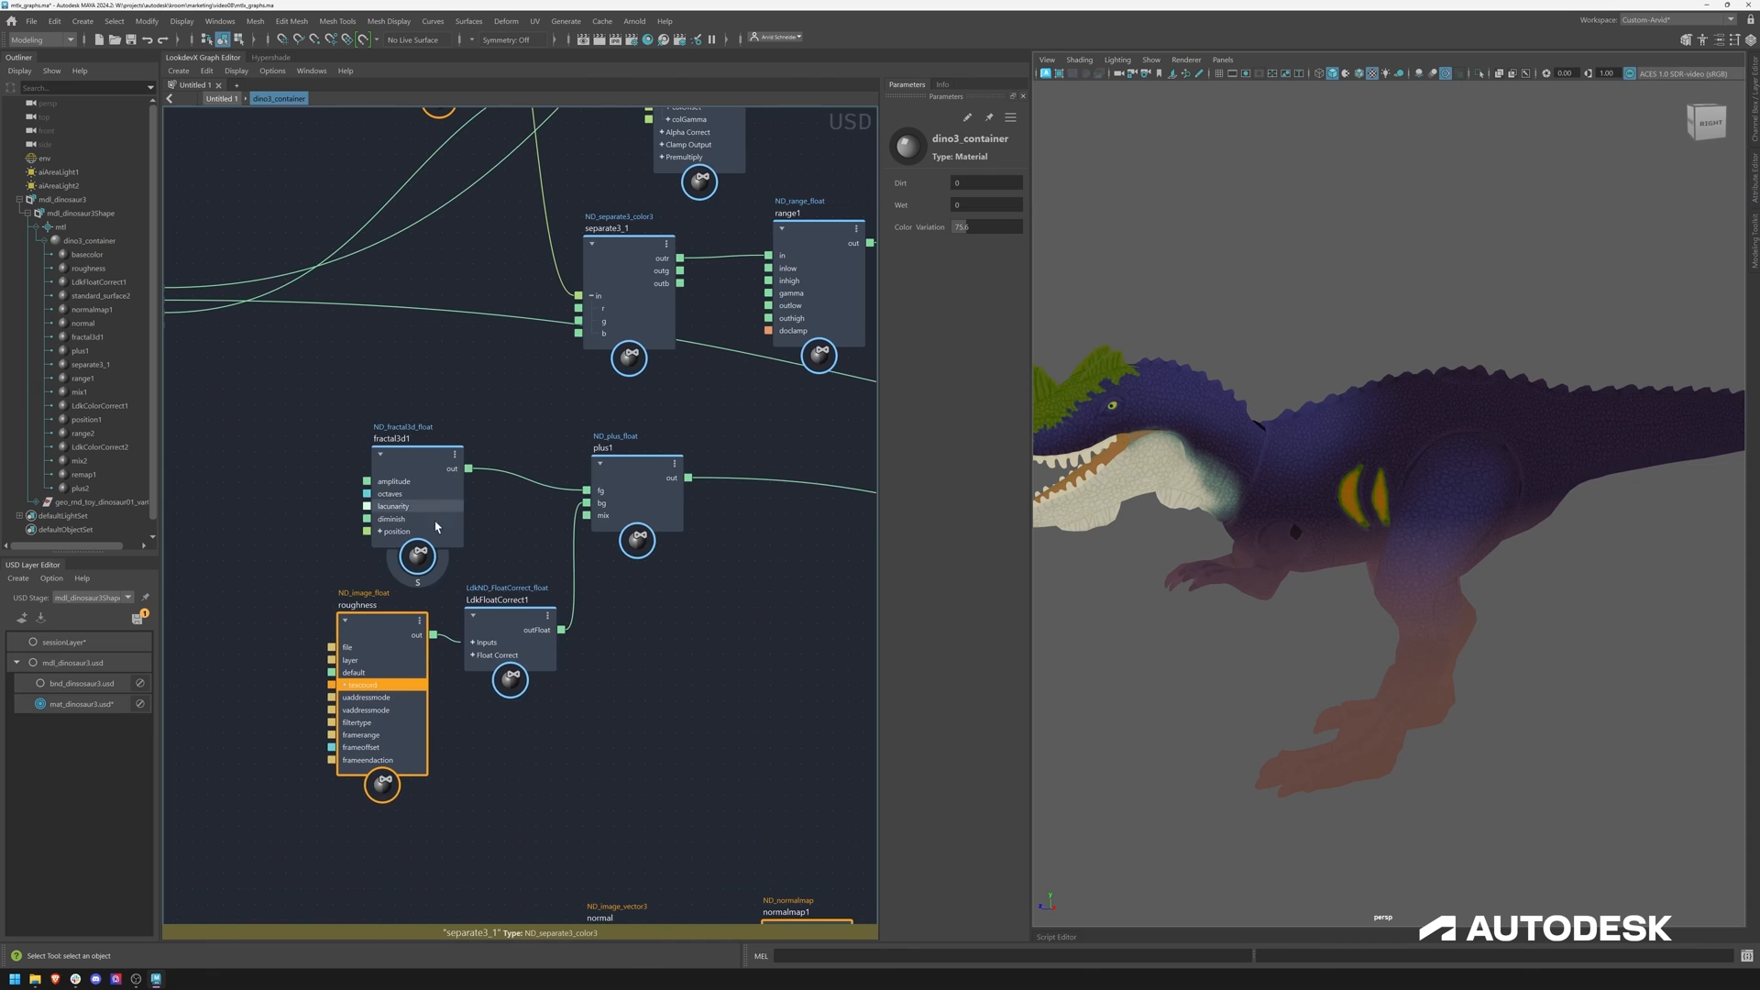
Preview the corrected roughness and set plus1's noise Mix to 0.37025
click(381, 786)
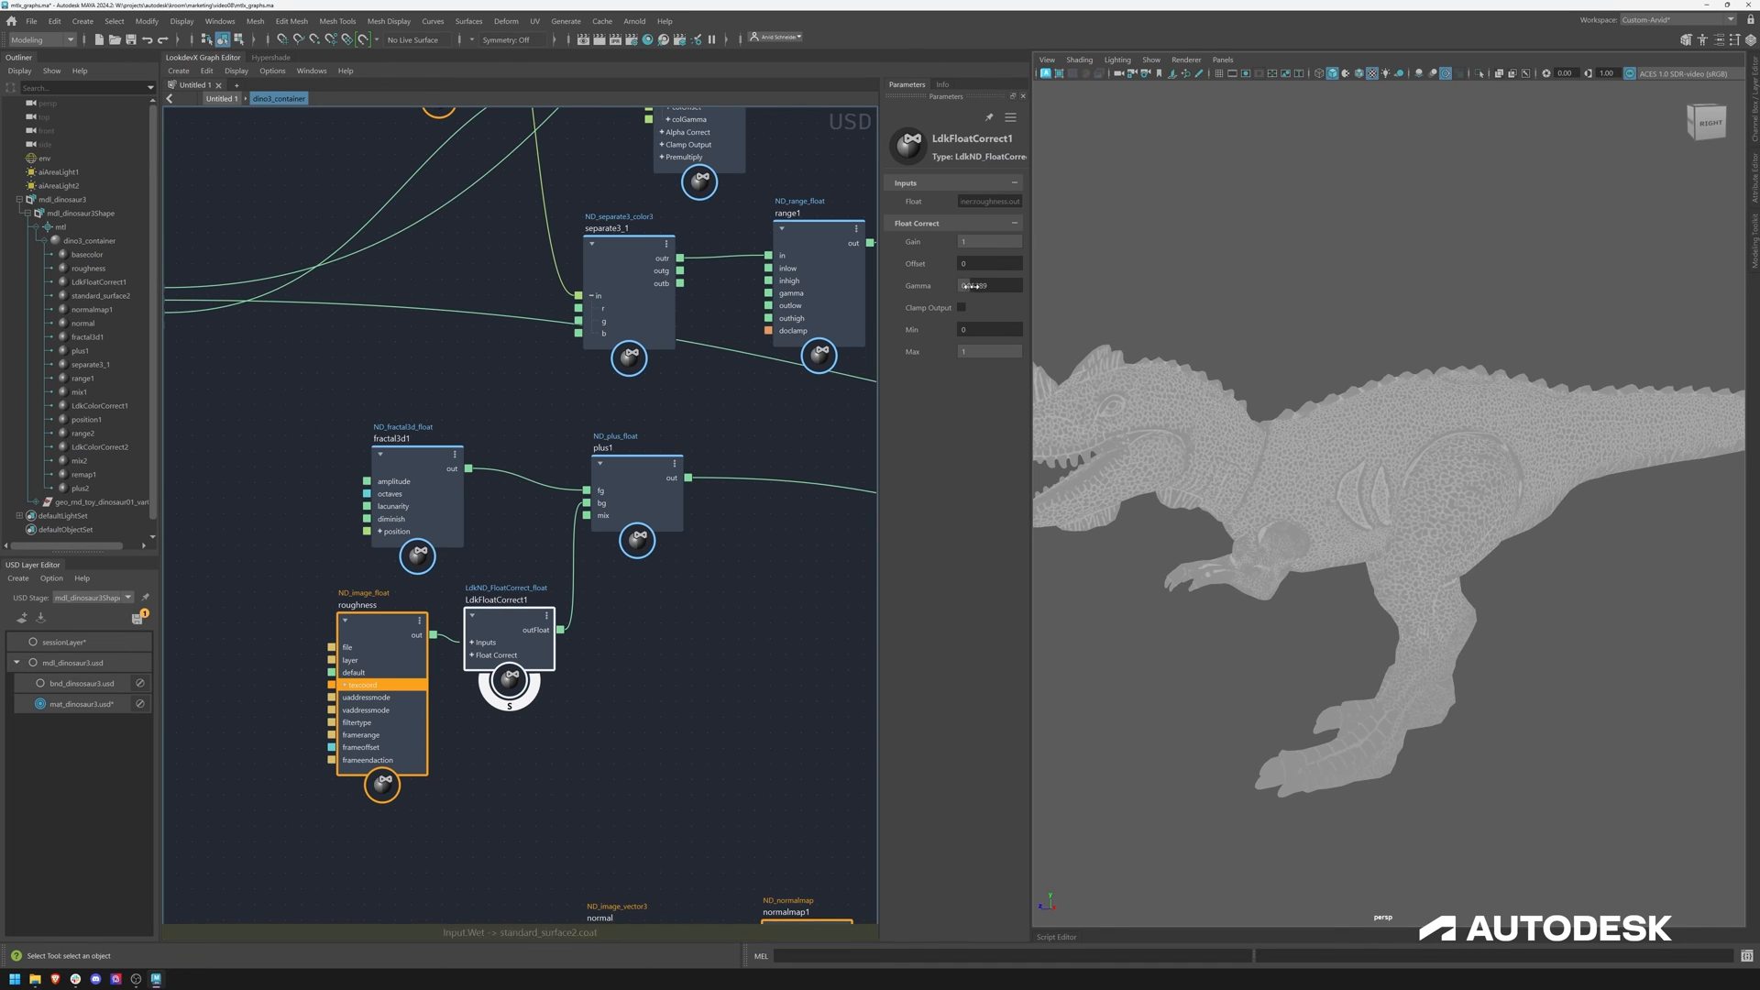
click(961, 308)
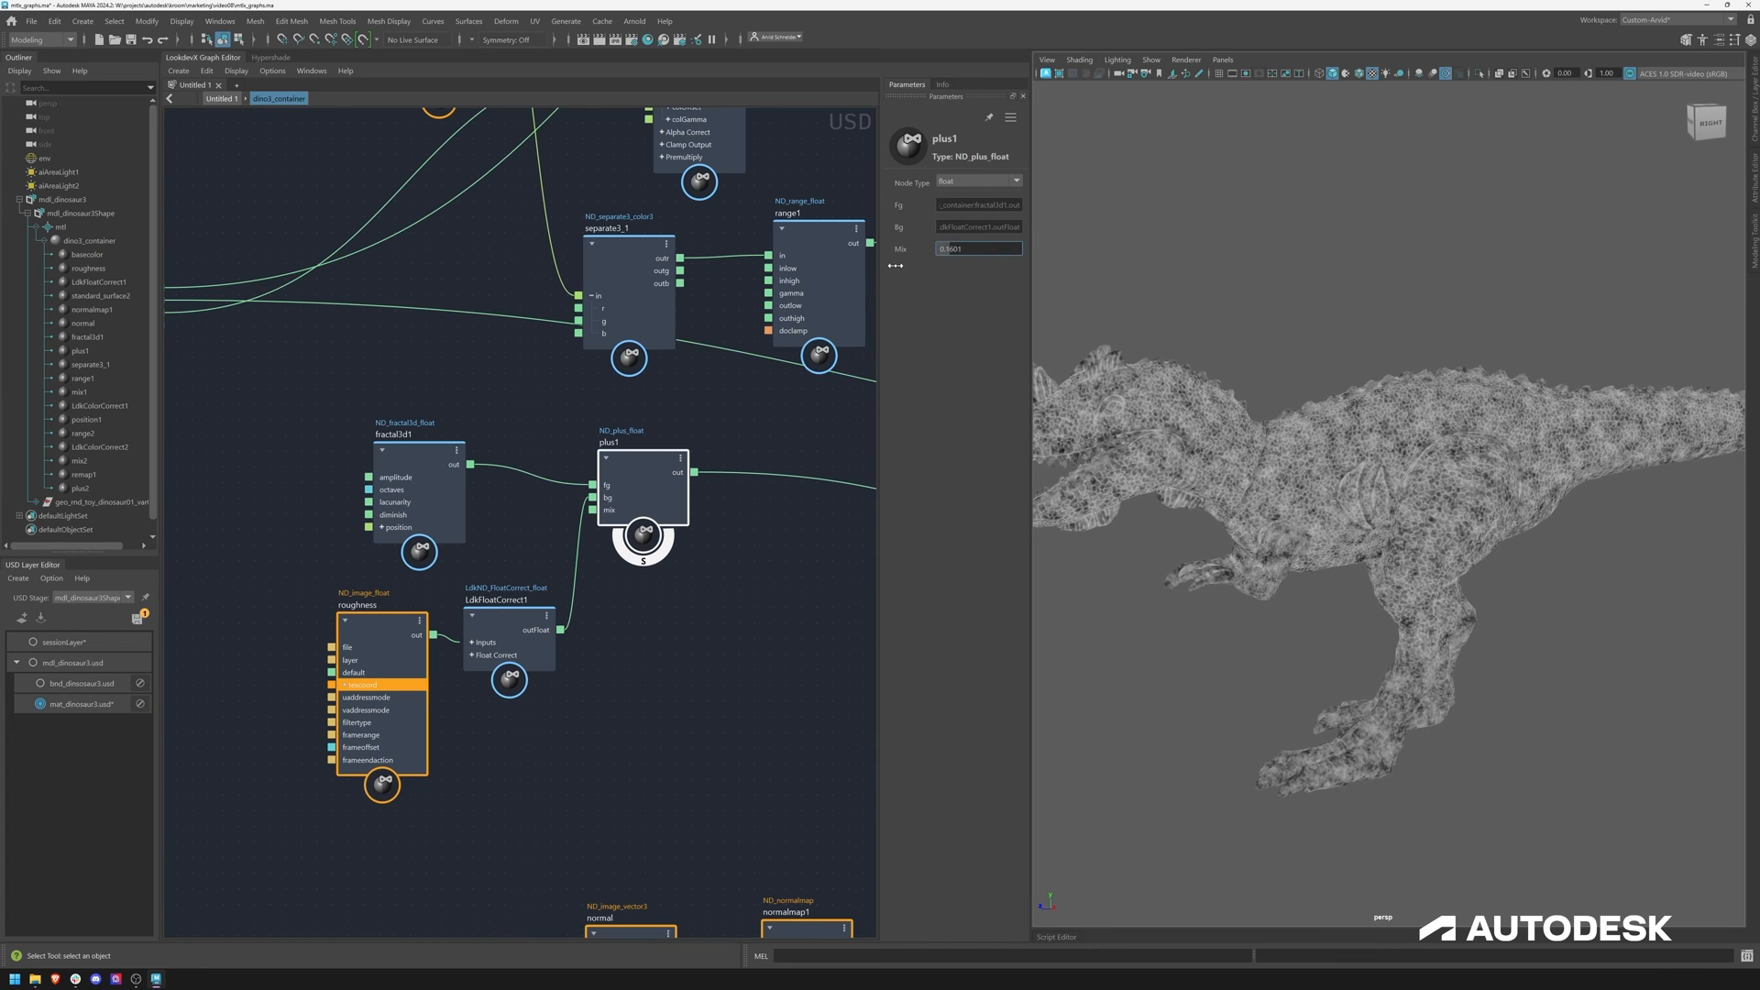
text(0.37025)
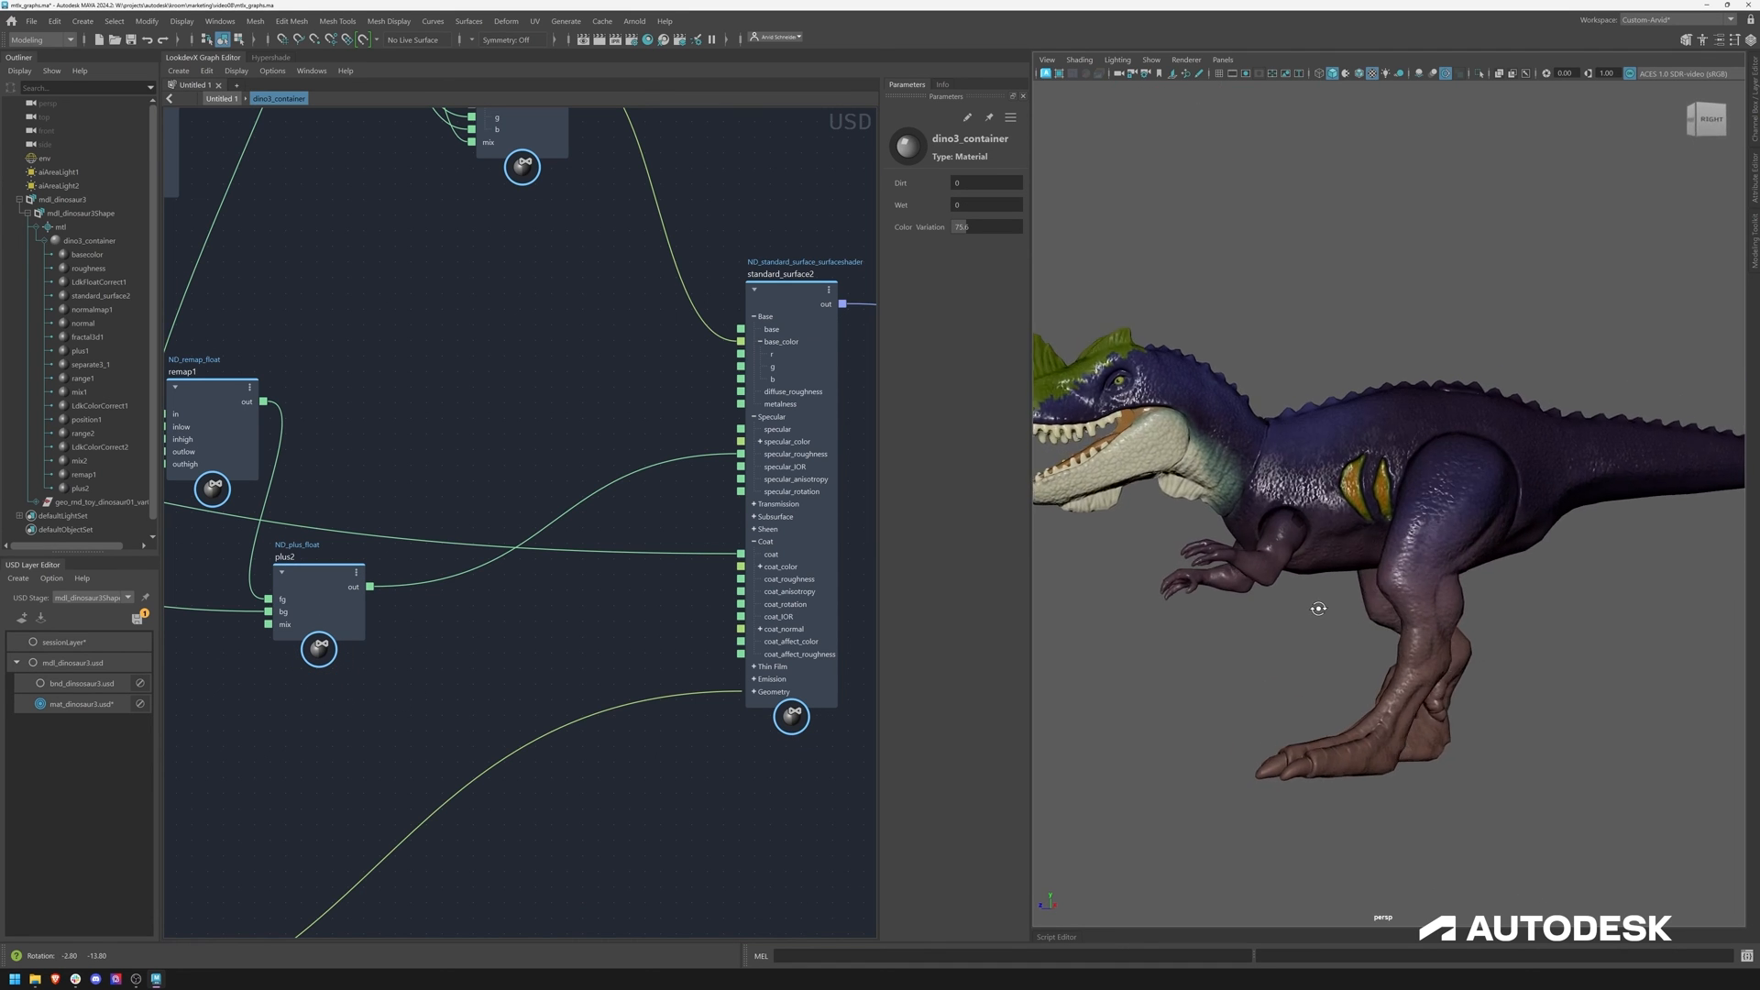
Orbit around the dinosaur to inspect the complete shader
drag(1318, 607, 1269, 602)
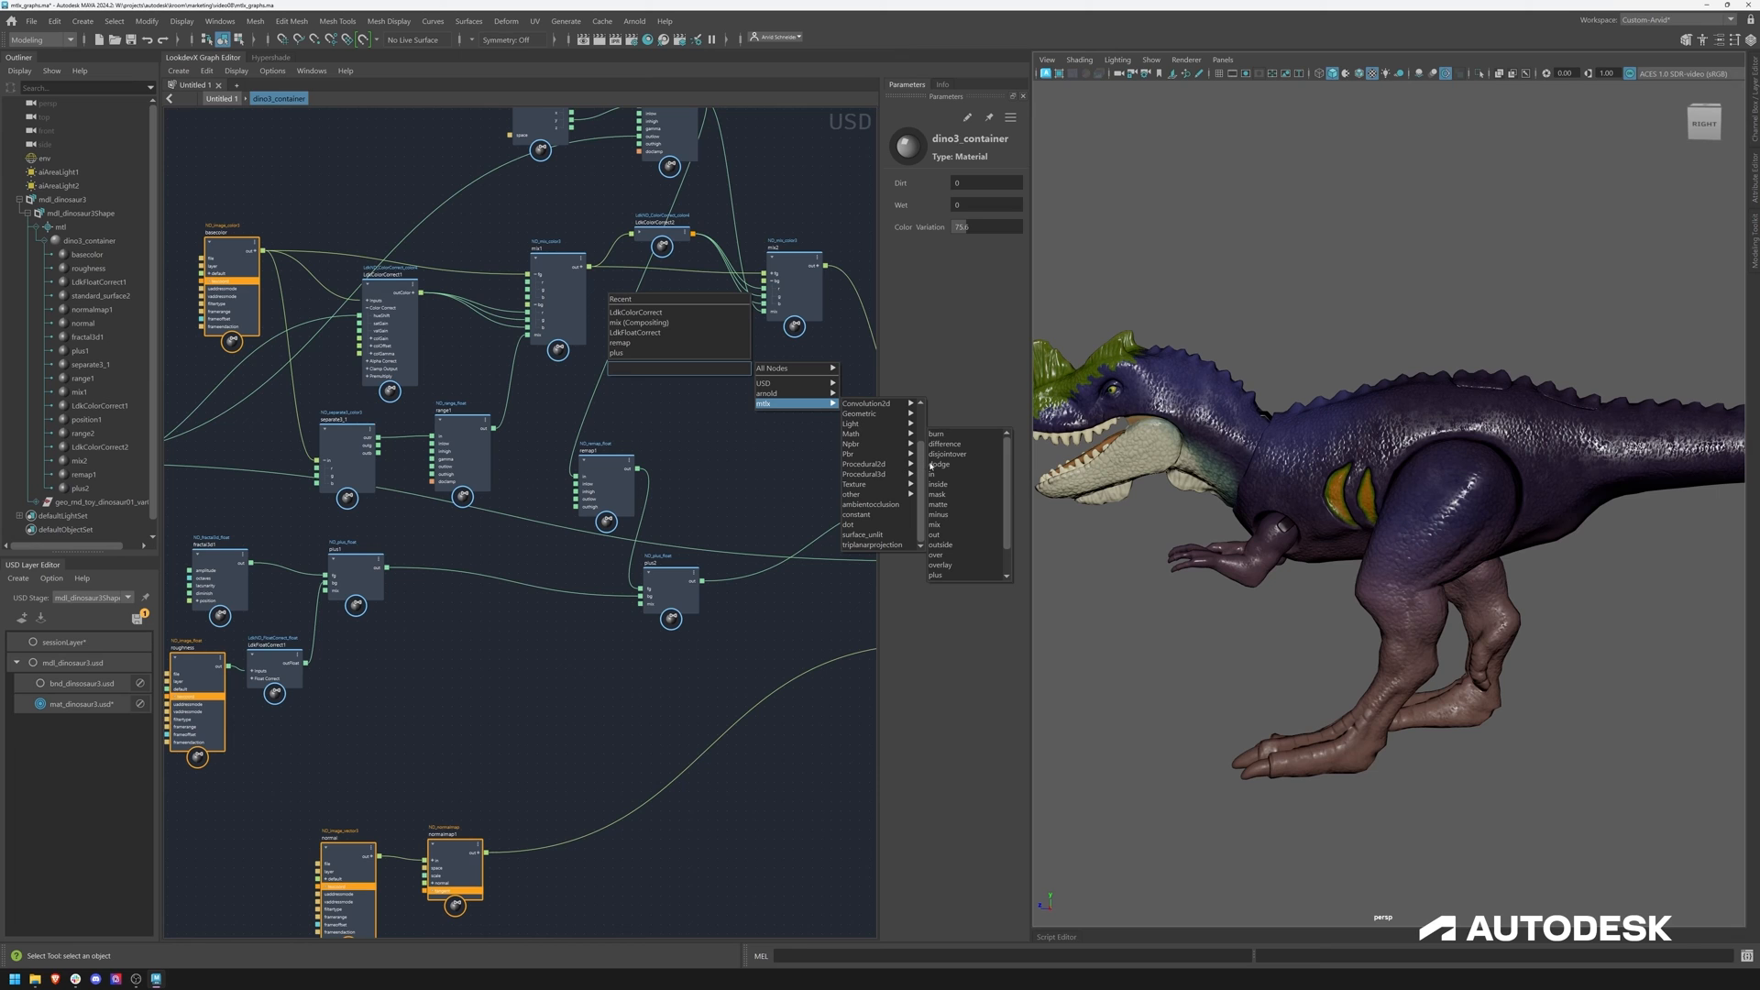
click(735, 508)
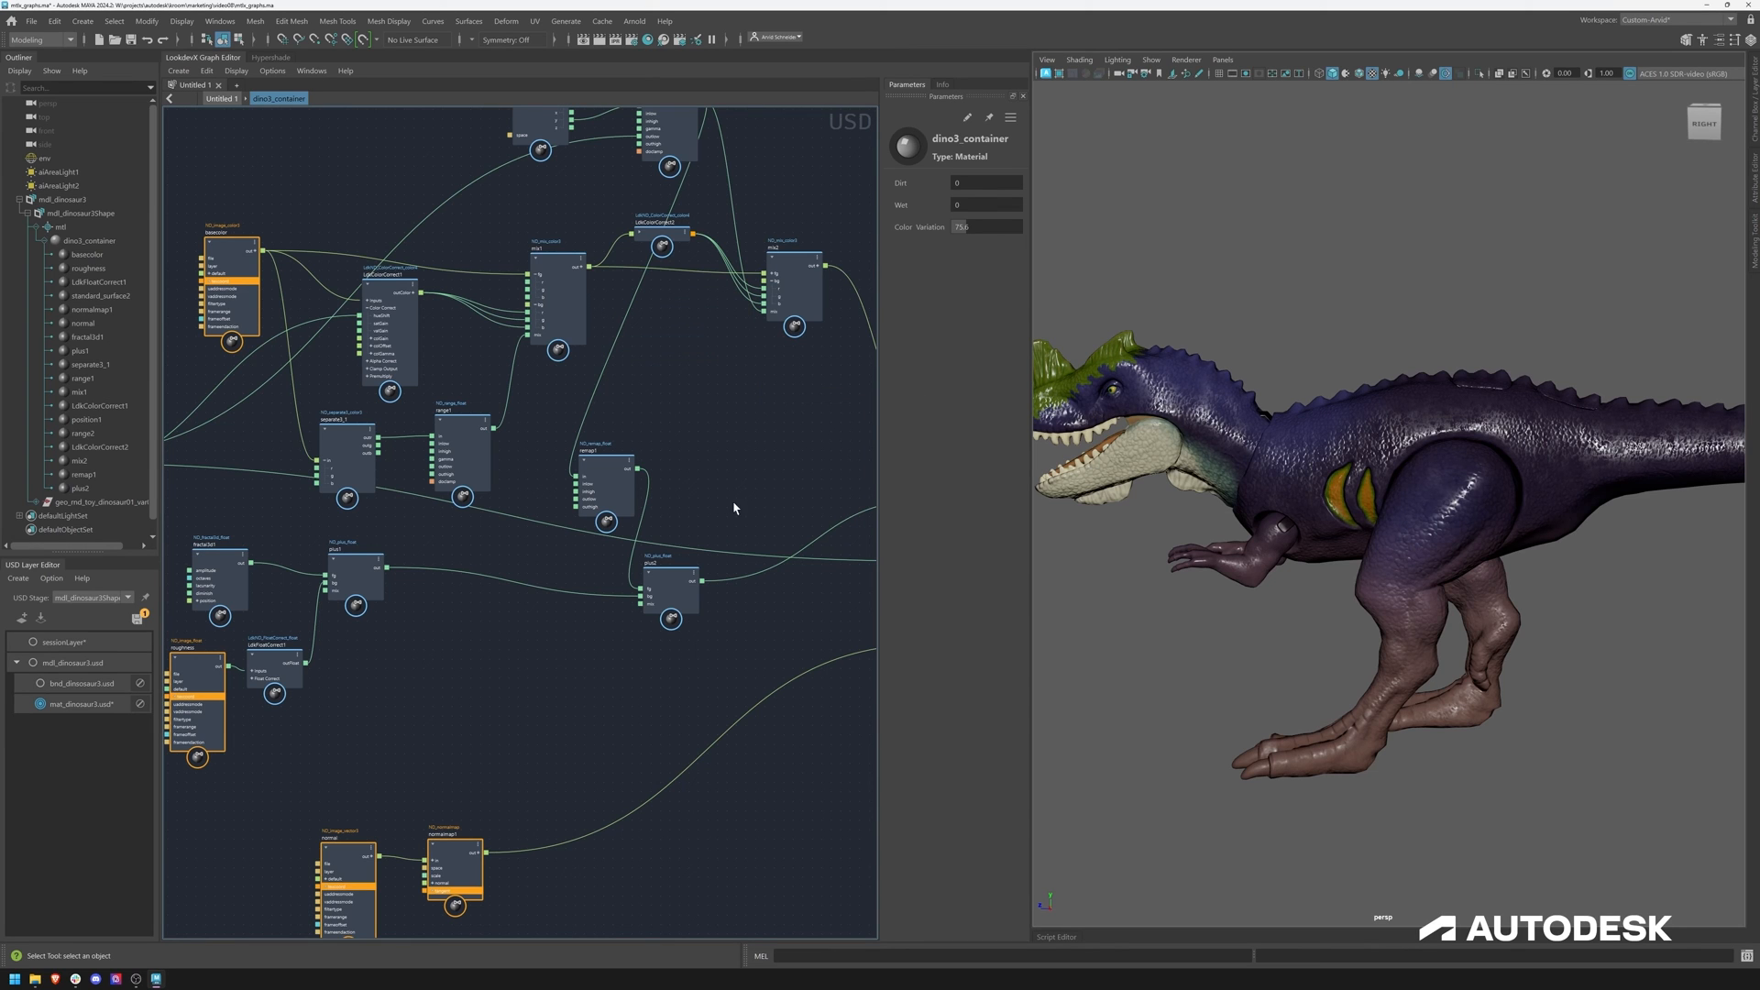
mouse_move(779, 418)
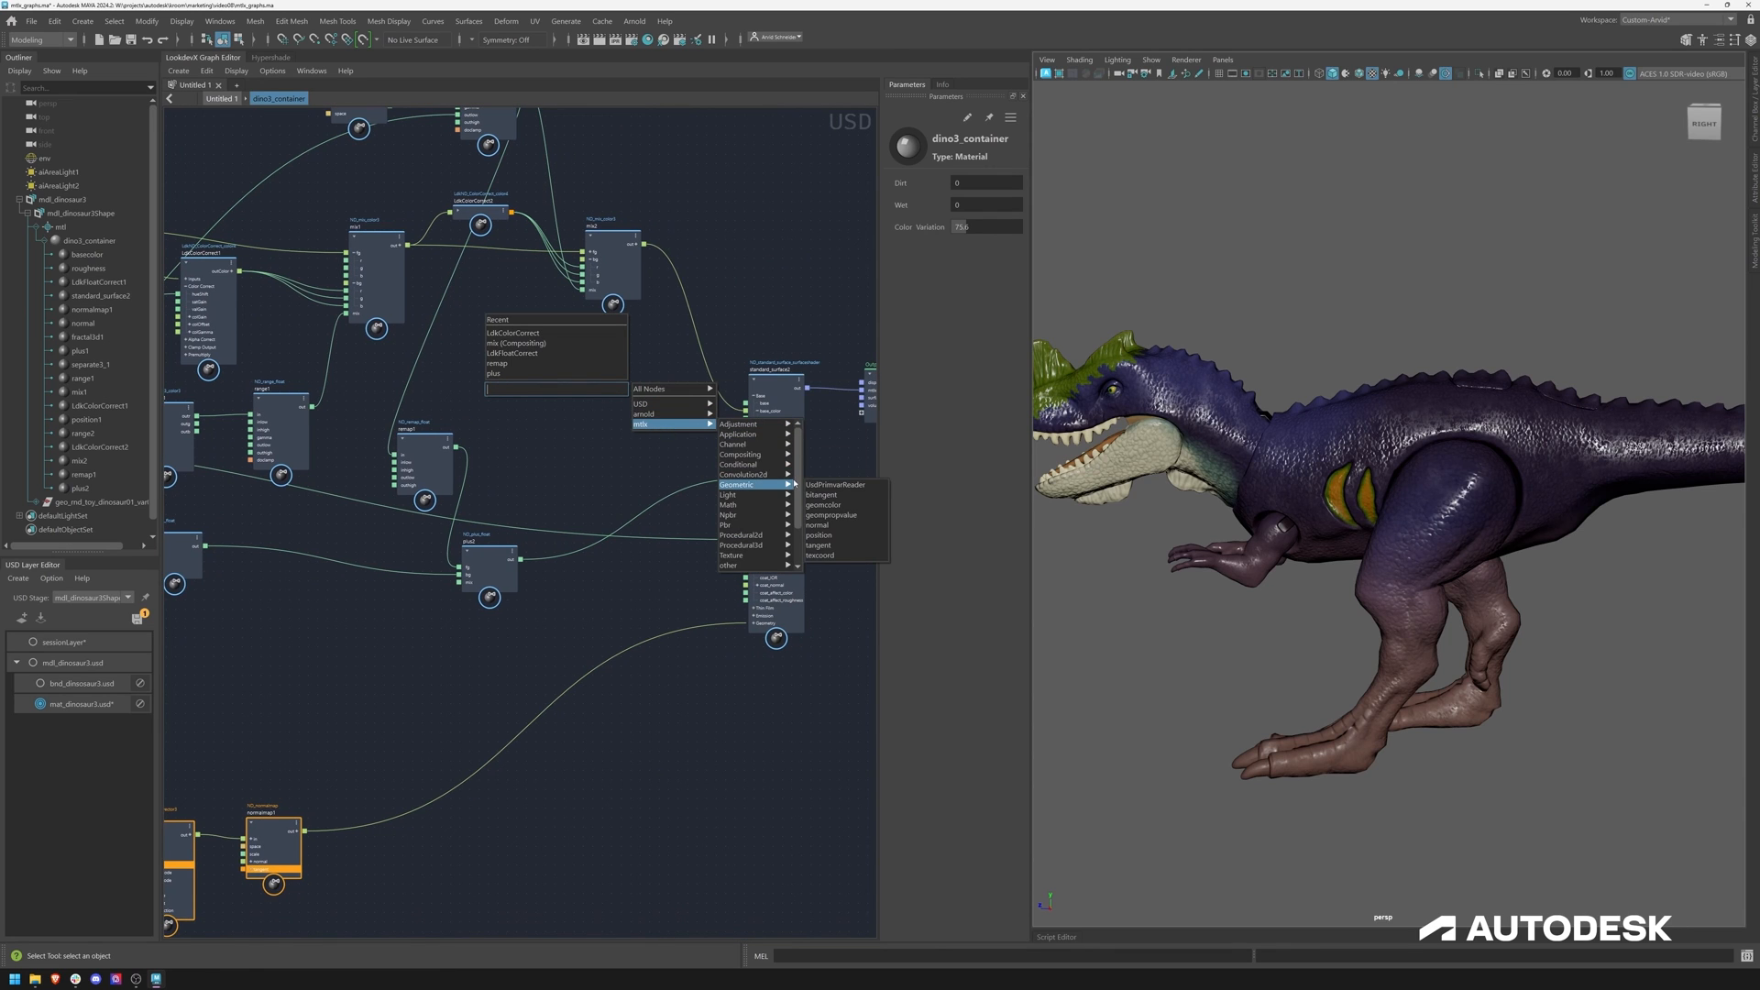
mouse_move(746, 495)
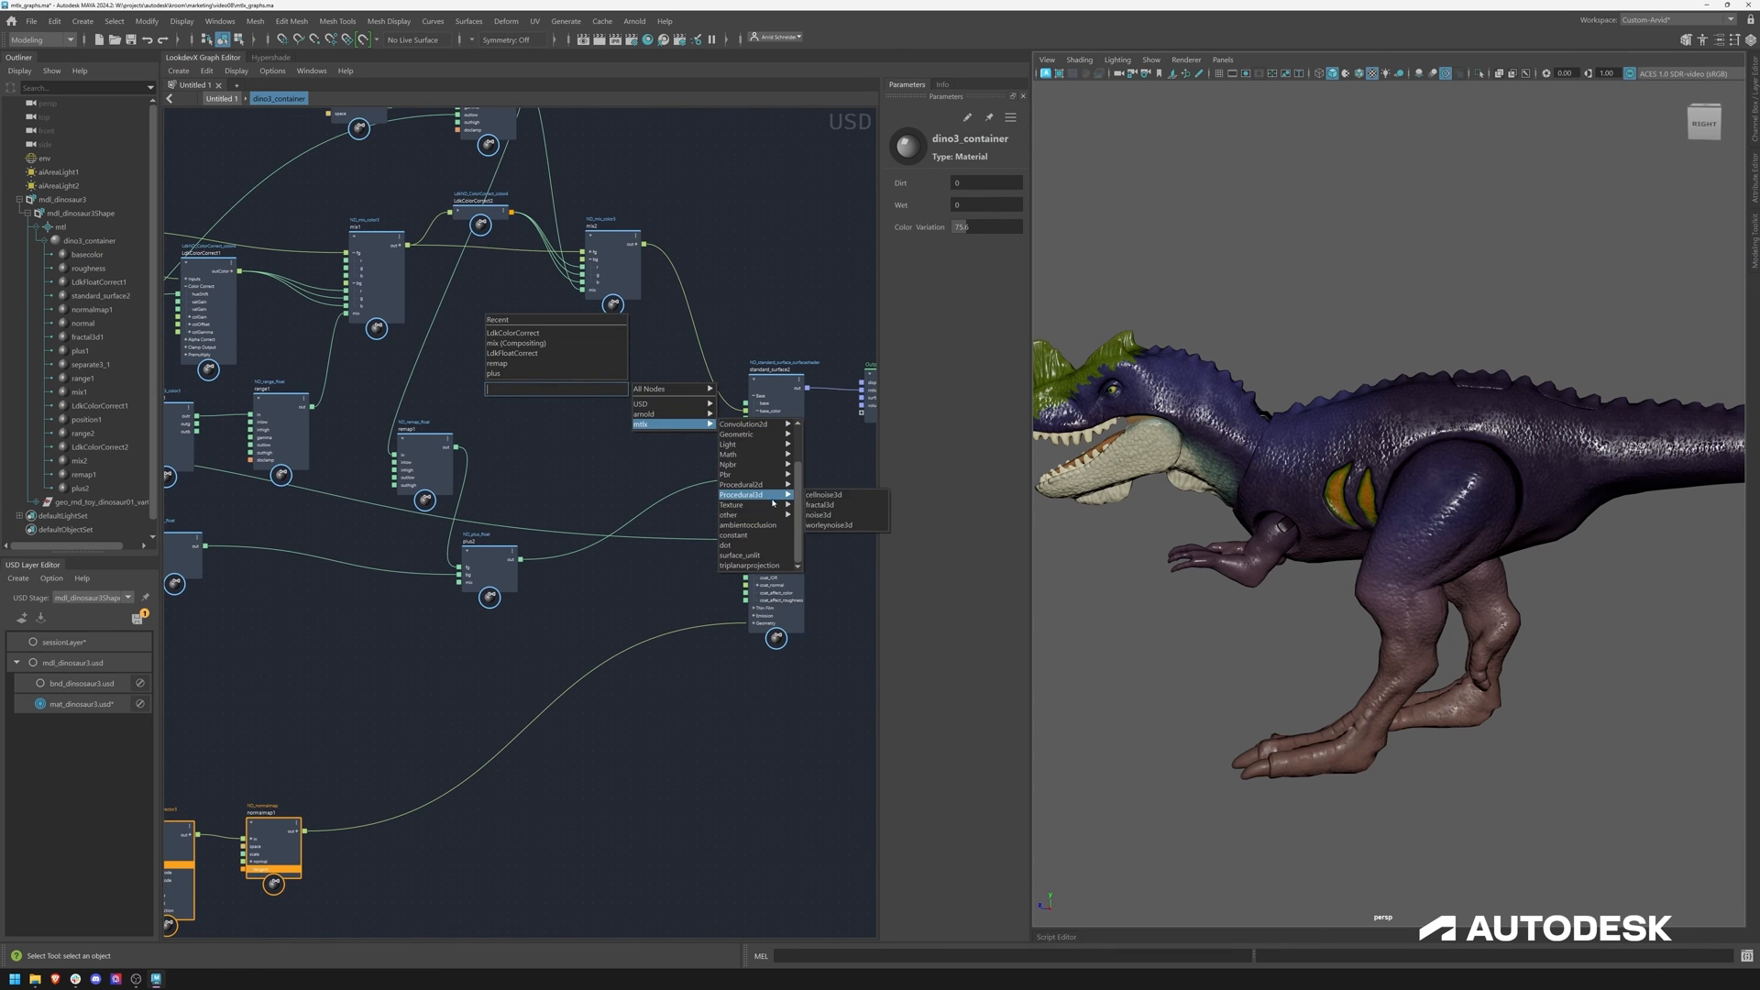
mouse_move(728, 473)
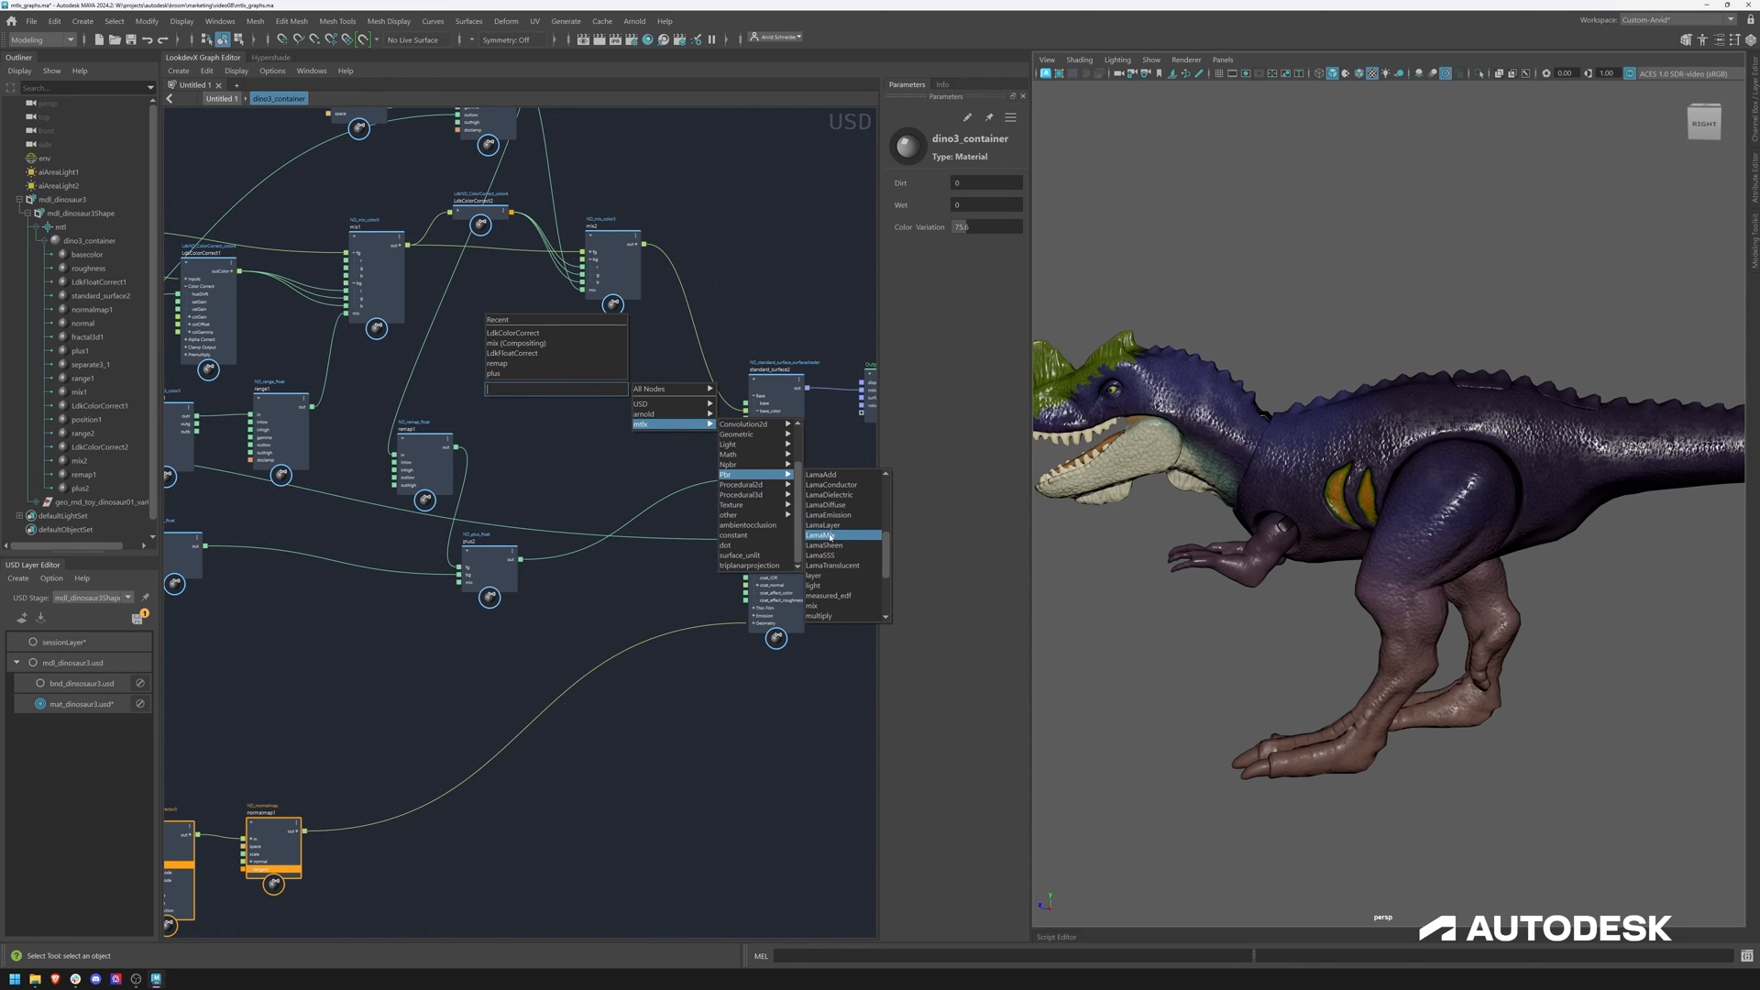
mouse_move(836, 565)
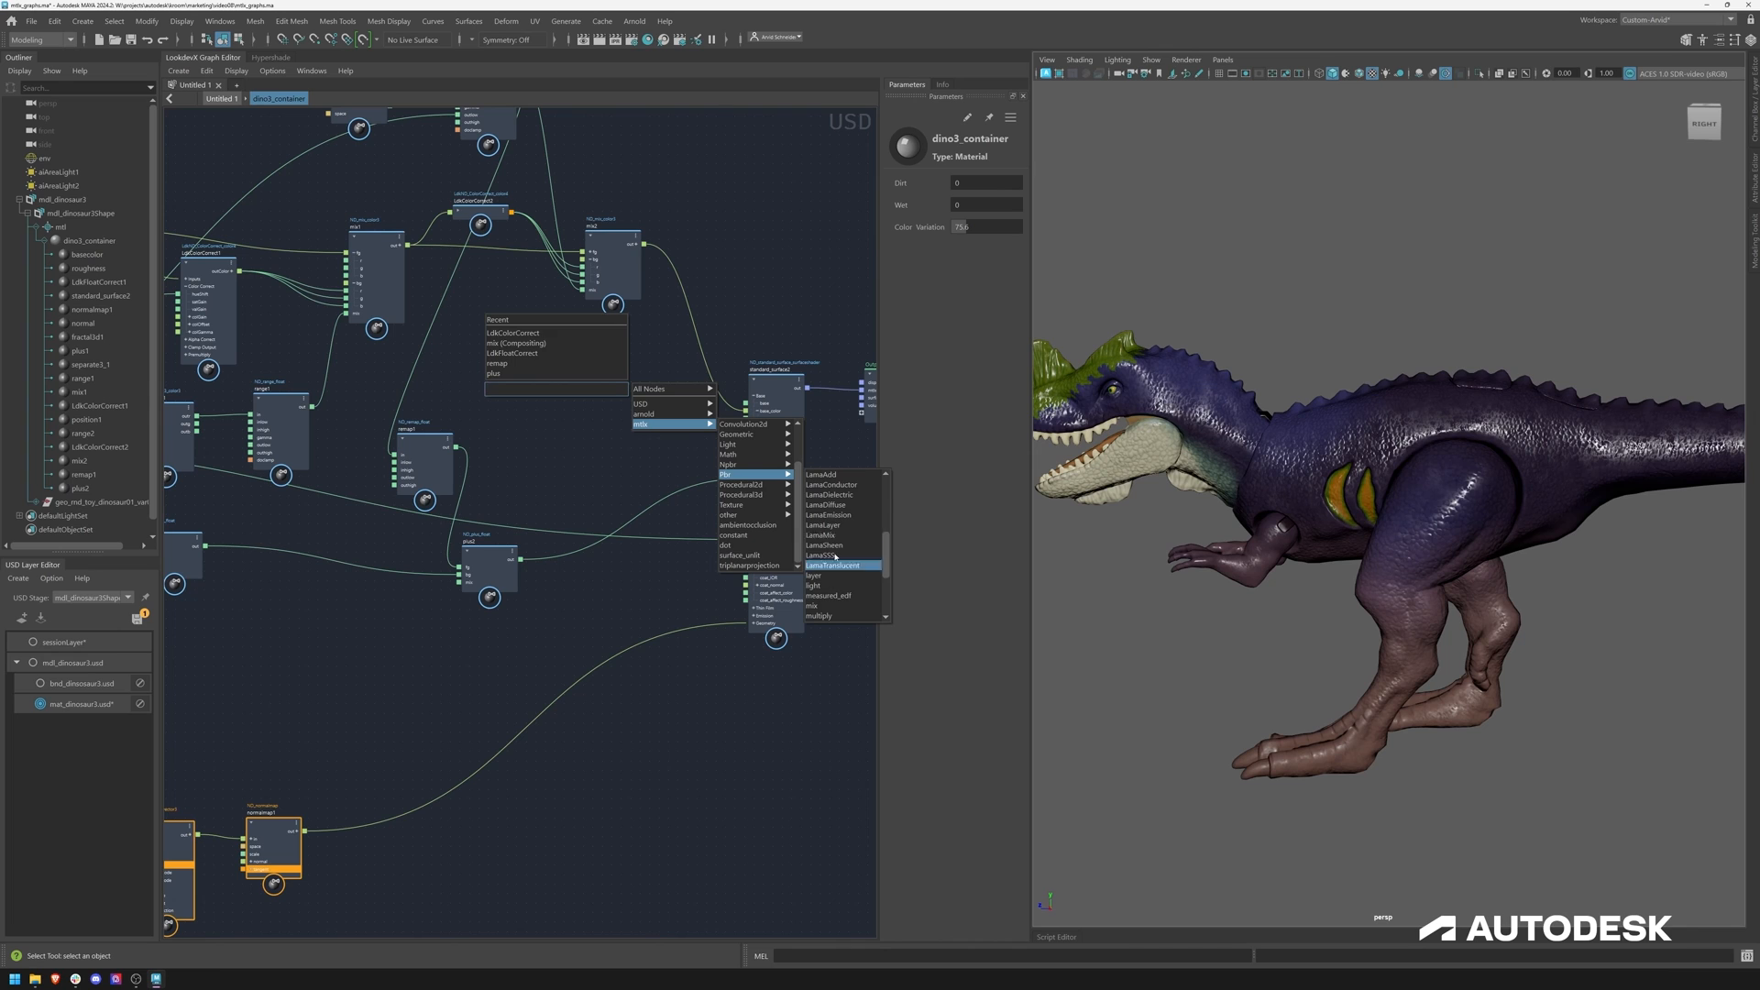
click(603, 608)
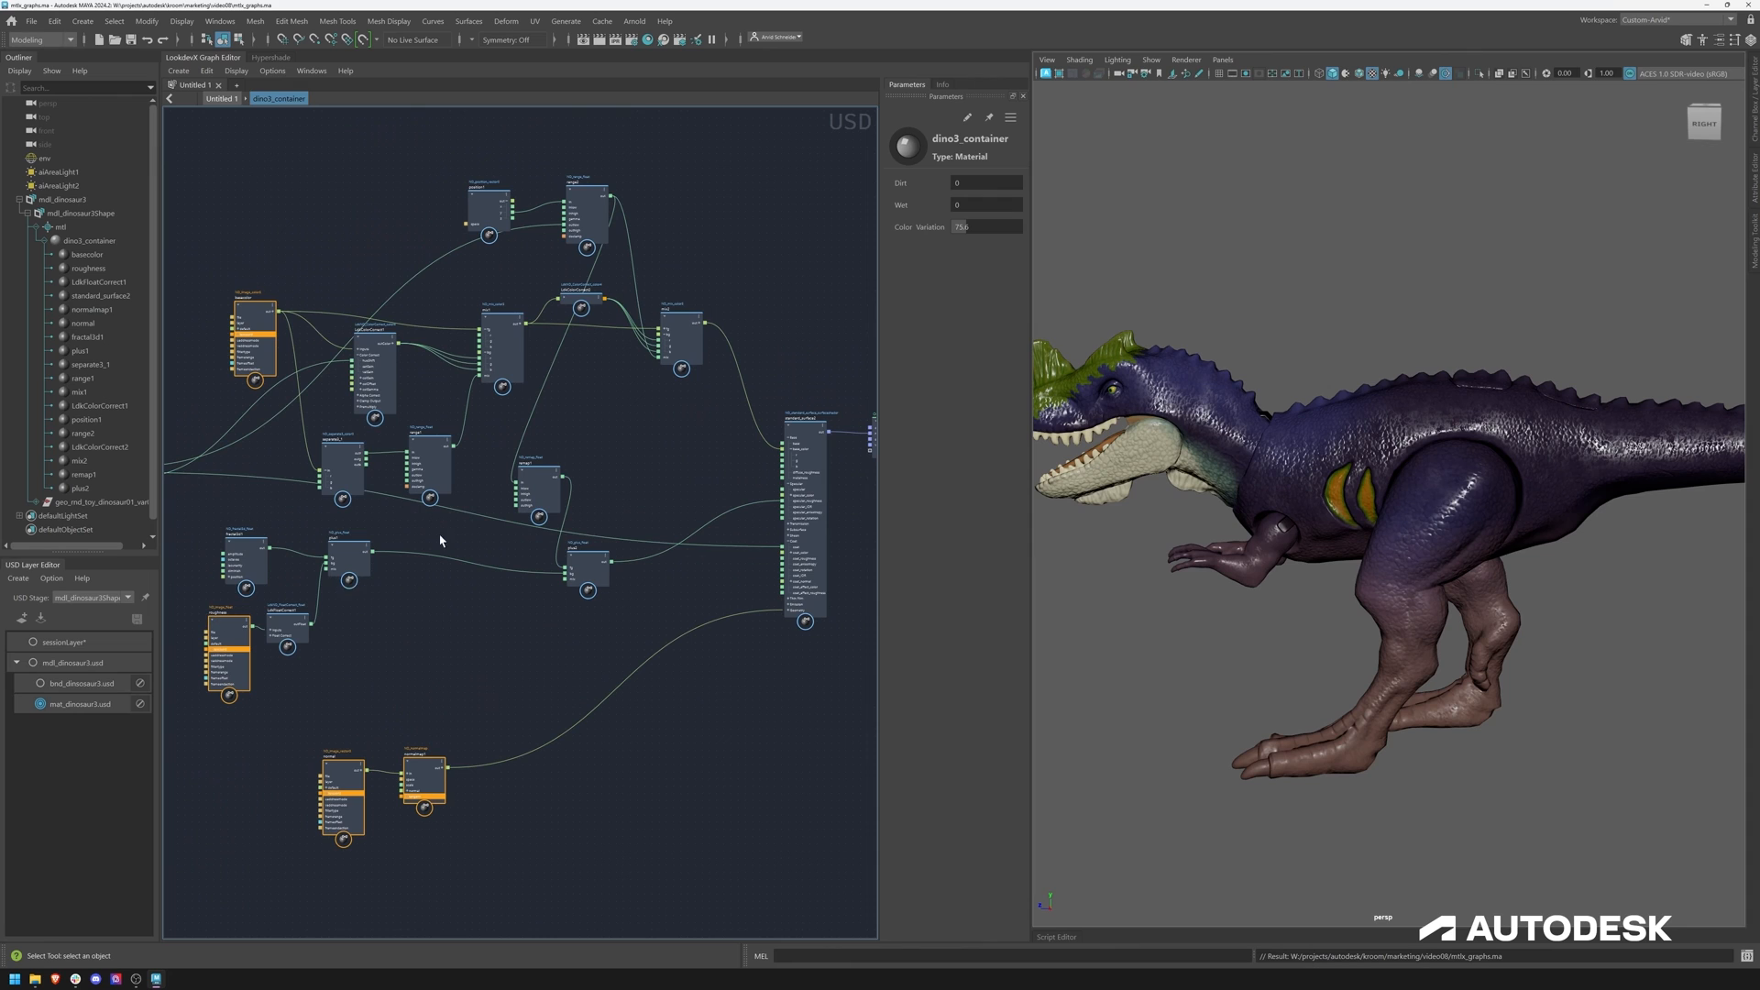
mouse_move(603, 484)
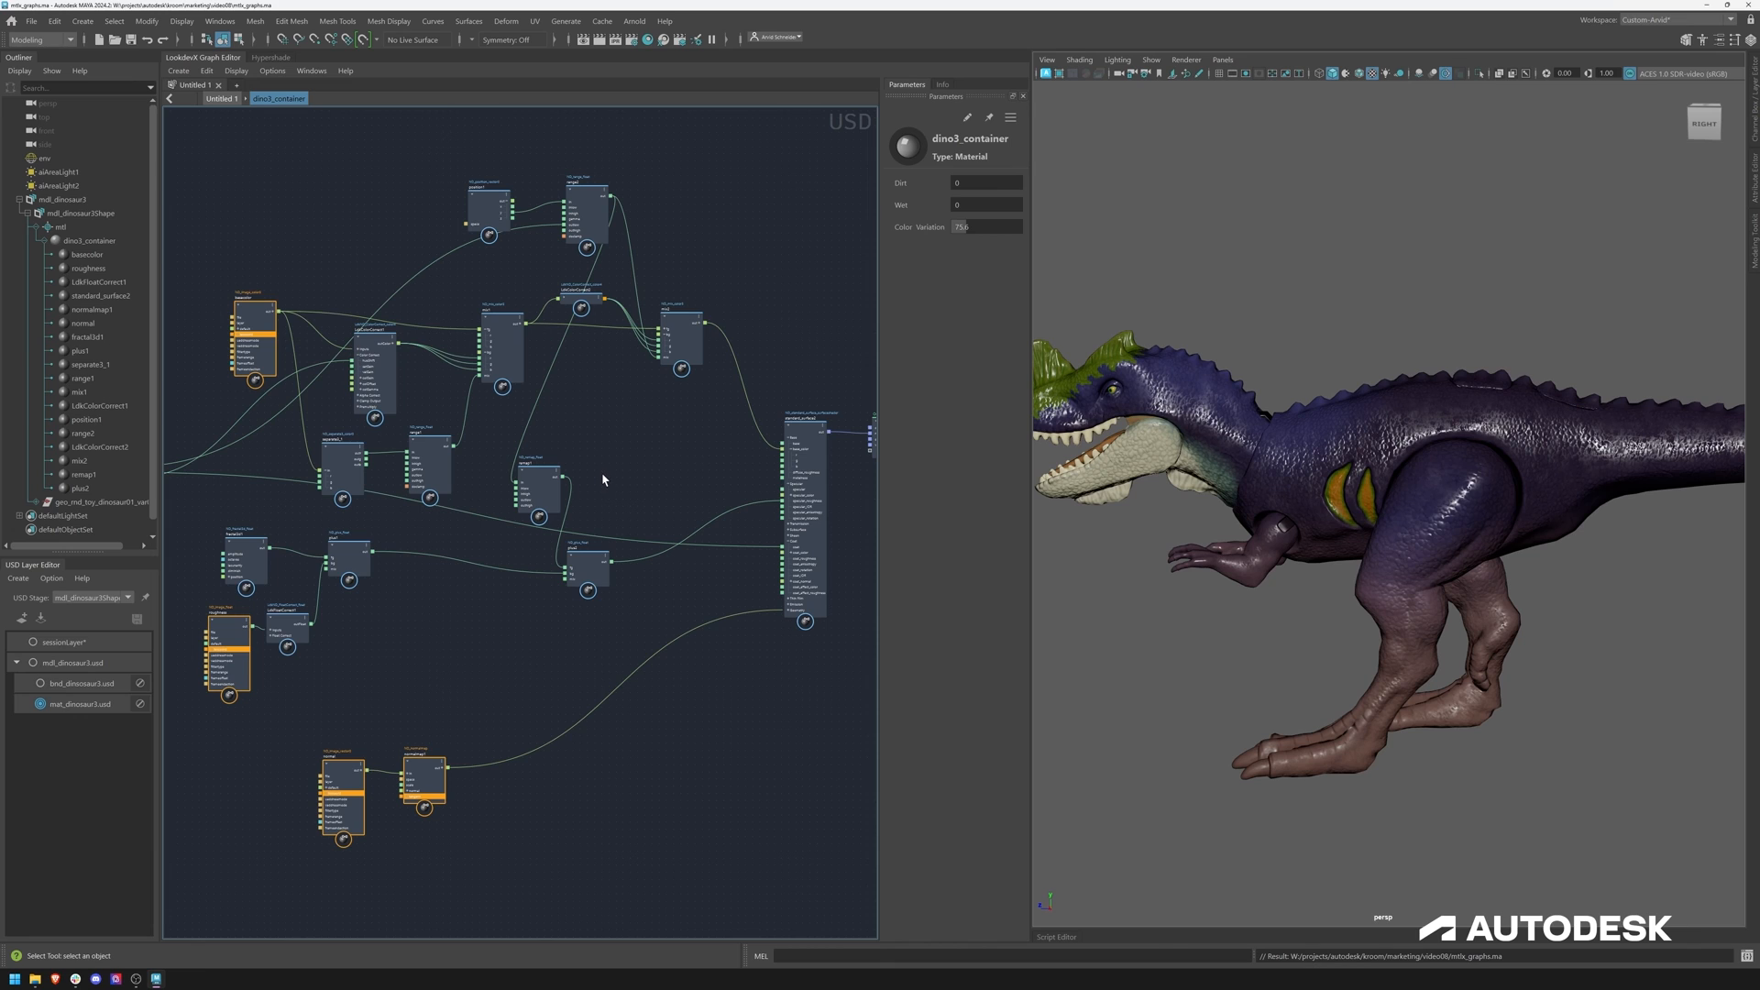
Select the mtl_dinosaur3.usd layer and frame the whole dinosaur in view
click(77, 662)
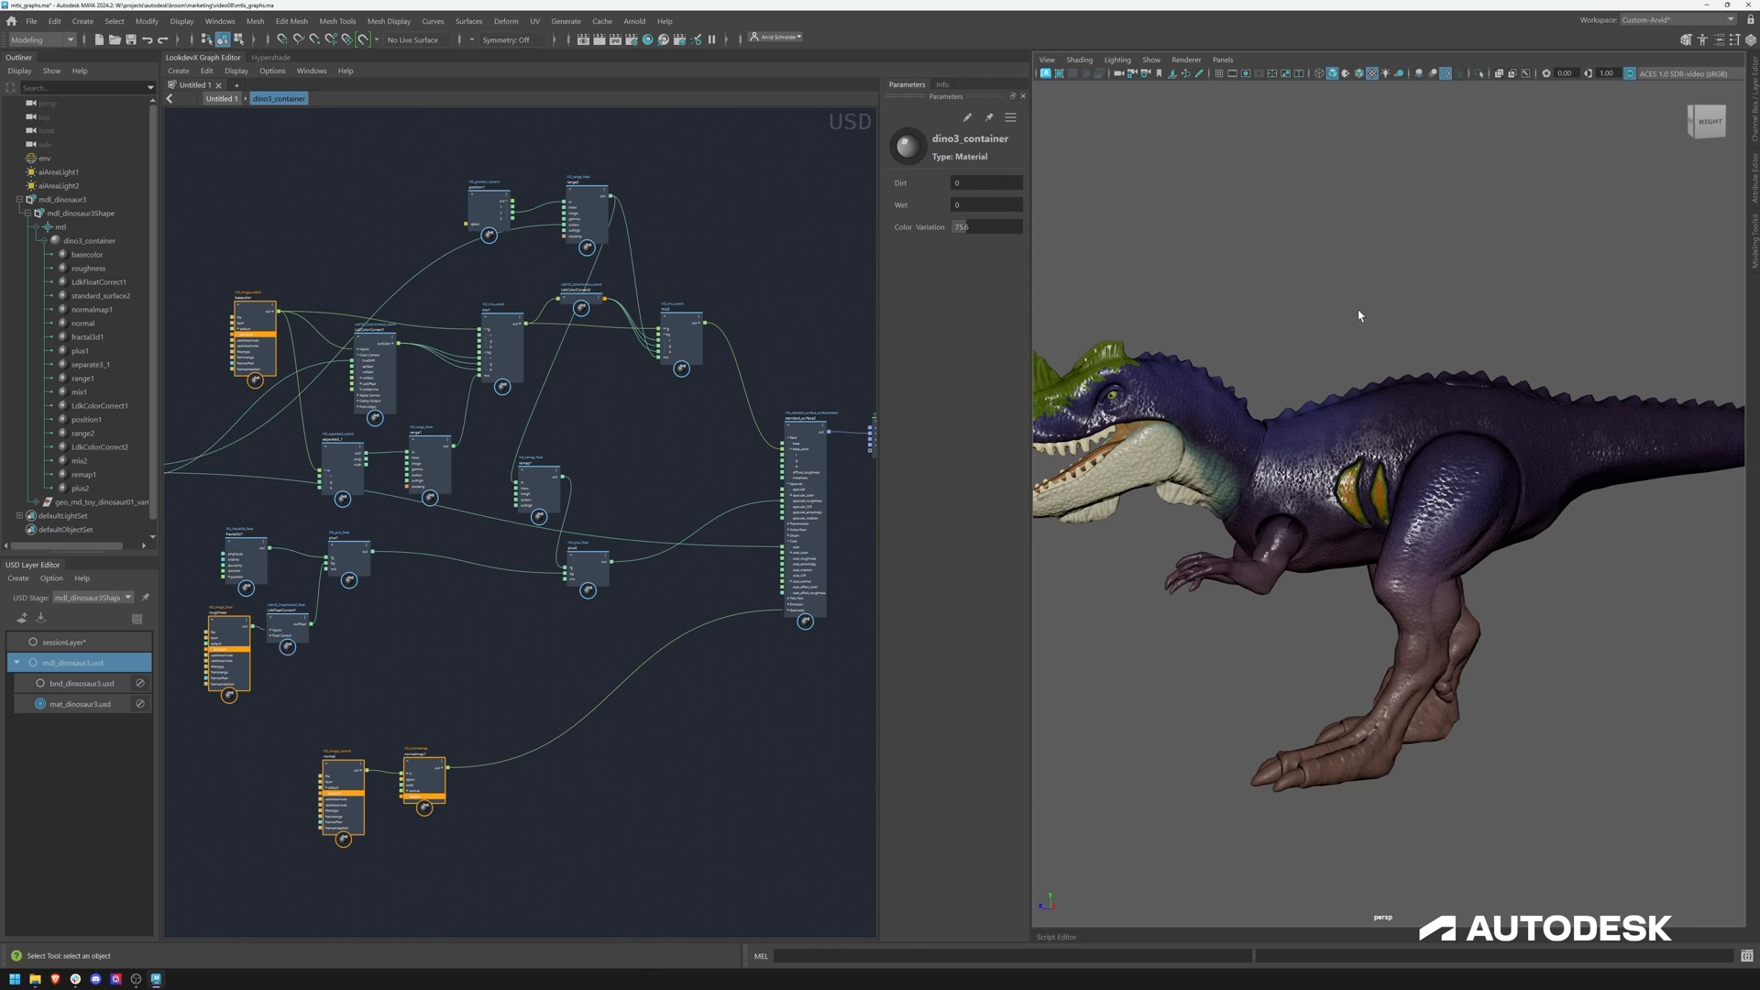
mouse_move(1347, 324)
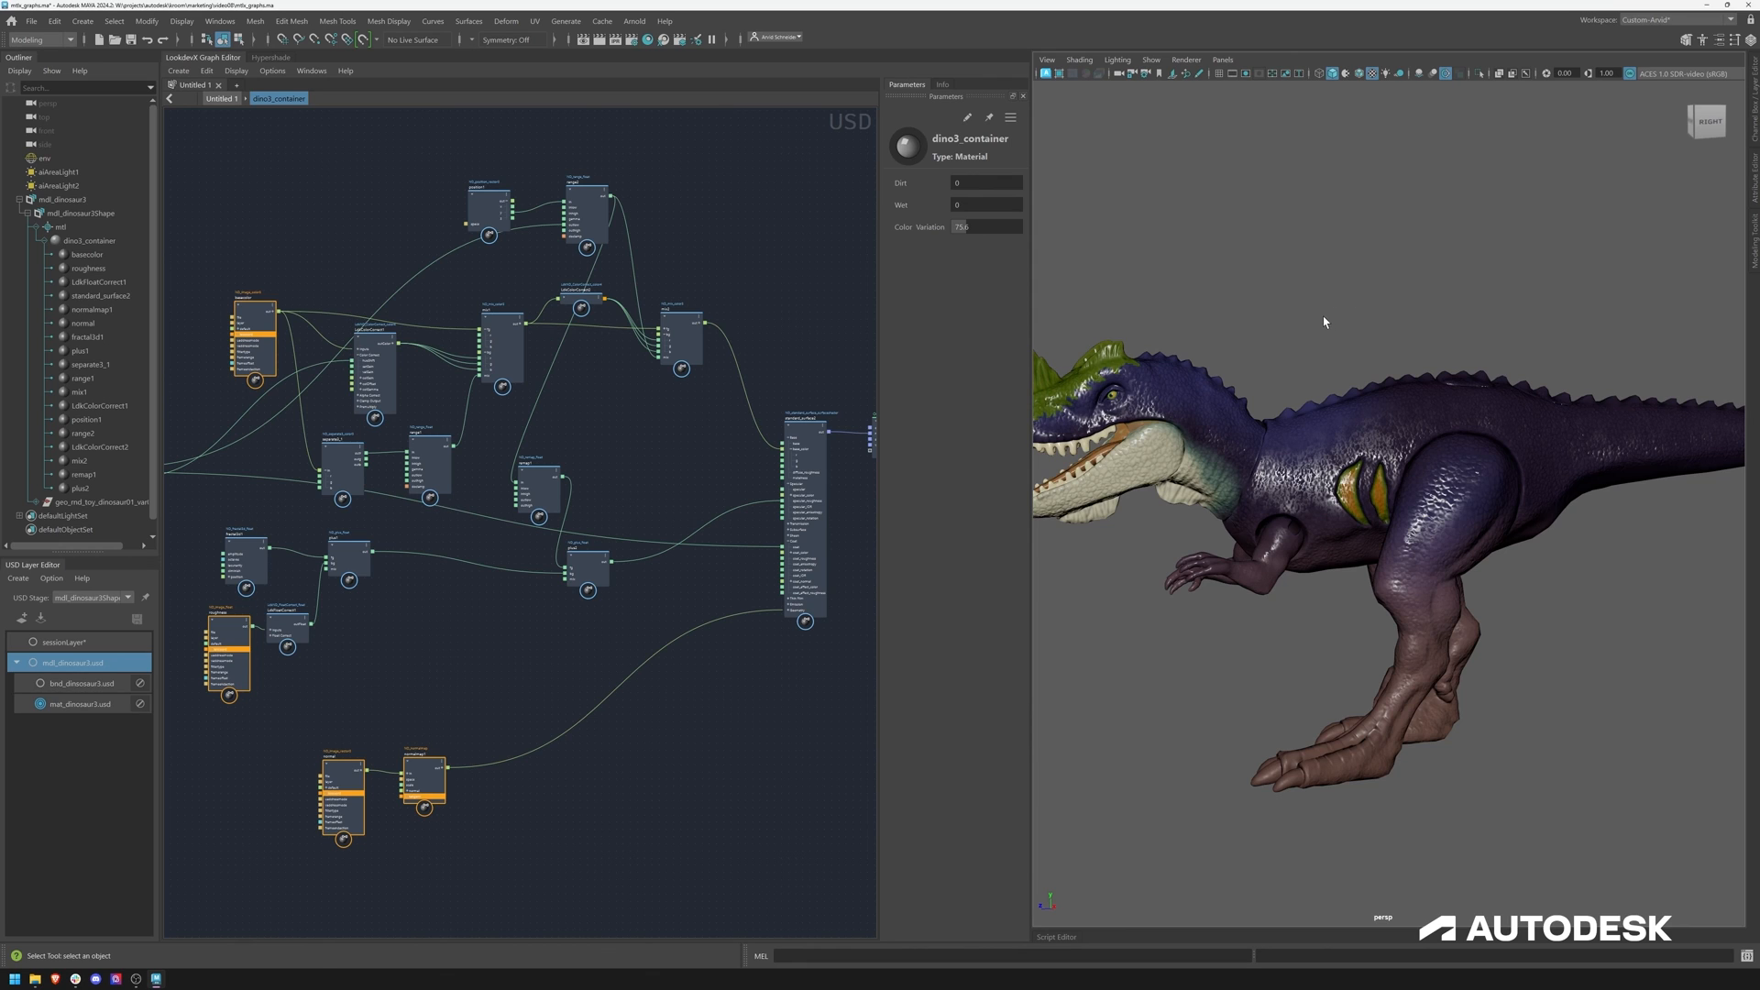
drag(1323, 323, 1212, 327)
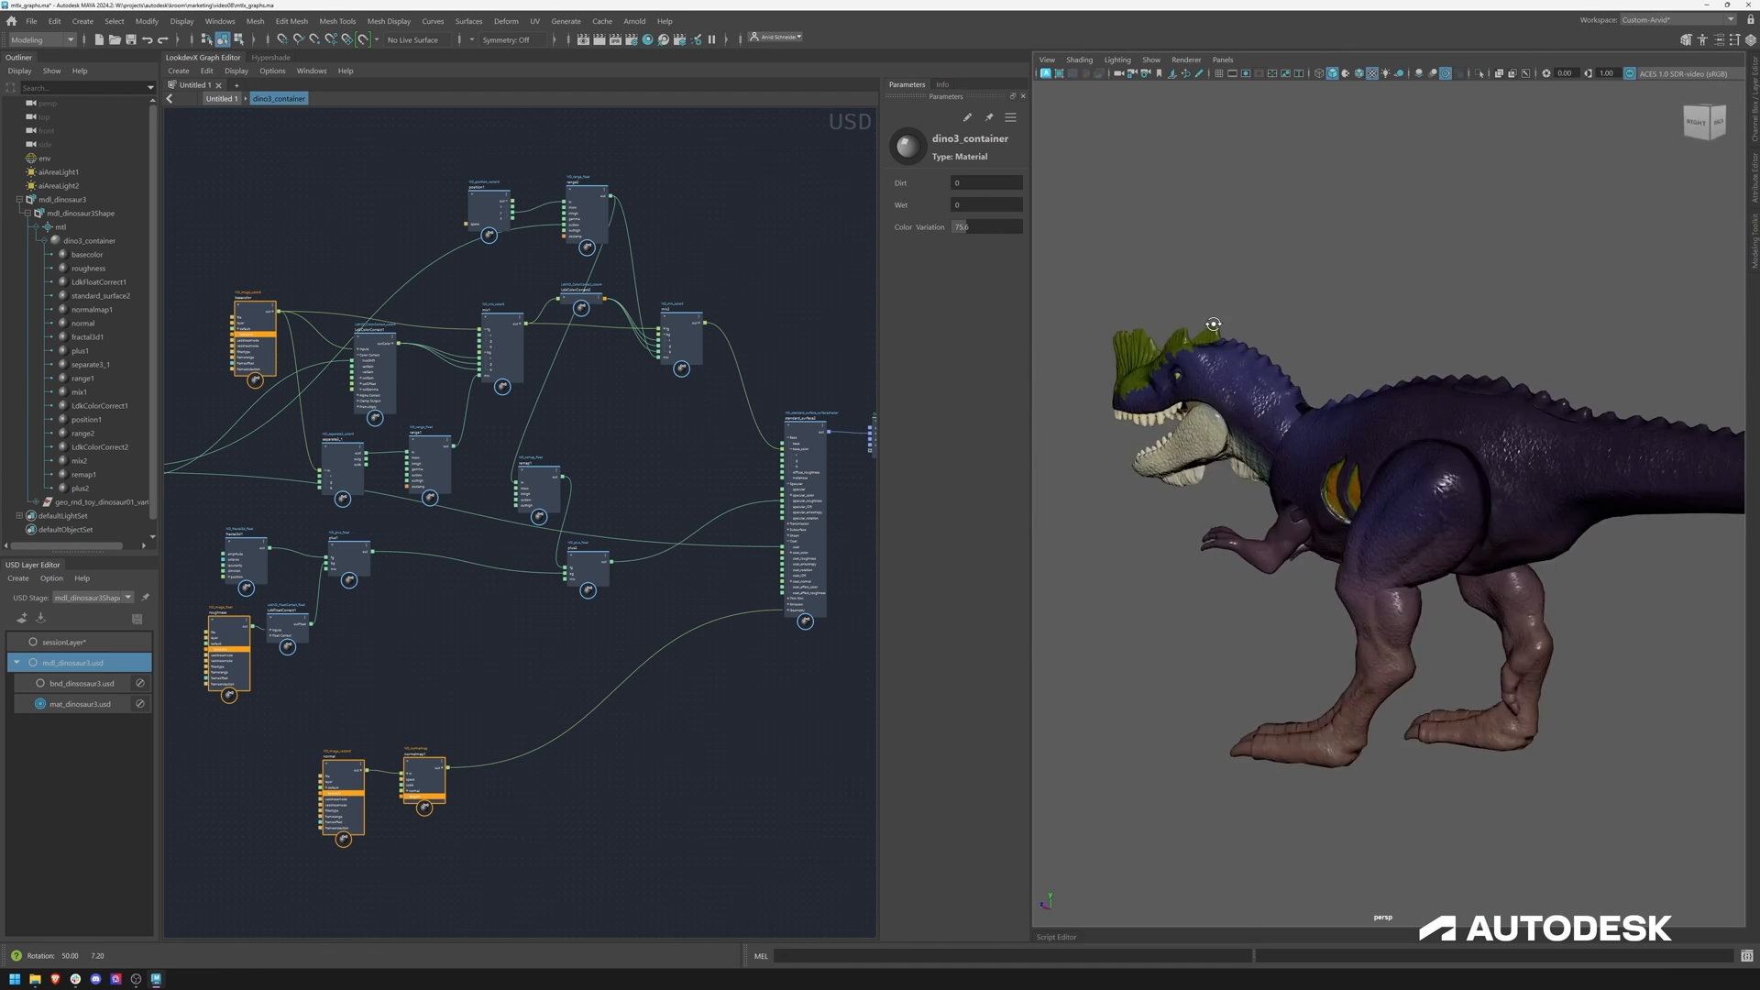
drag(1211, 326, 1290, 356)
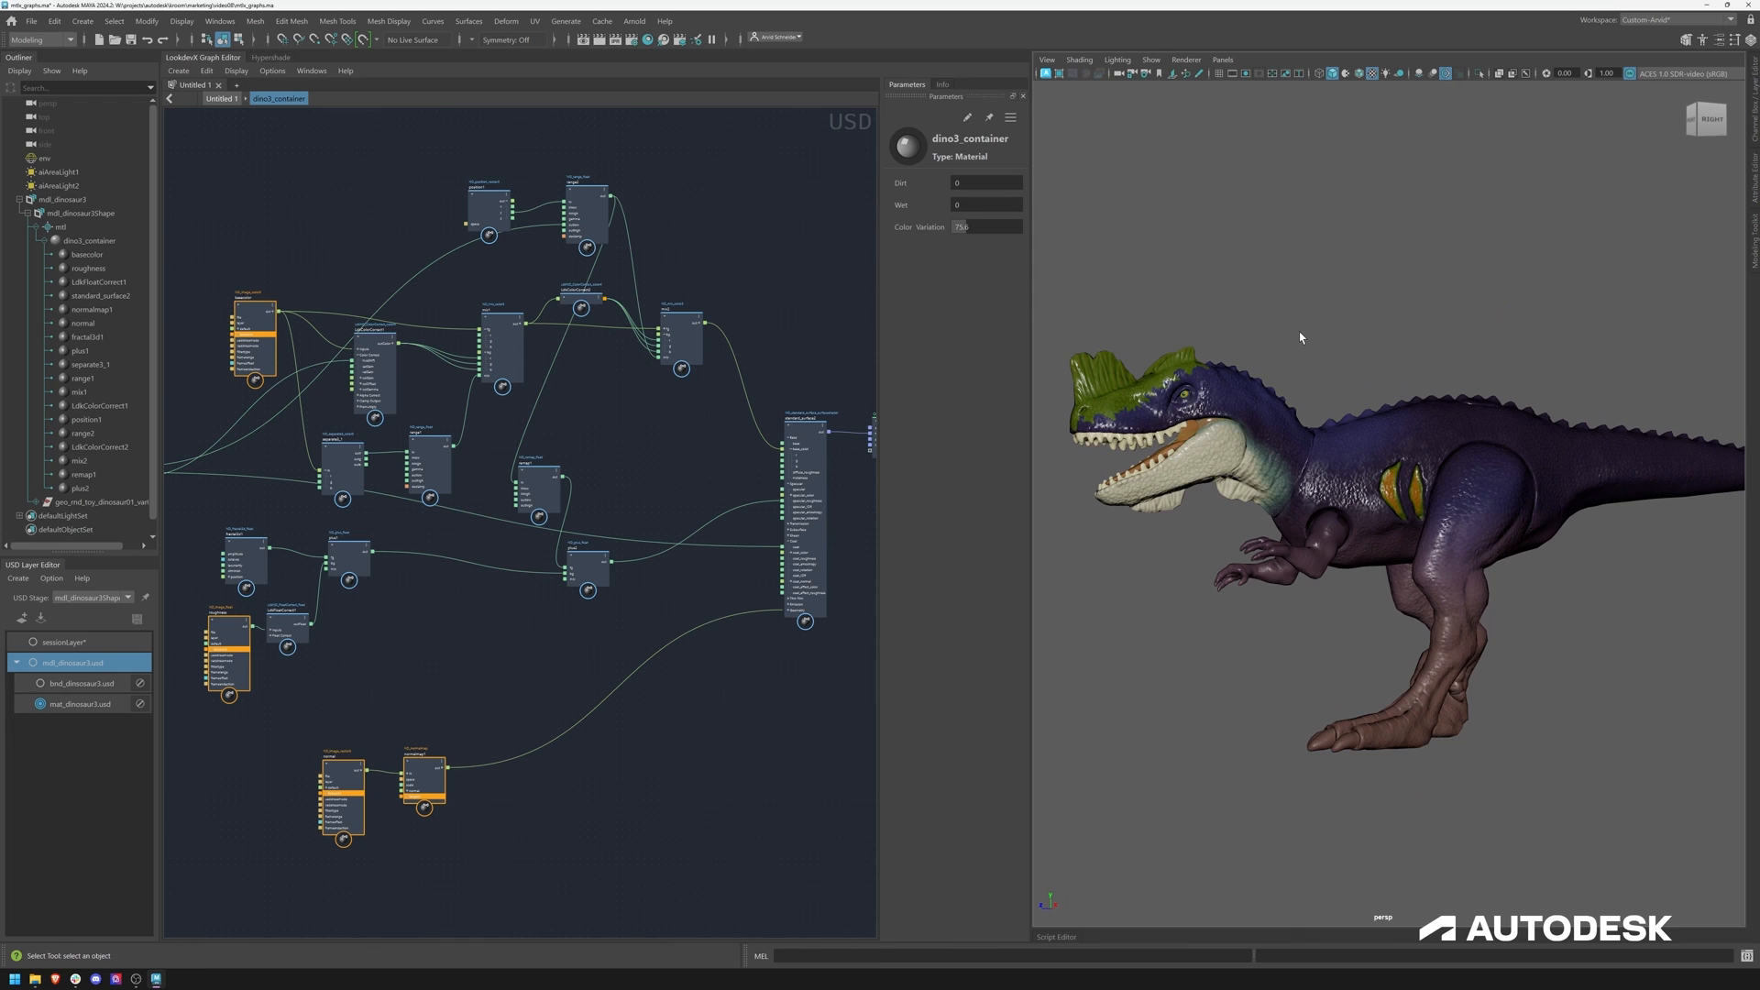
mouse_move(1296, 332)
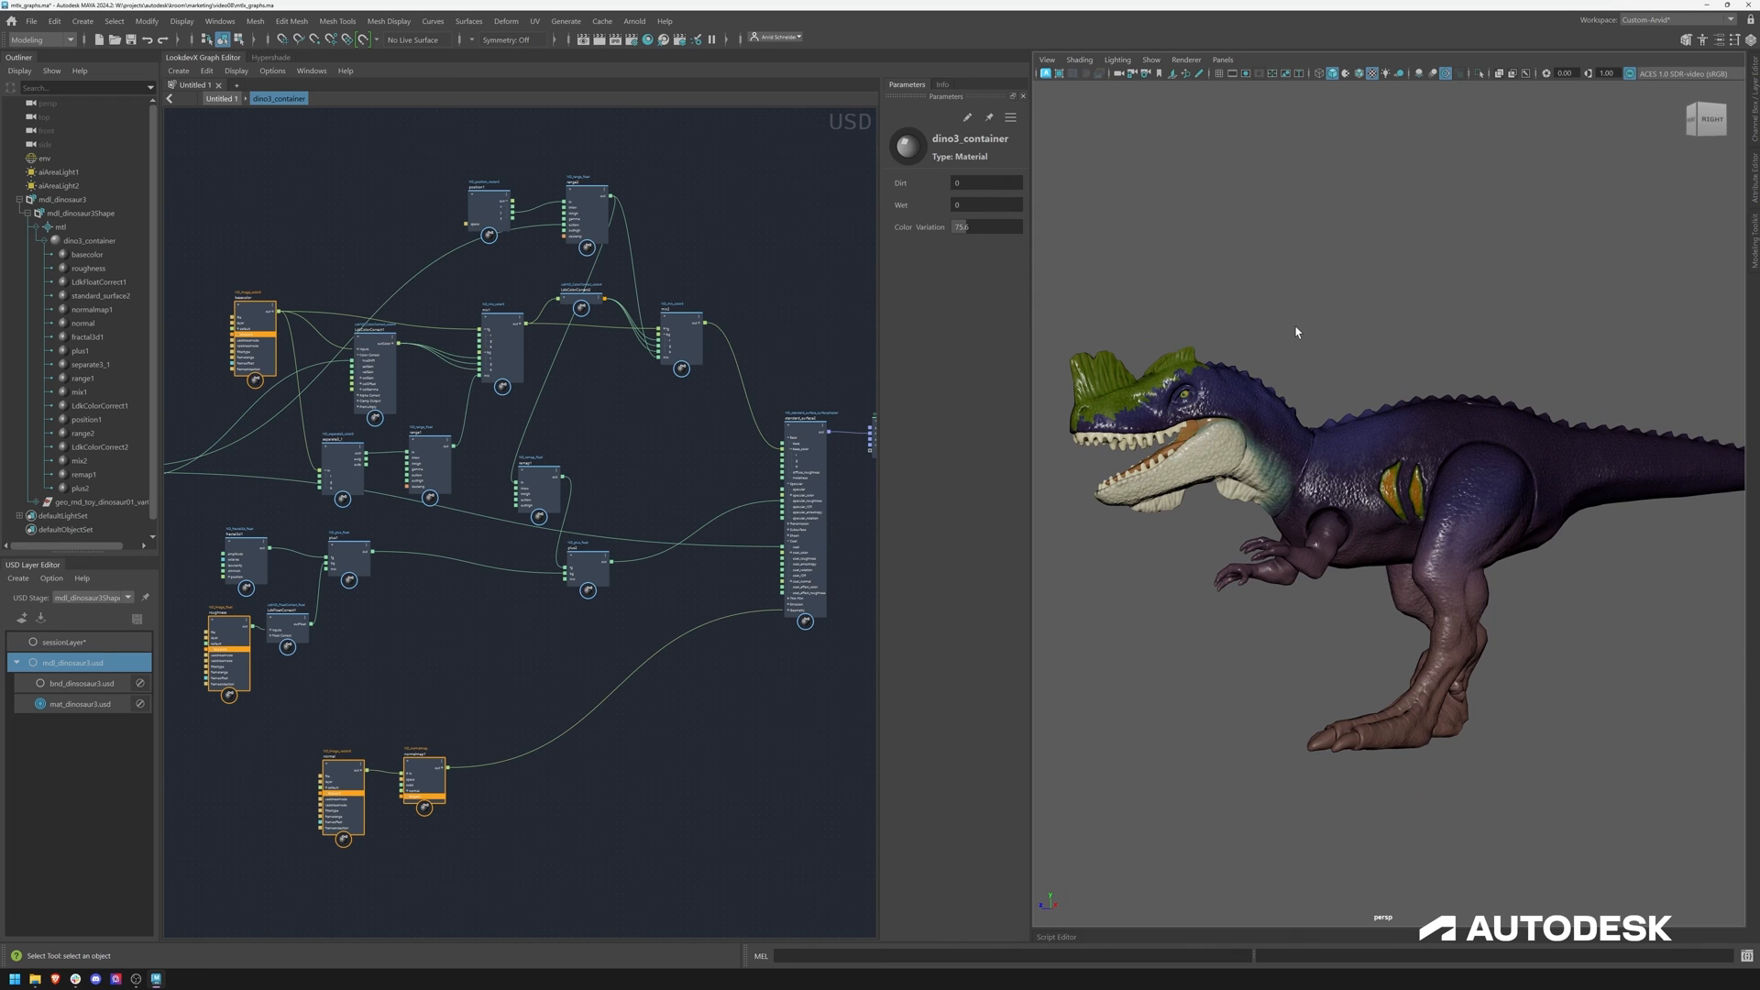